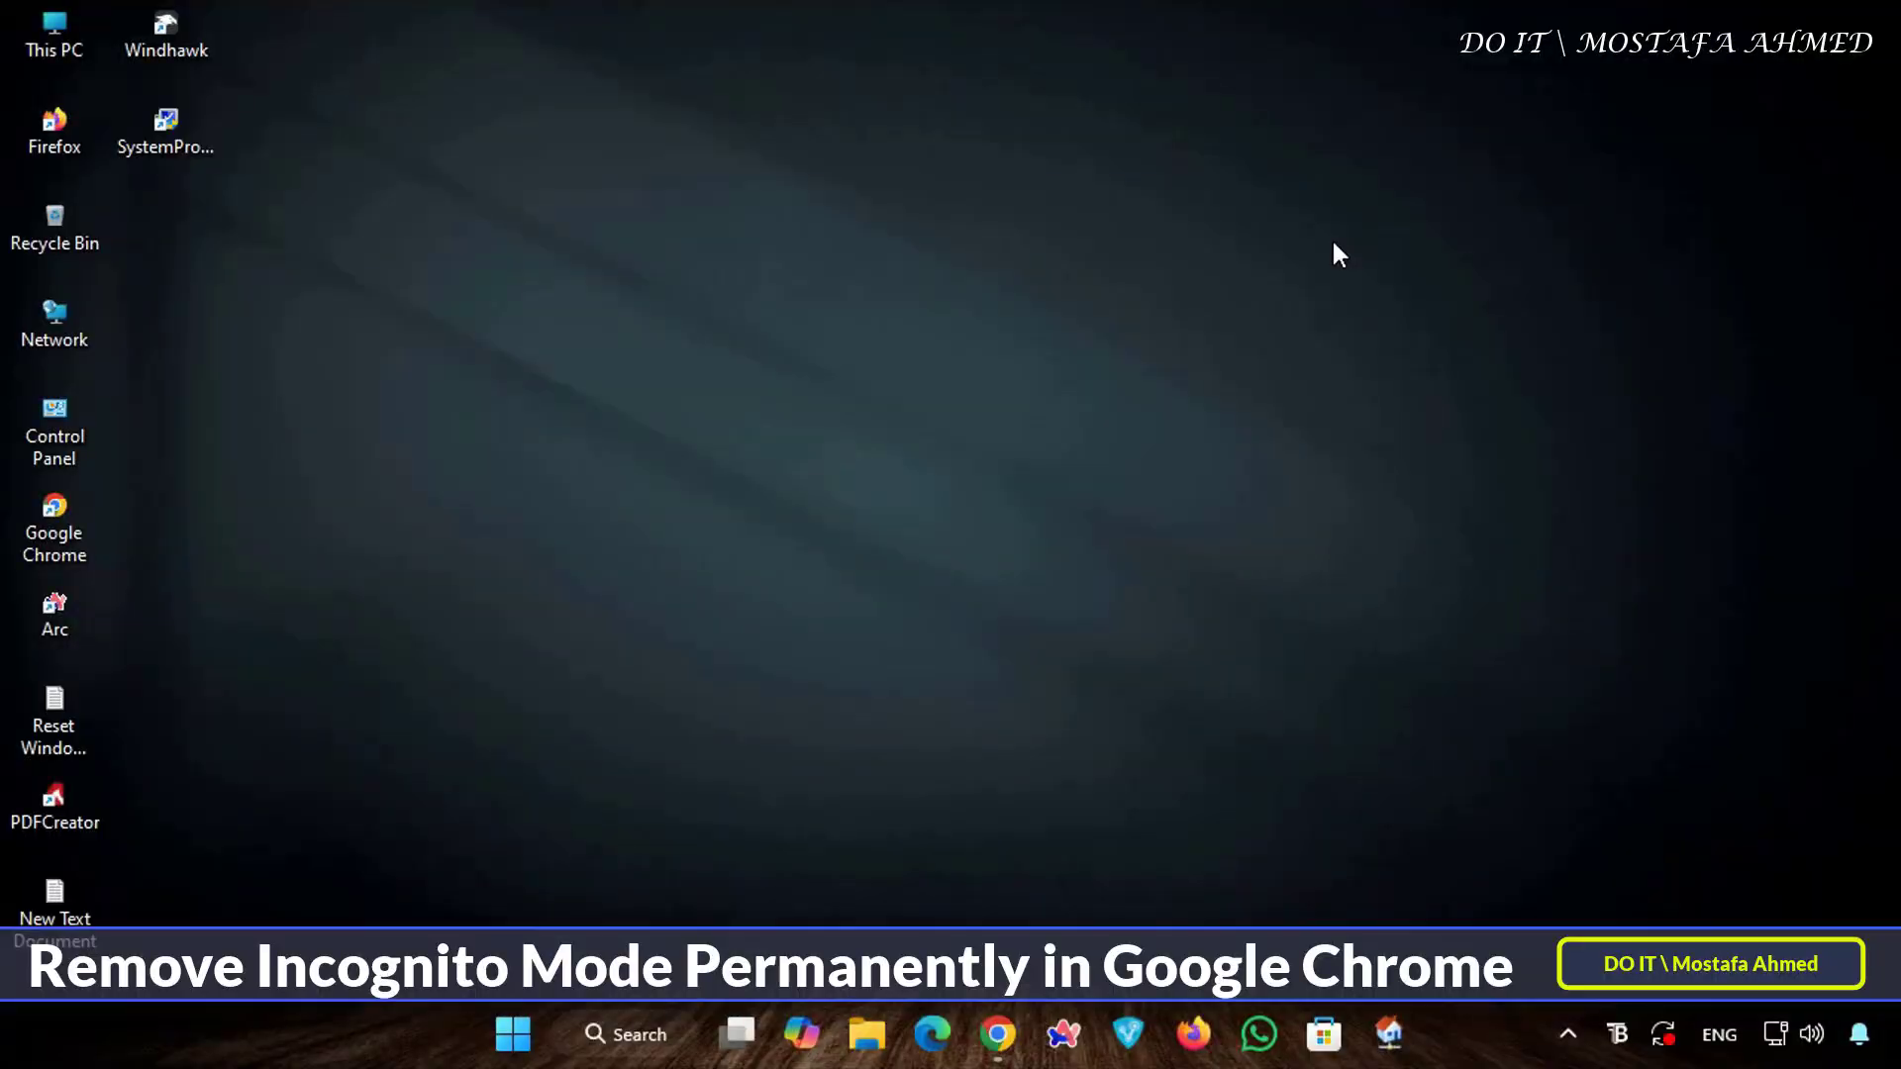
mouse_move(1176, 536)
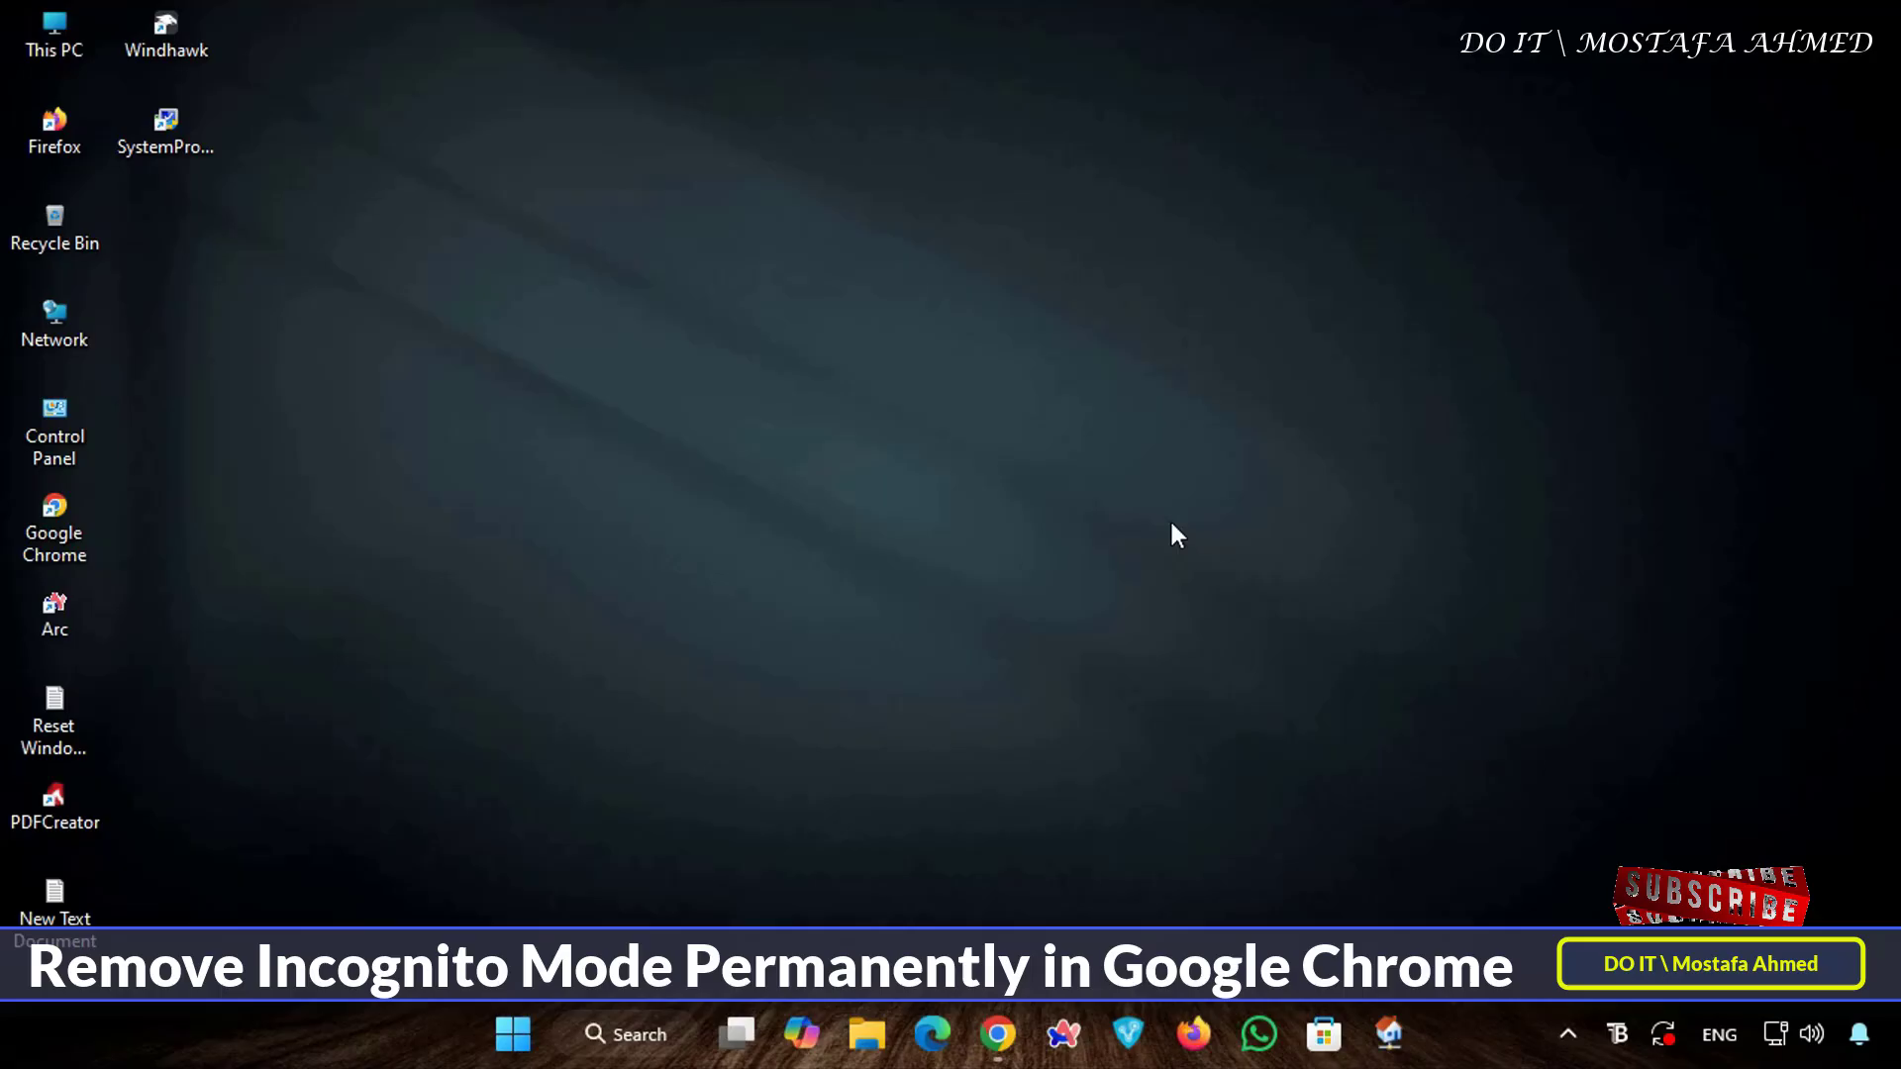
mouse_move(996, 1034)
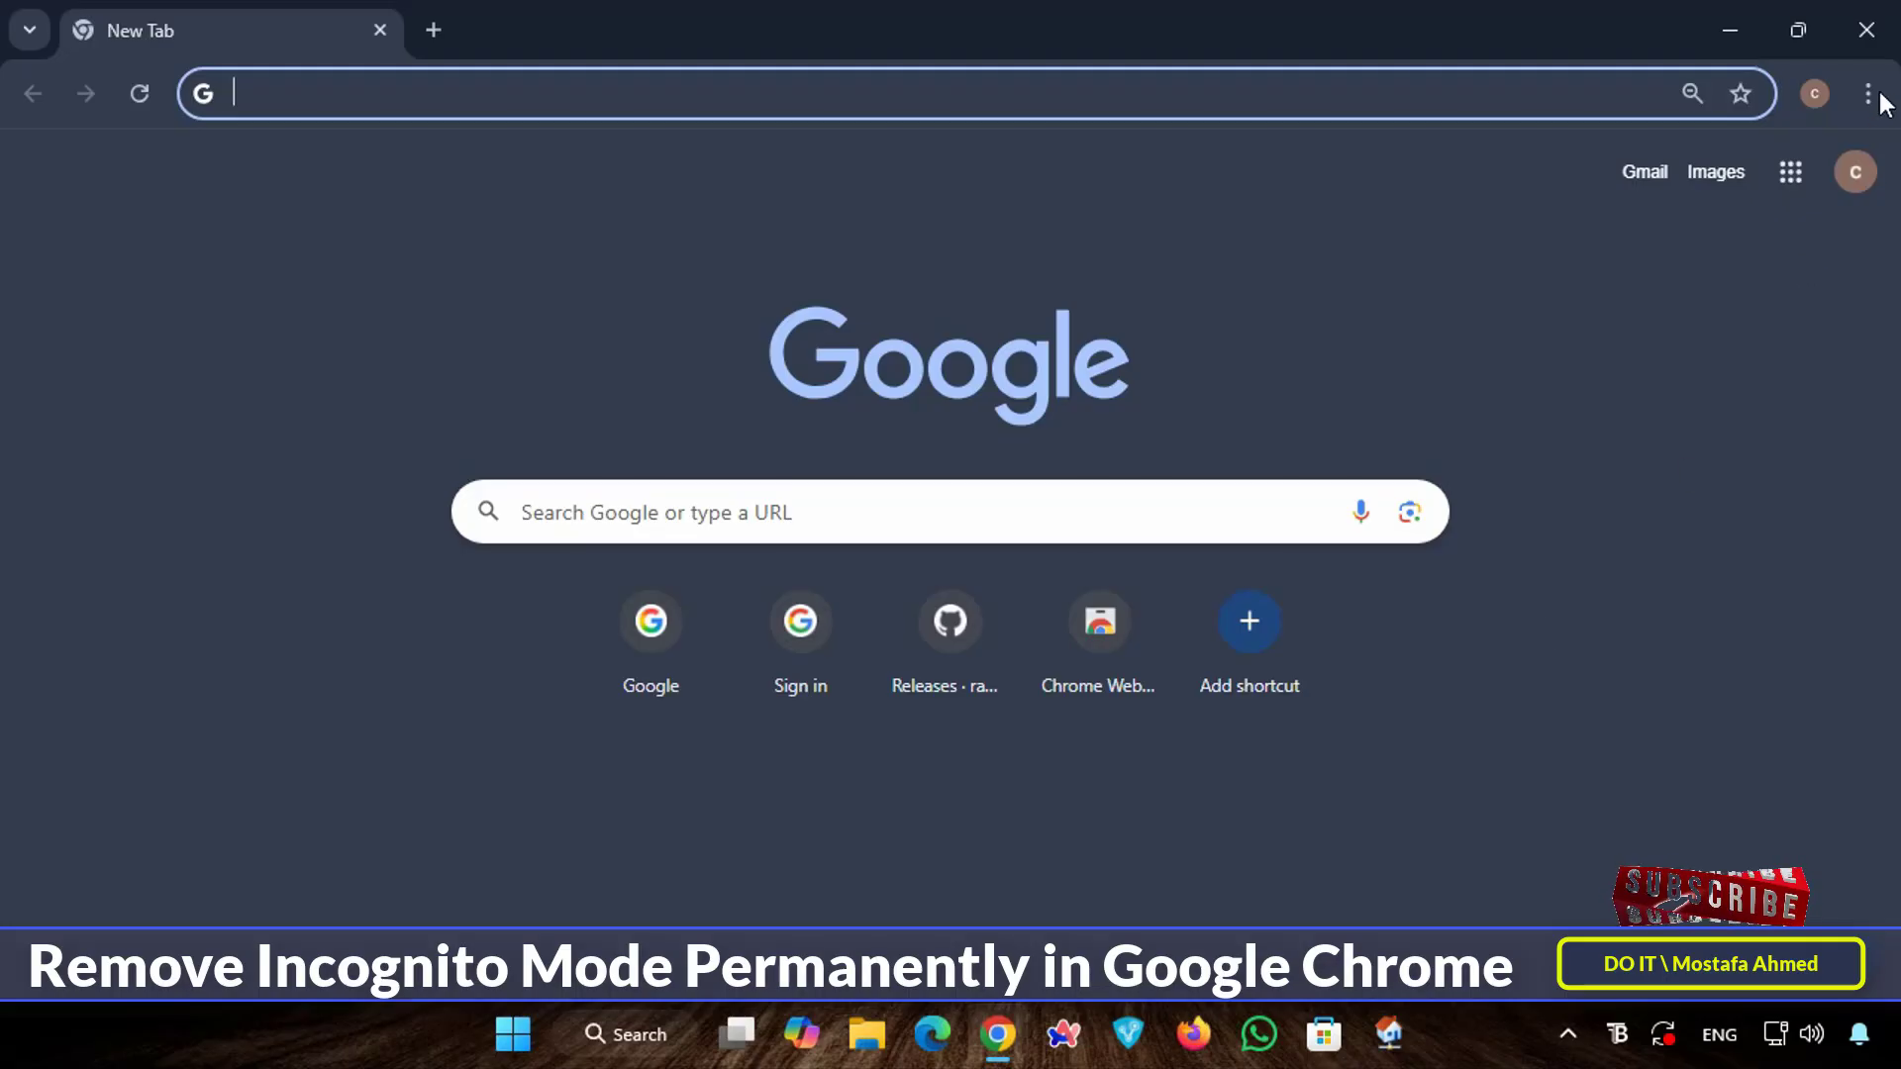
Open a New Incognito window from Chrome's menu to confirm it works, then close Chrome
click(1867, 93)
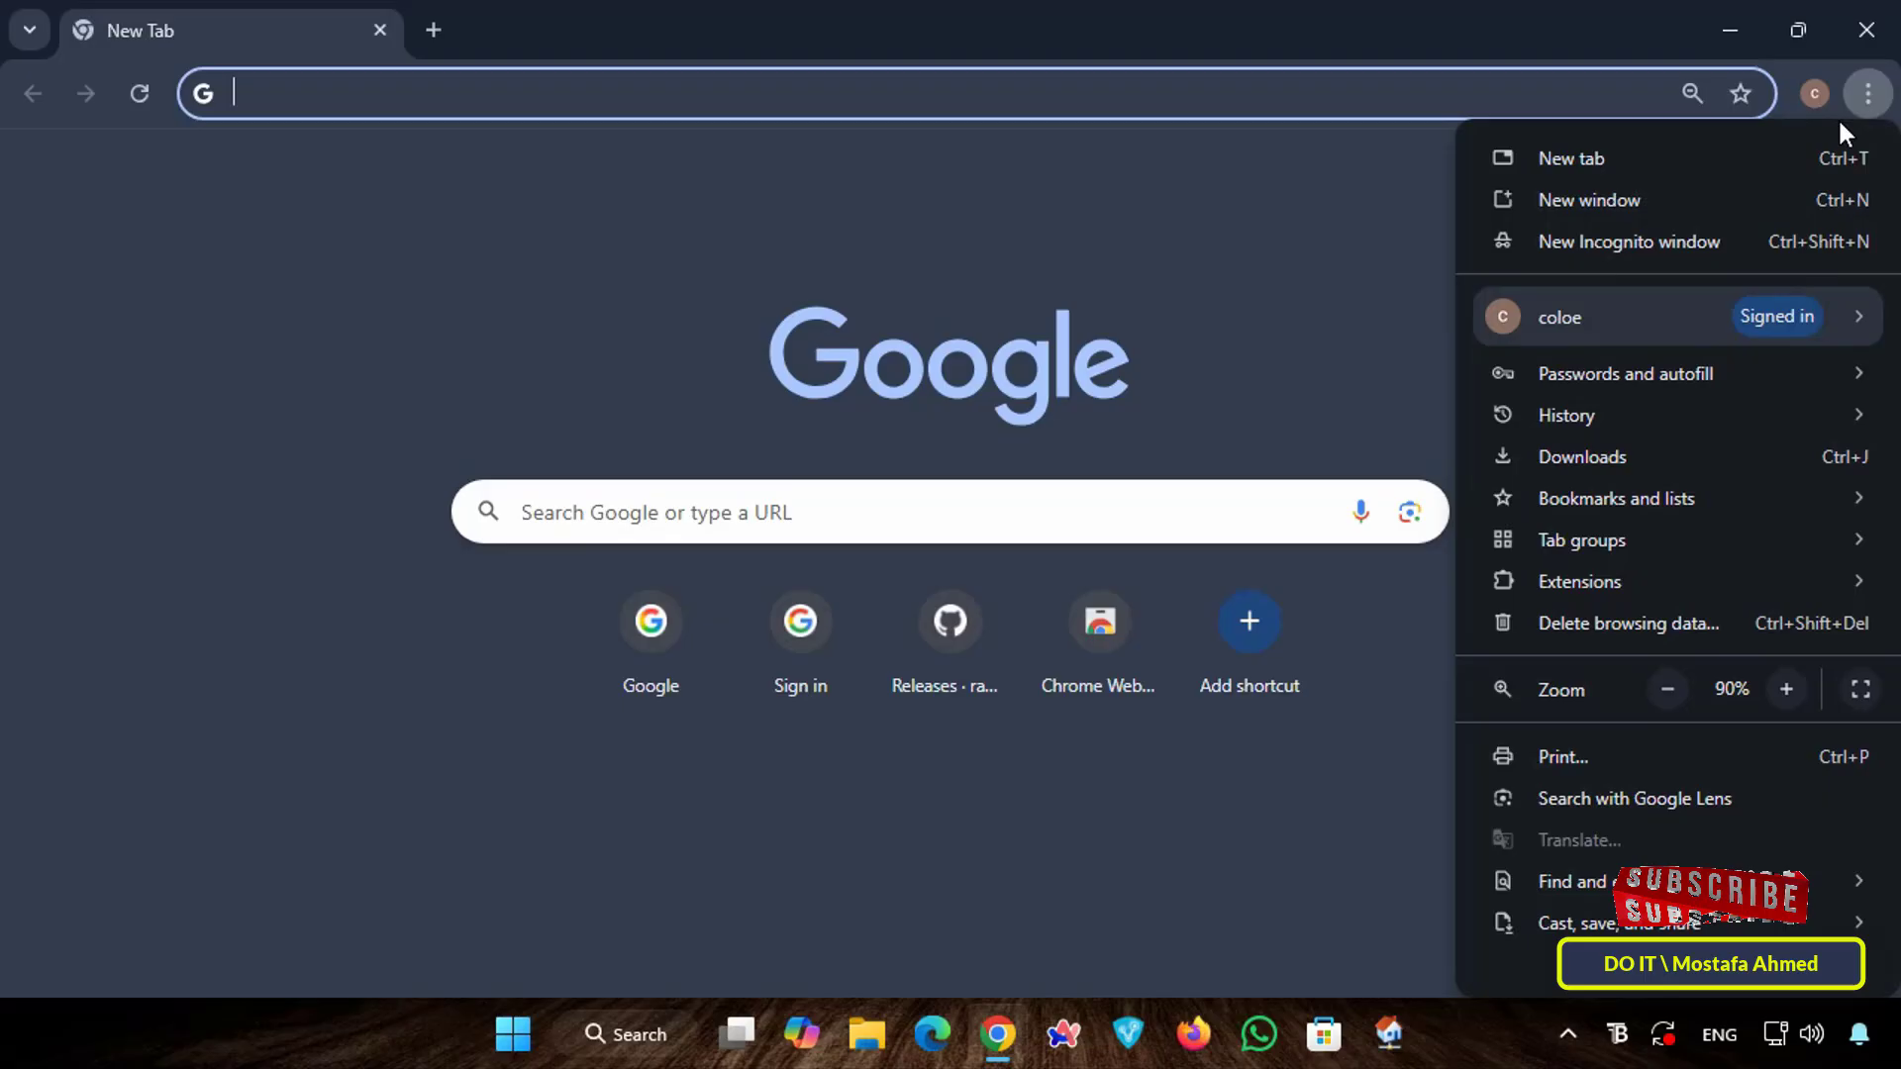
click(1630, 242)
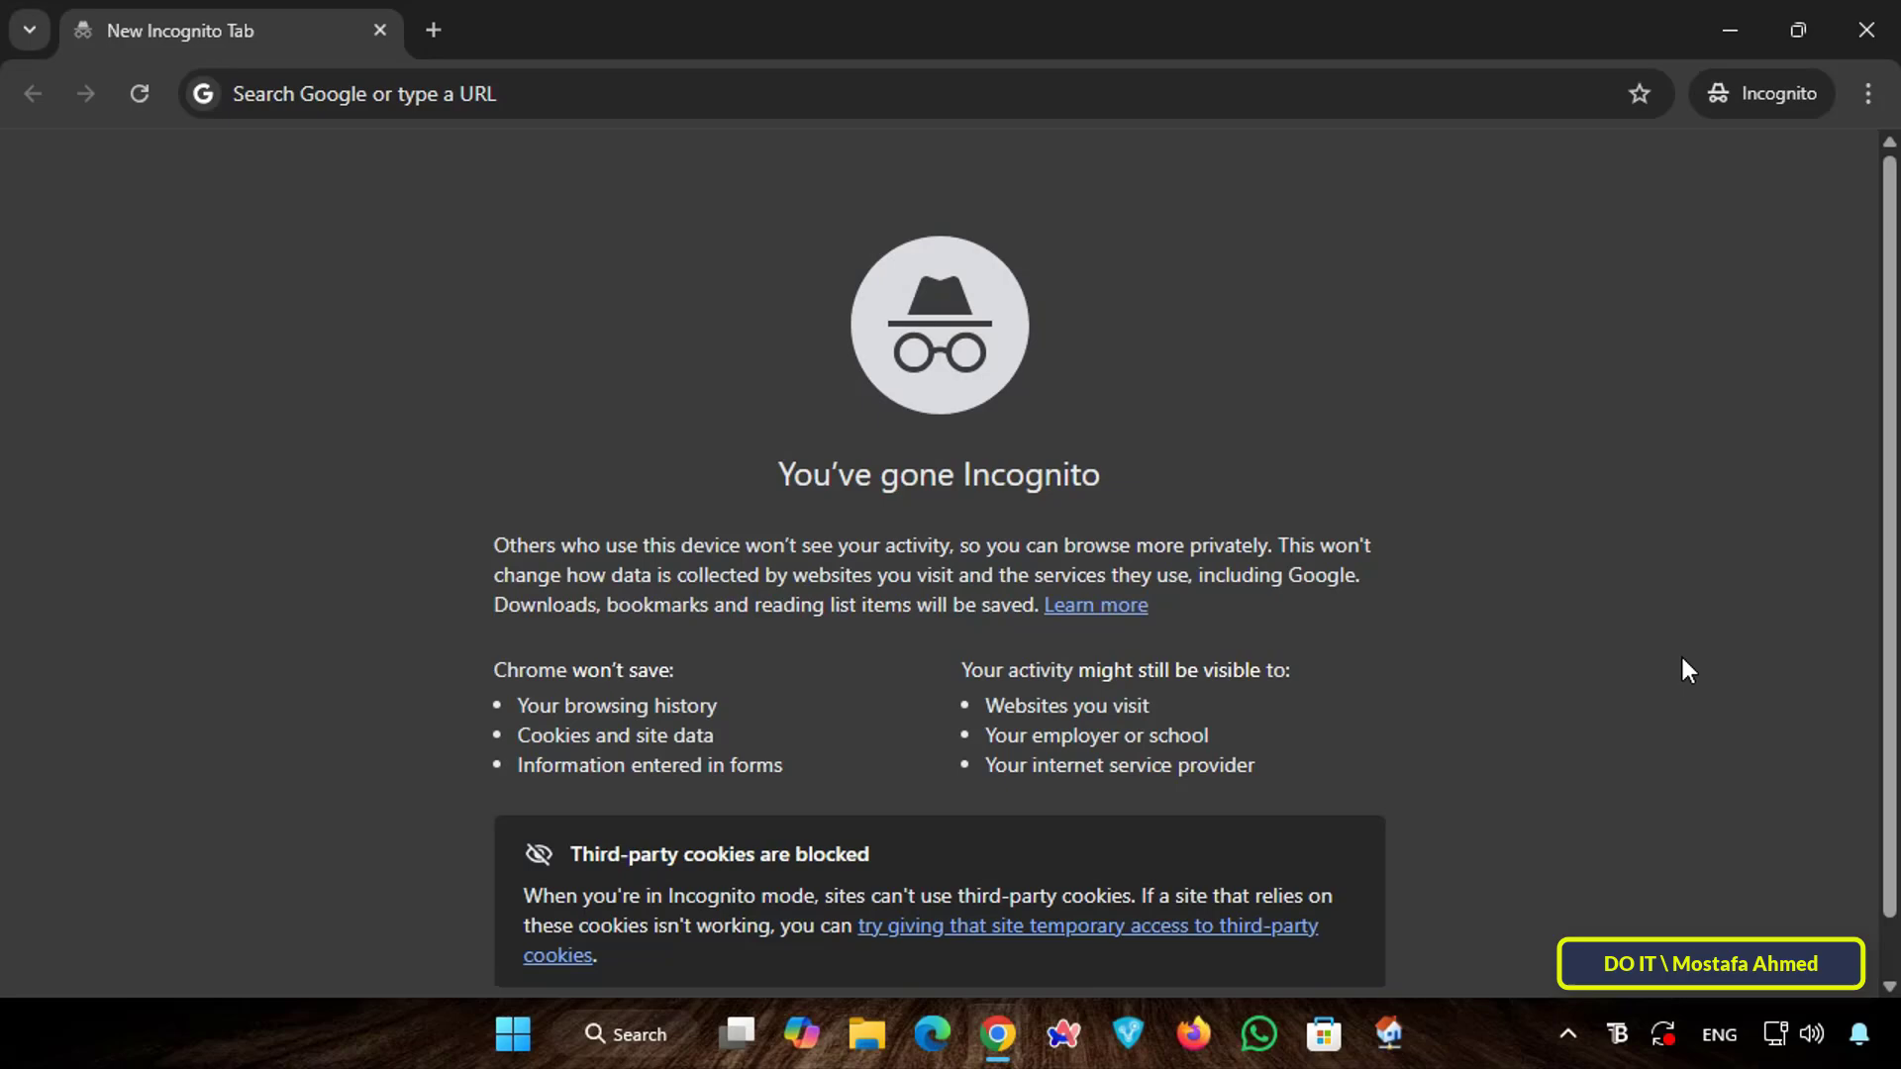
mouse_move(1878, 63)
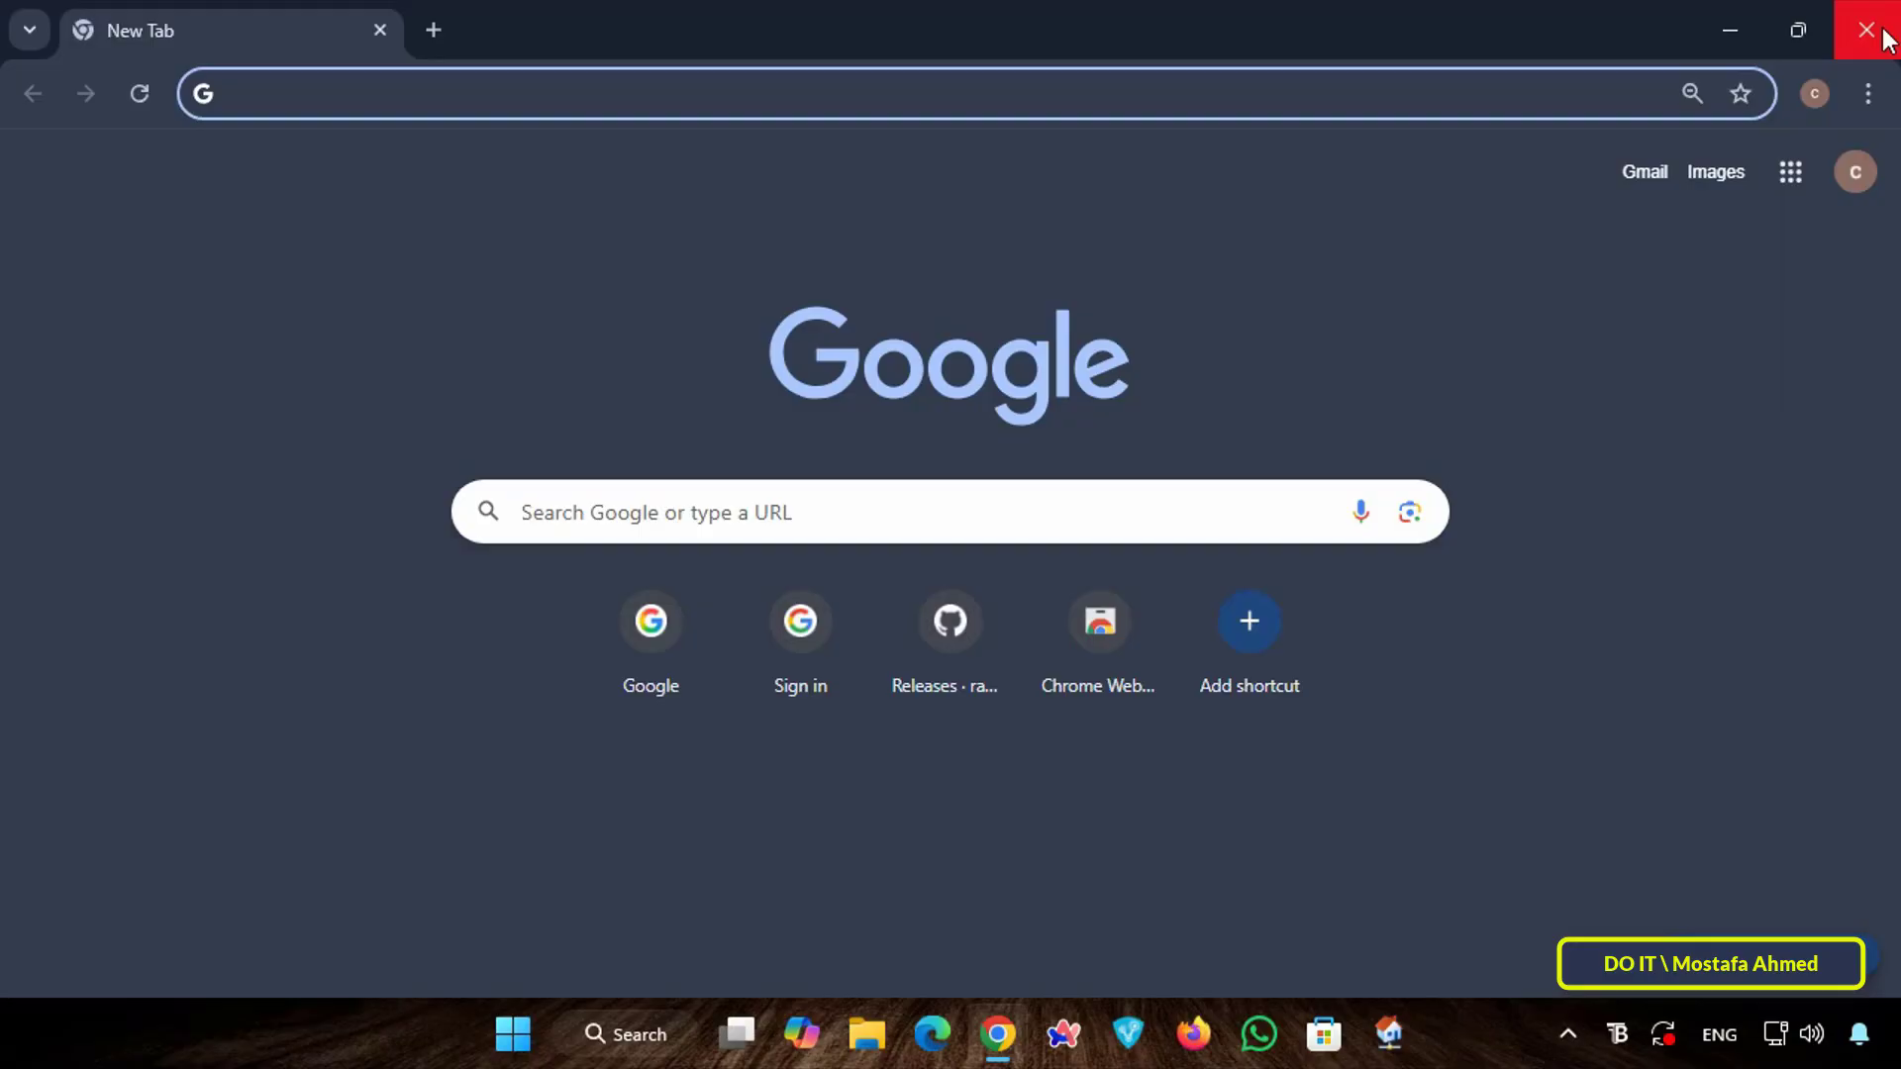
click(1877, 30)
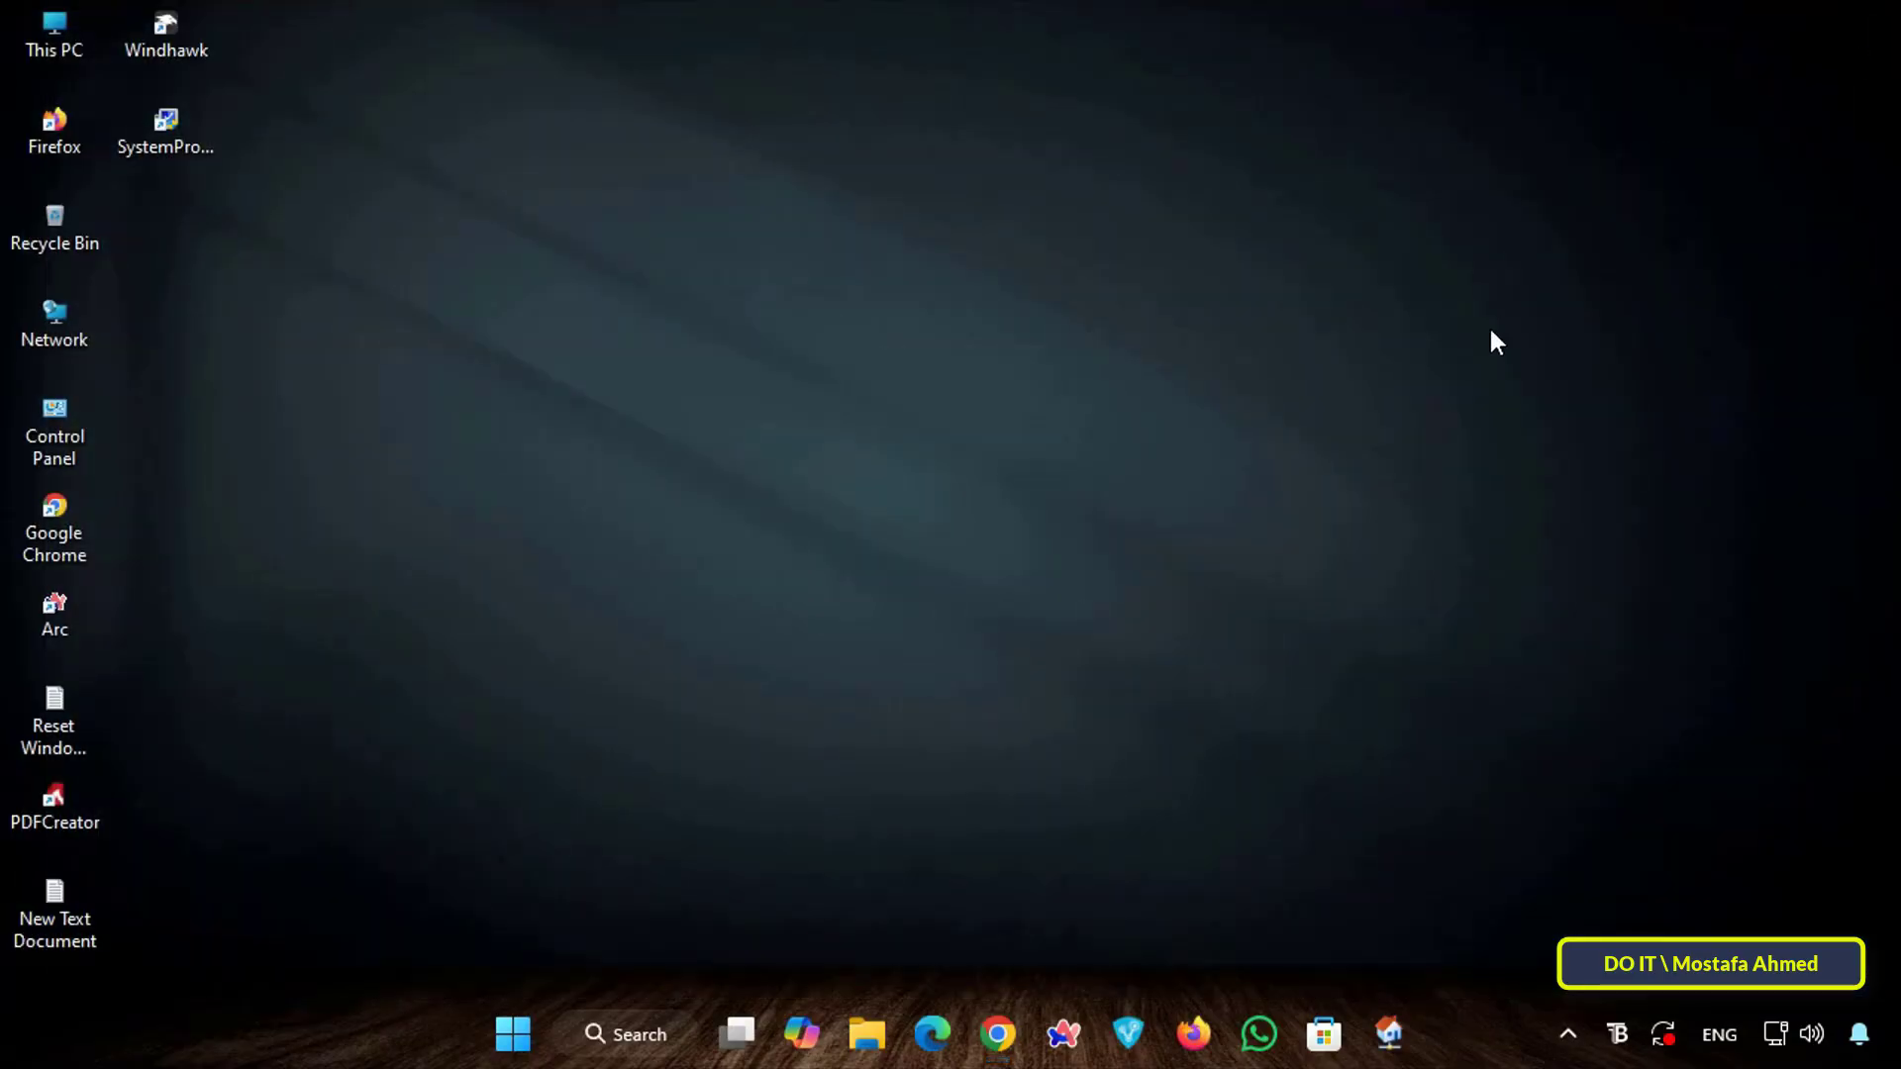
mouse_move(798, 836)
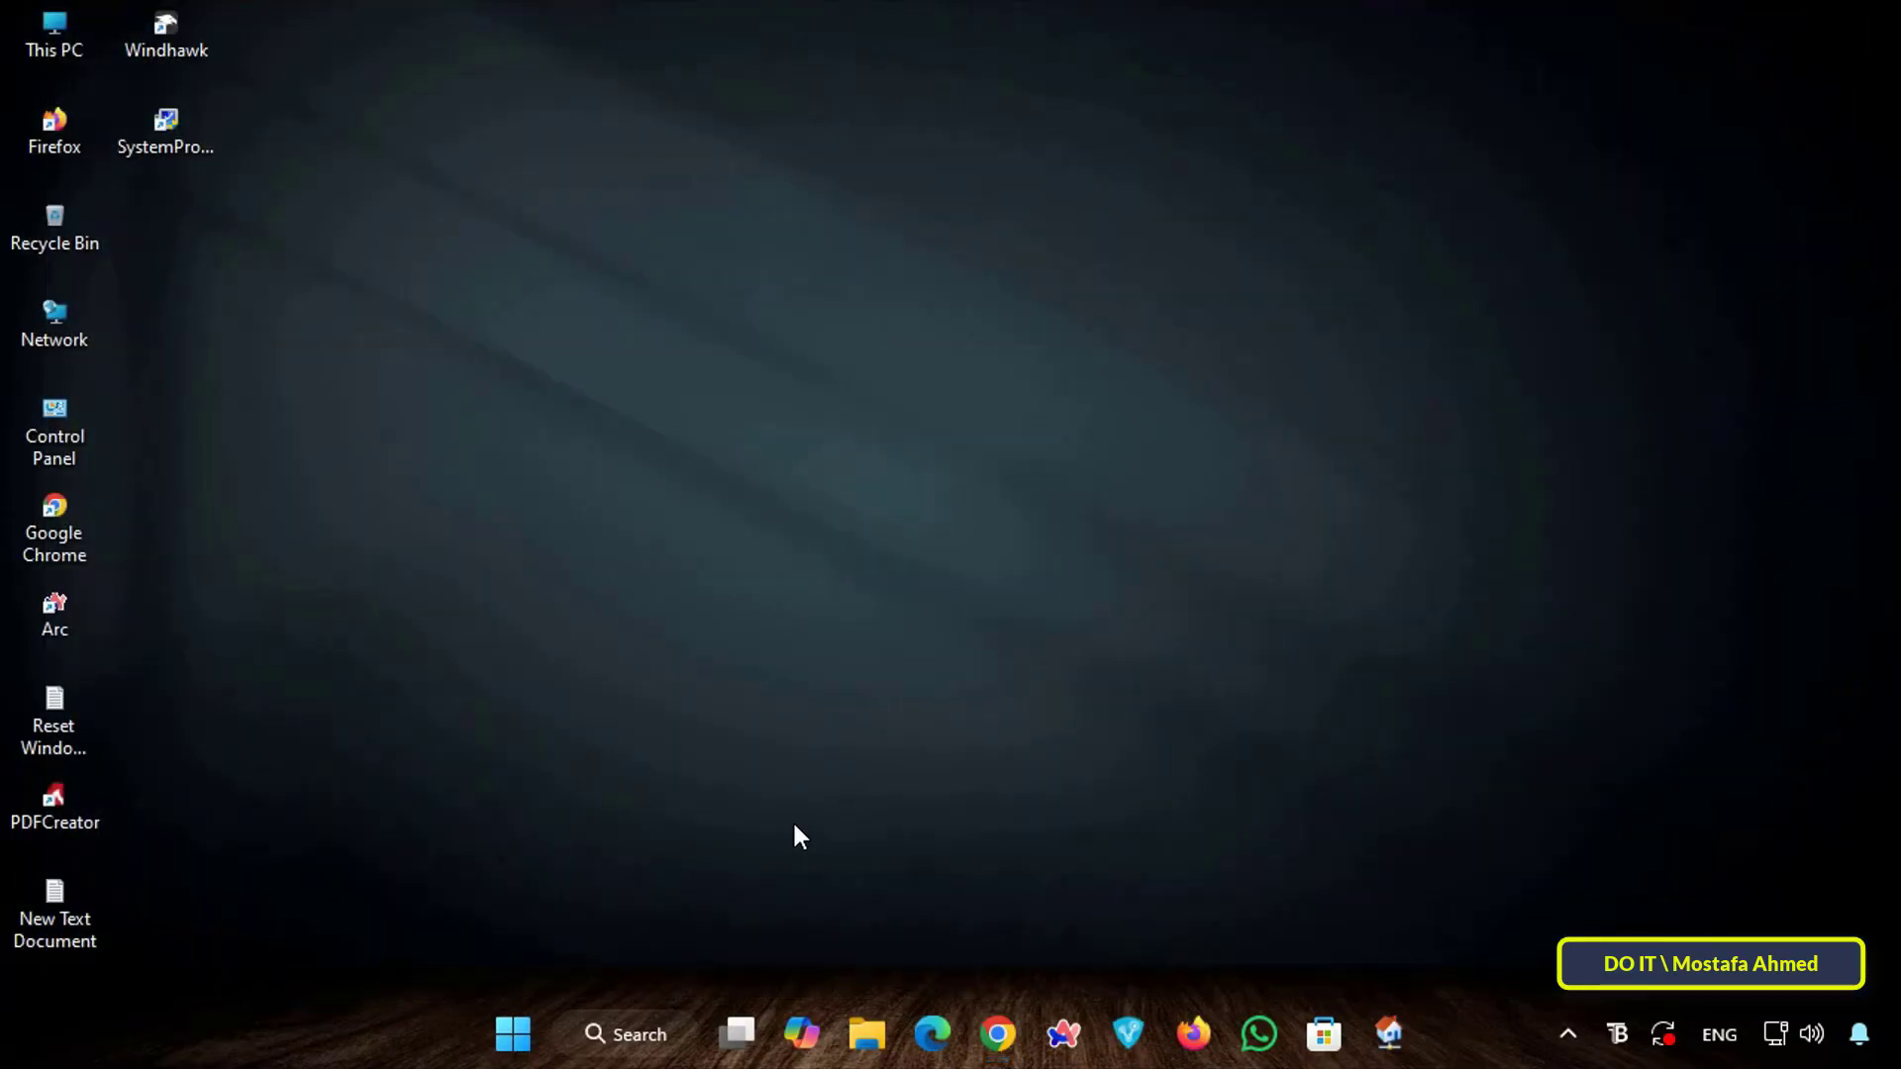
mouse_move(821, 834)
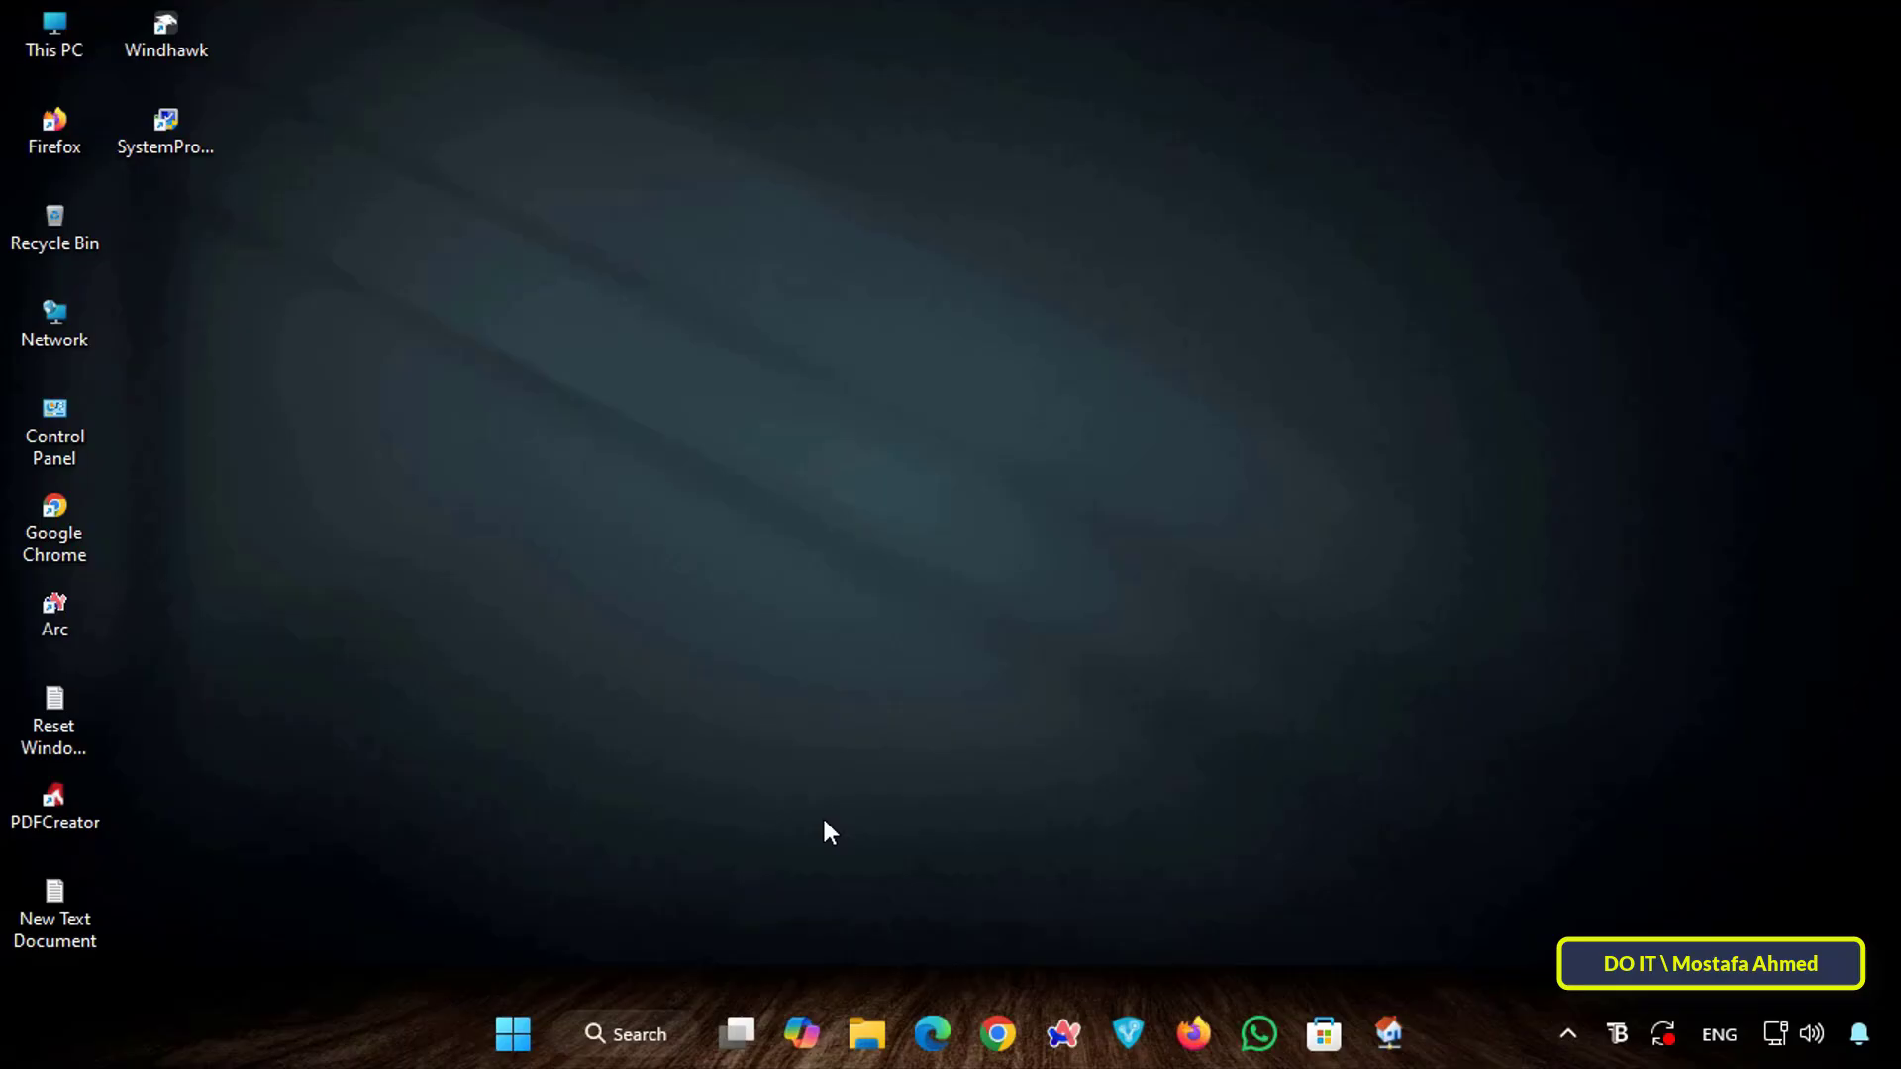
click(53, 34)
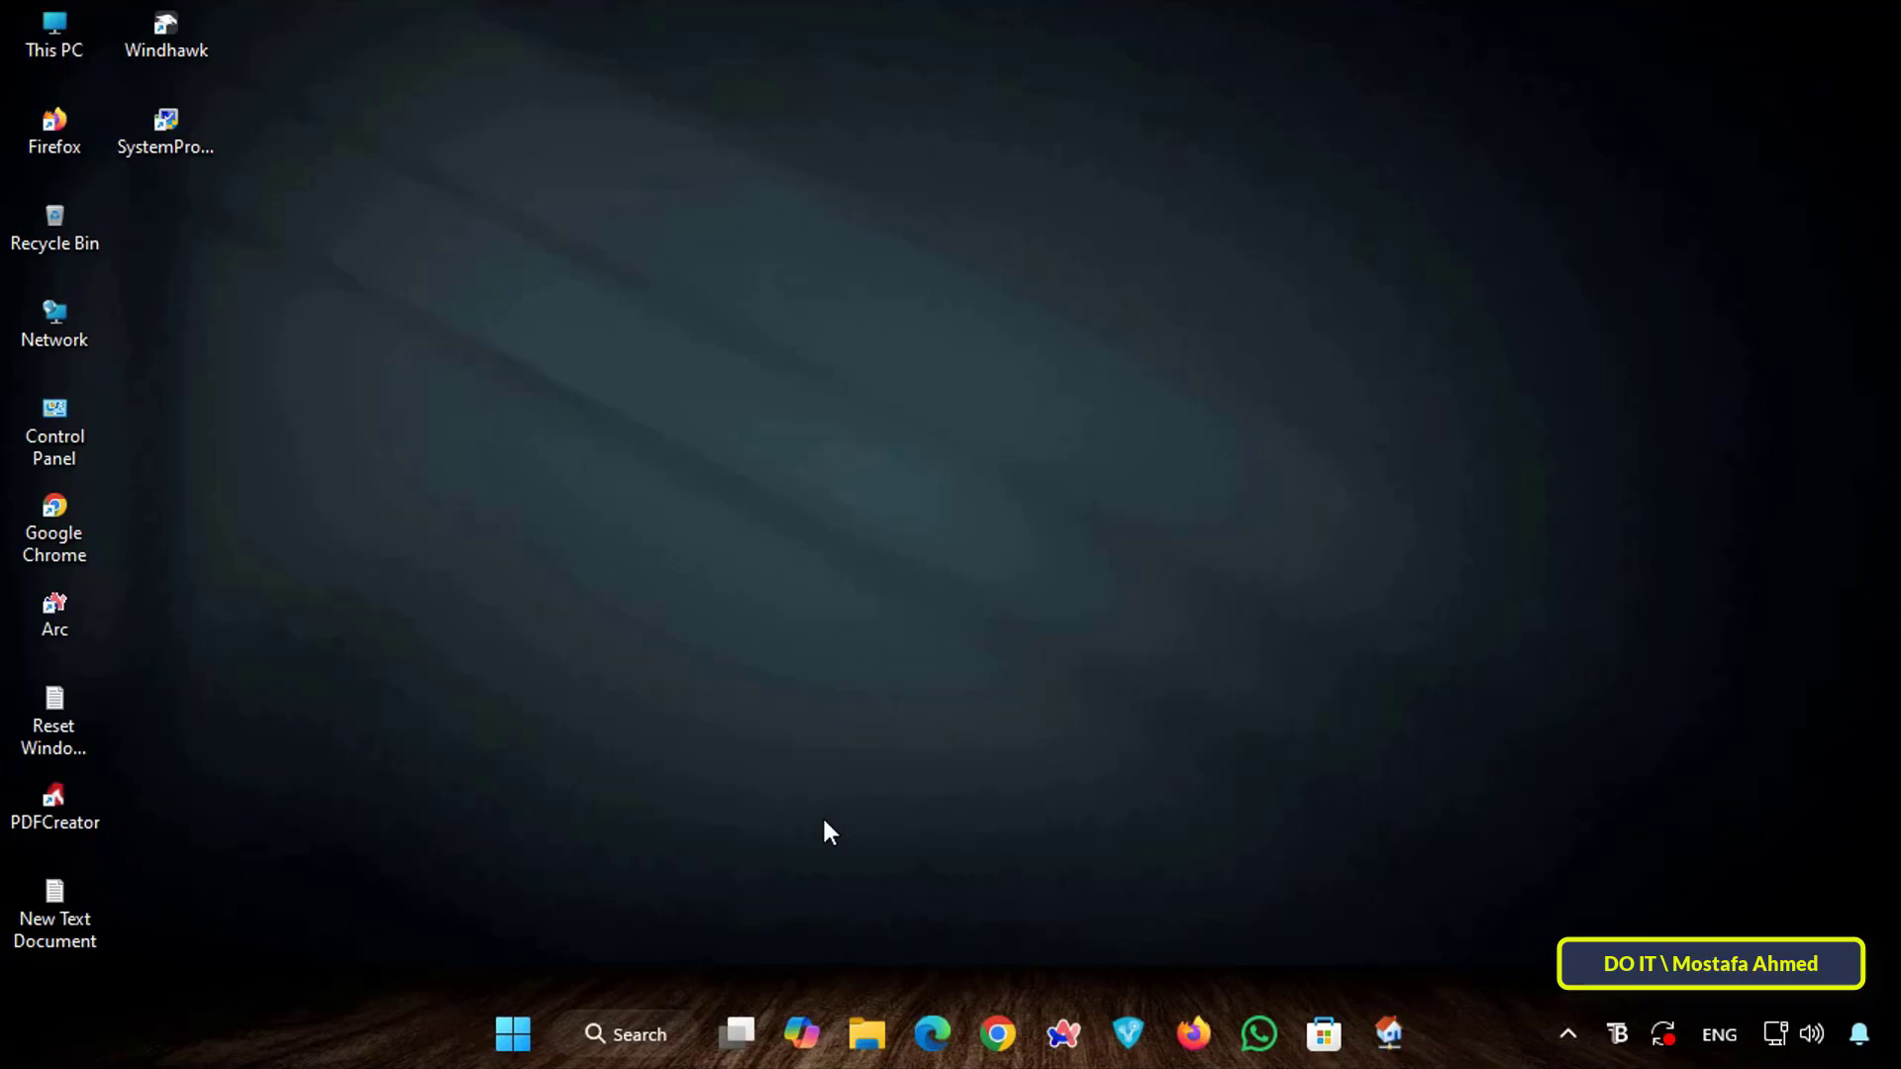
Launch regedit from Run and navigate to HKEY_LOCAL_MACHINE\SOFTWARE\Policies
key(Win+r)
text(regedit)
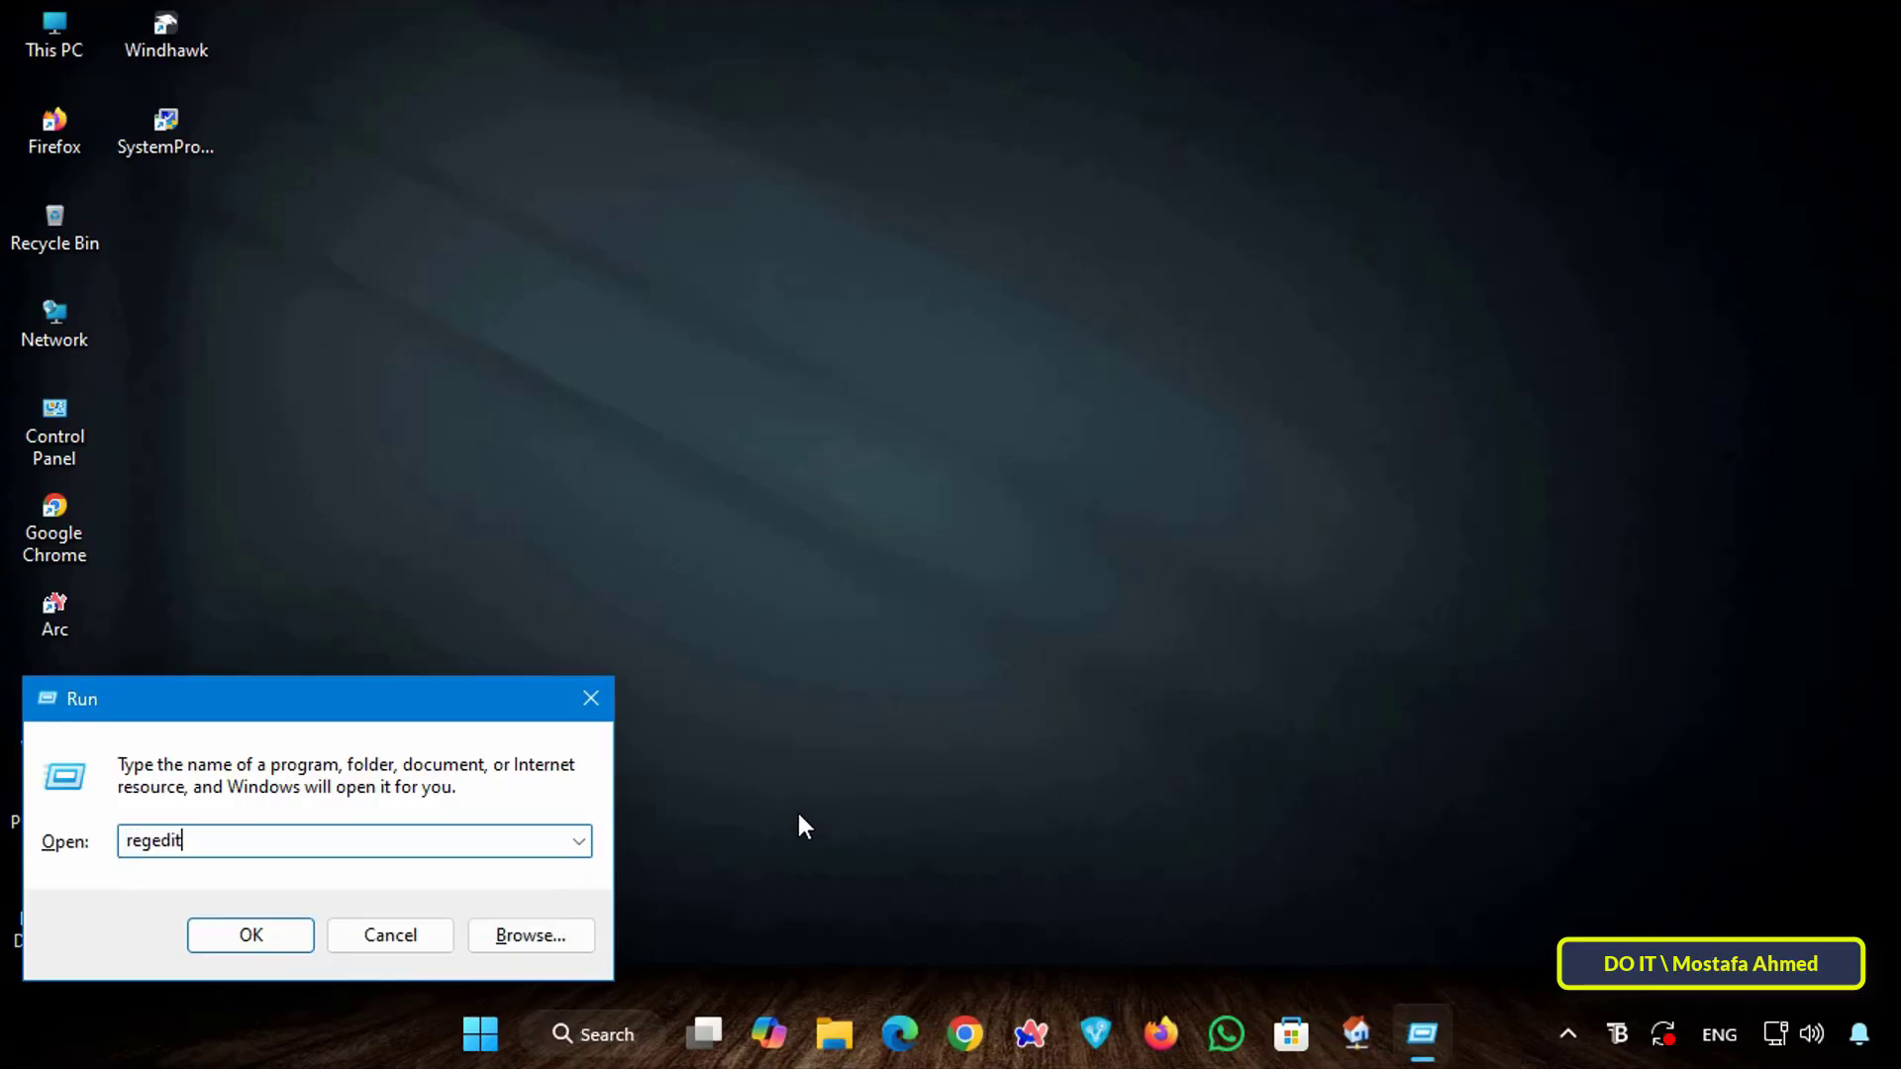
click(249, 934)
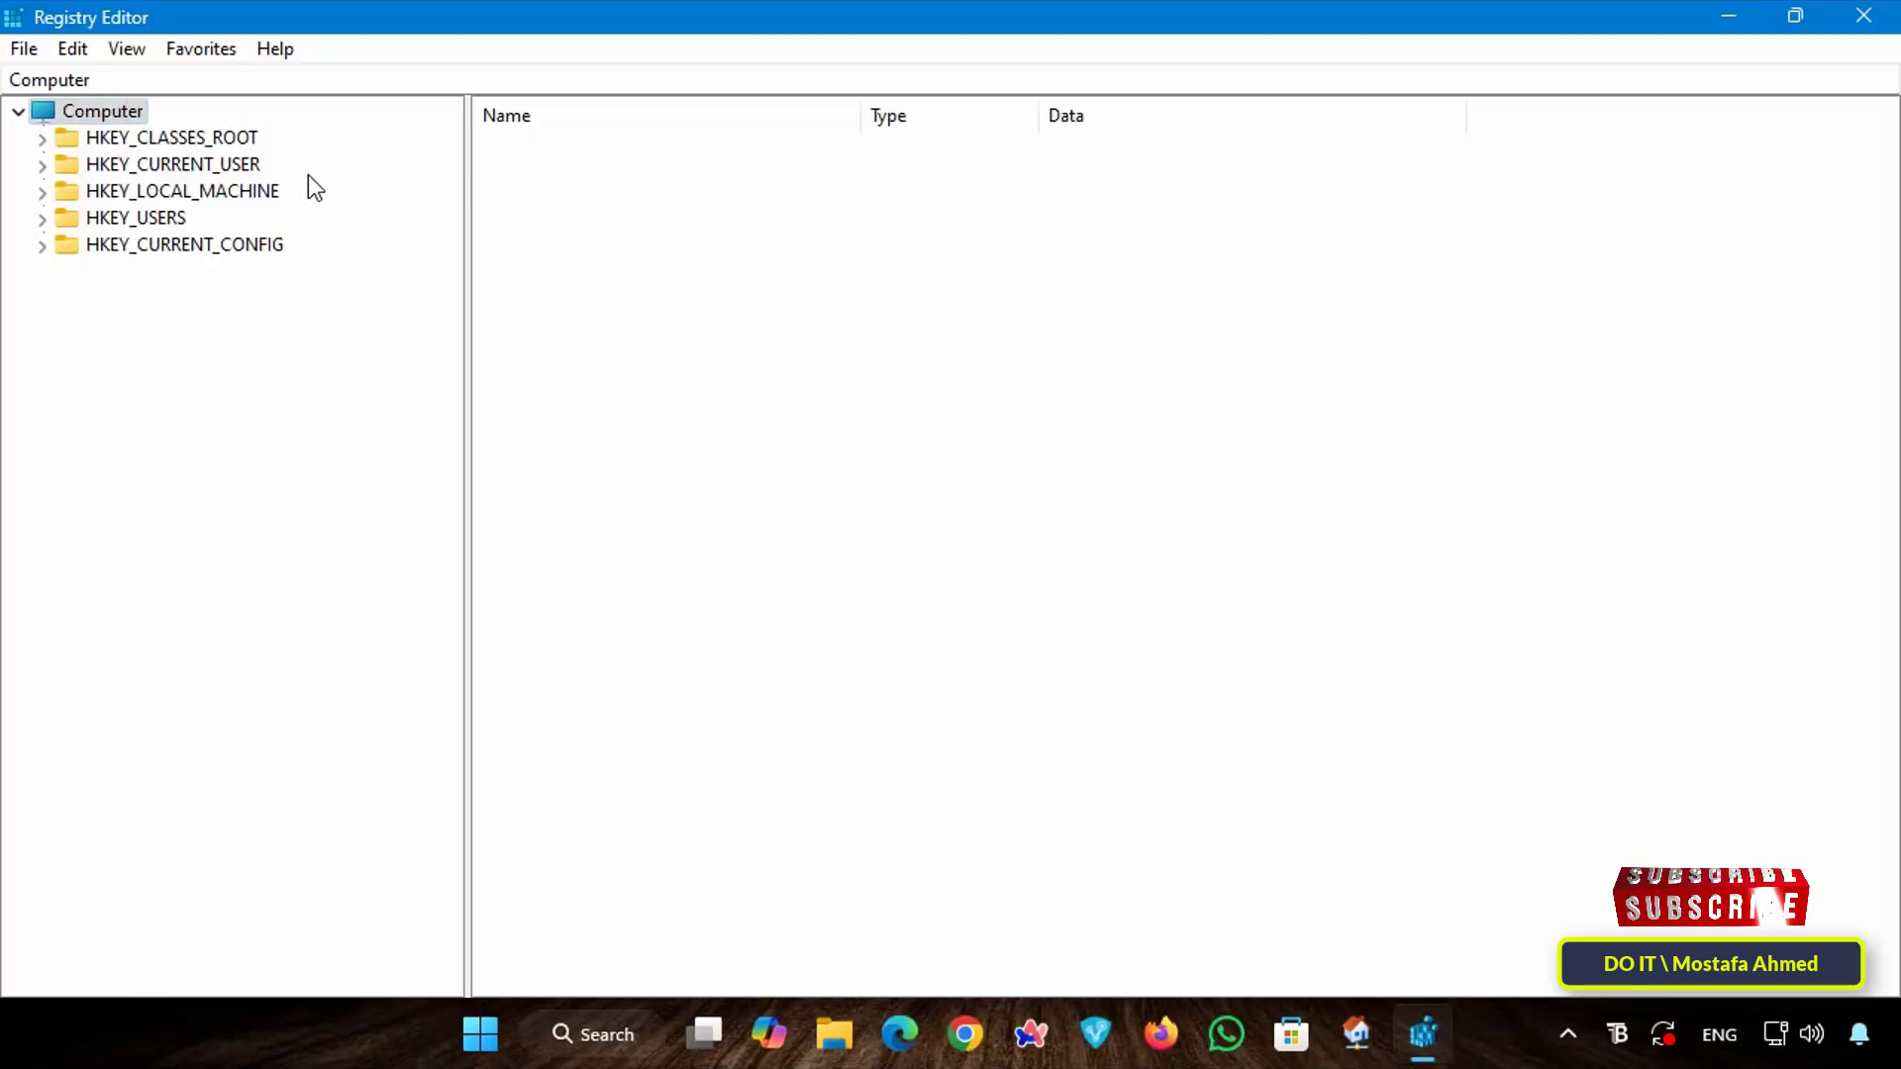
click(180, 190)
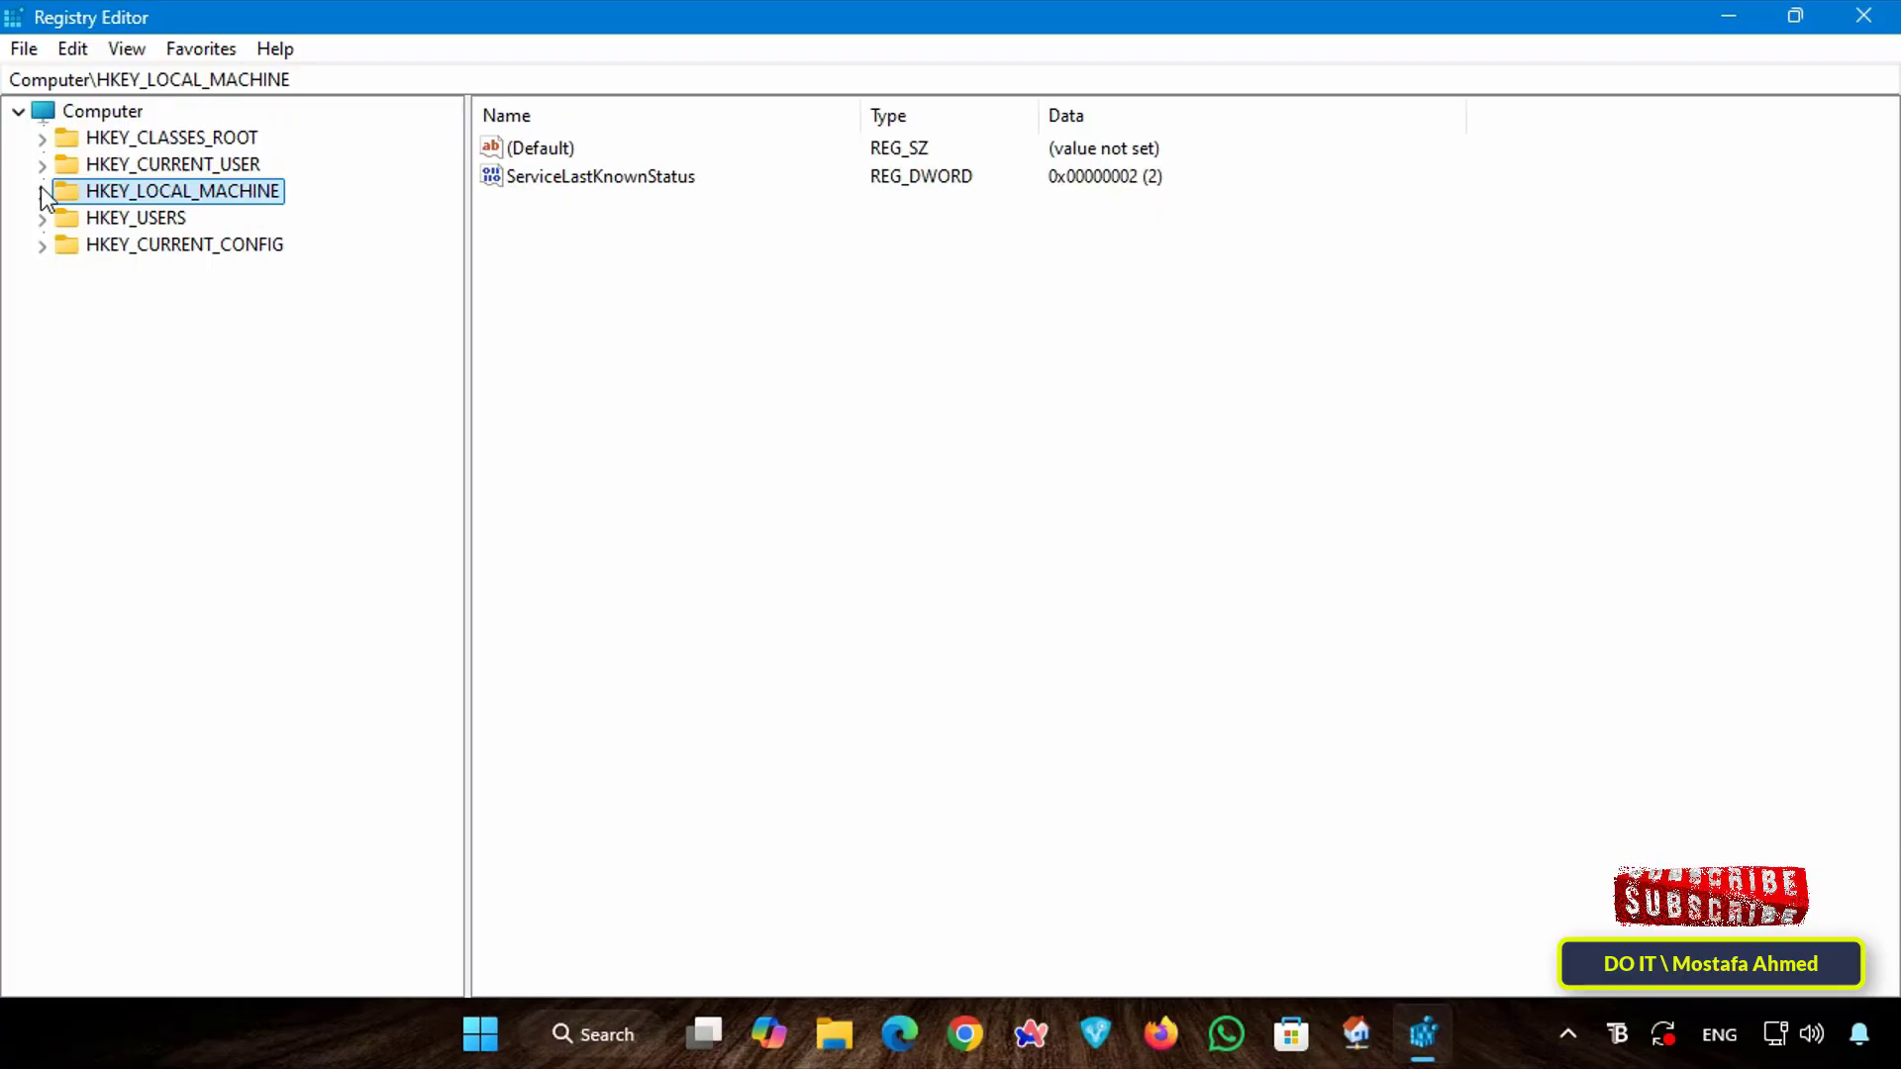
click(41, 191)
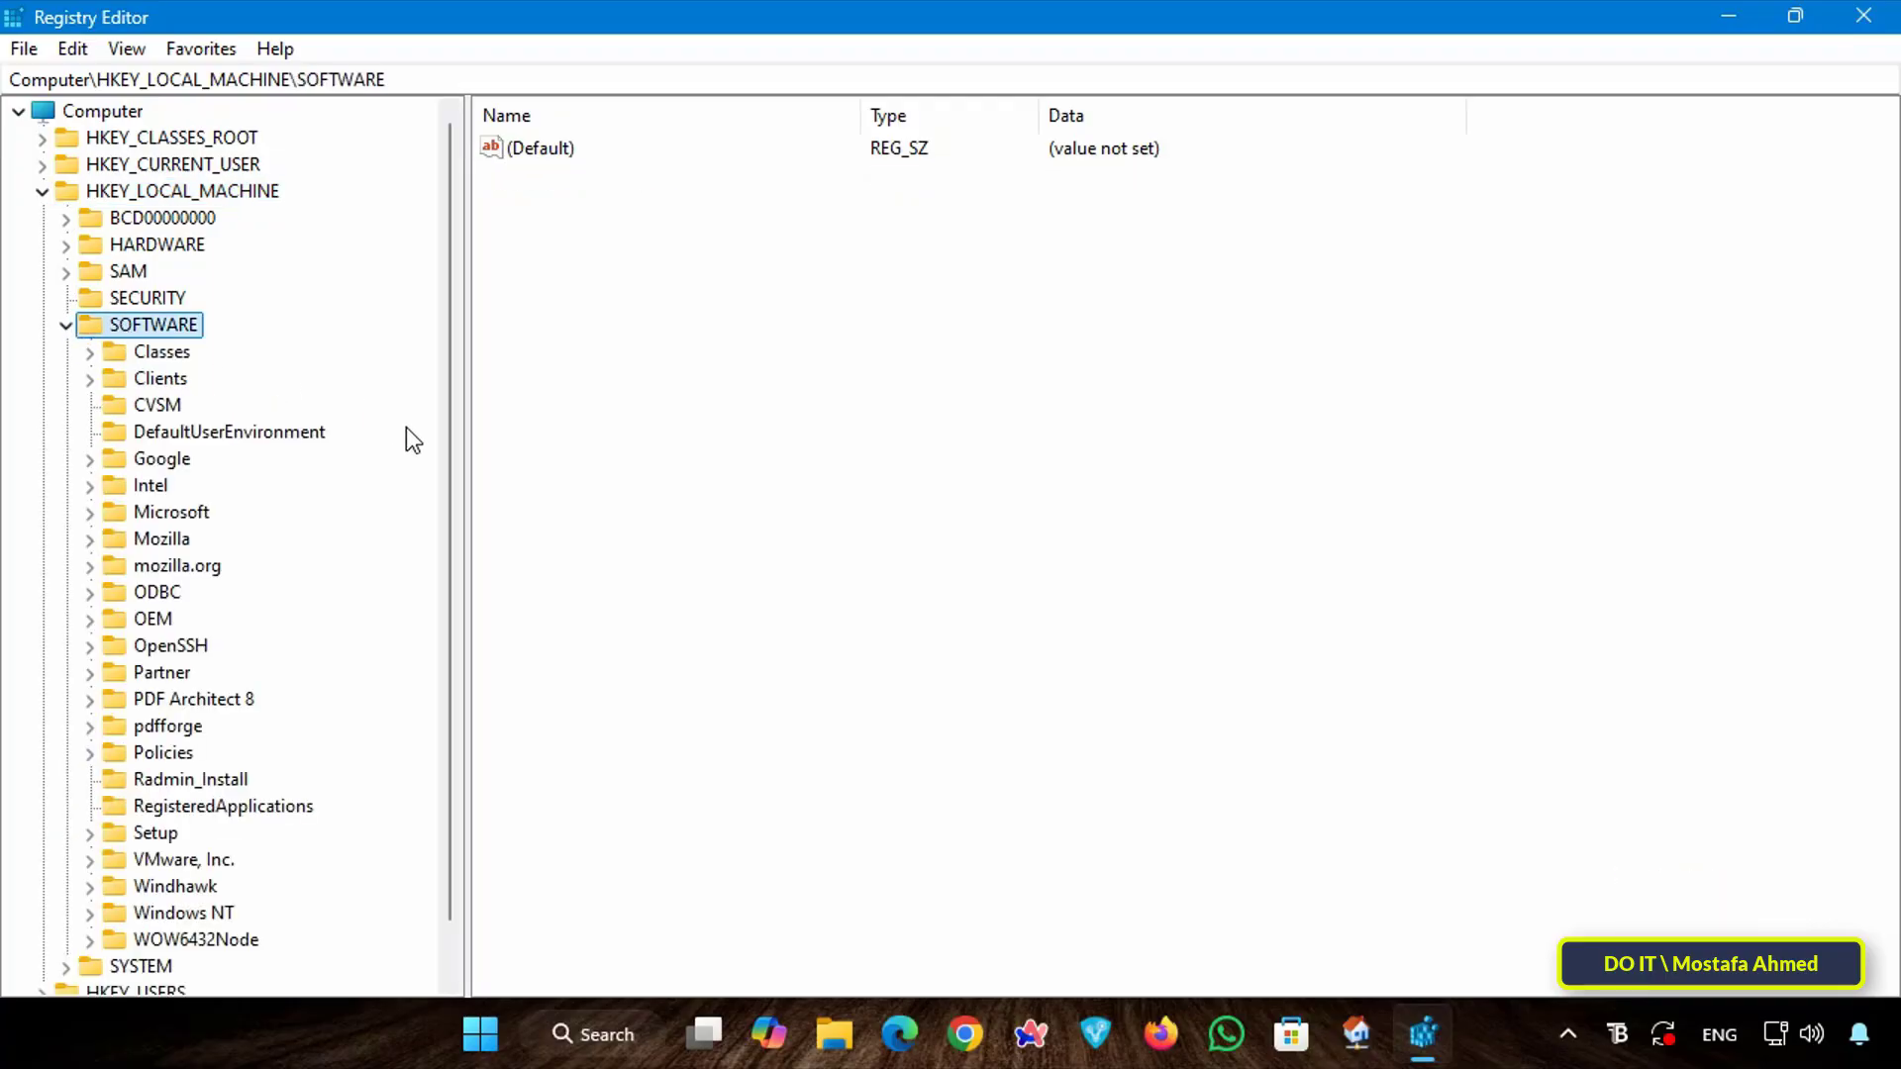
click(160, 753)
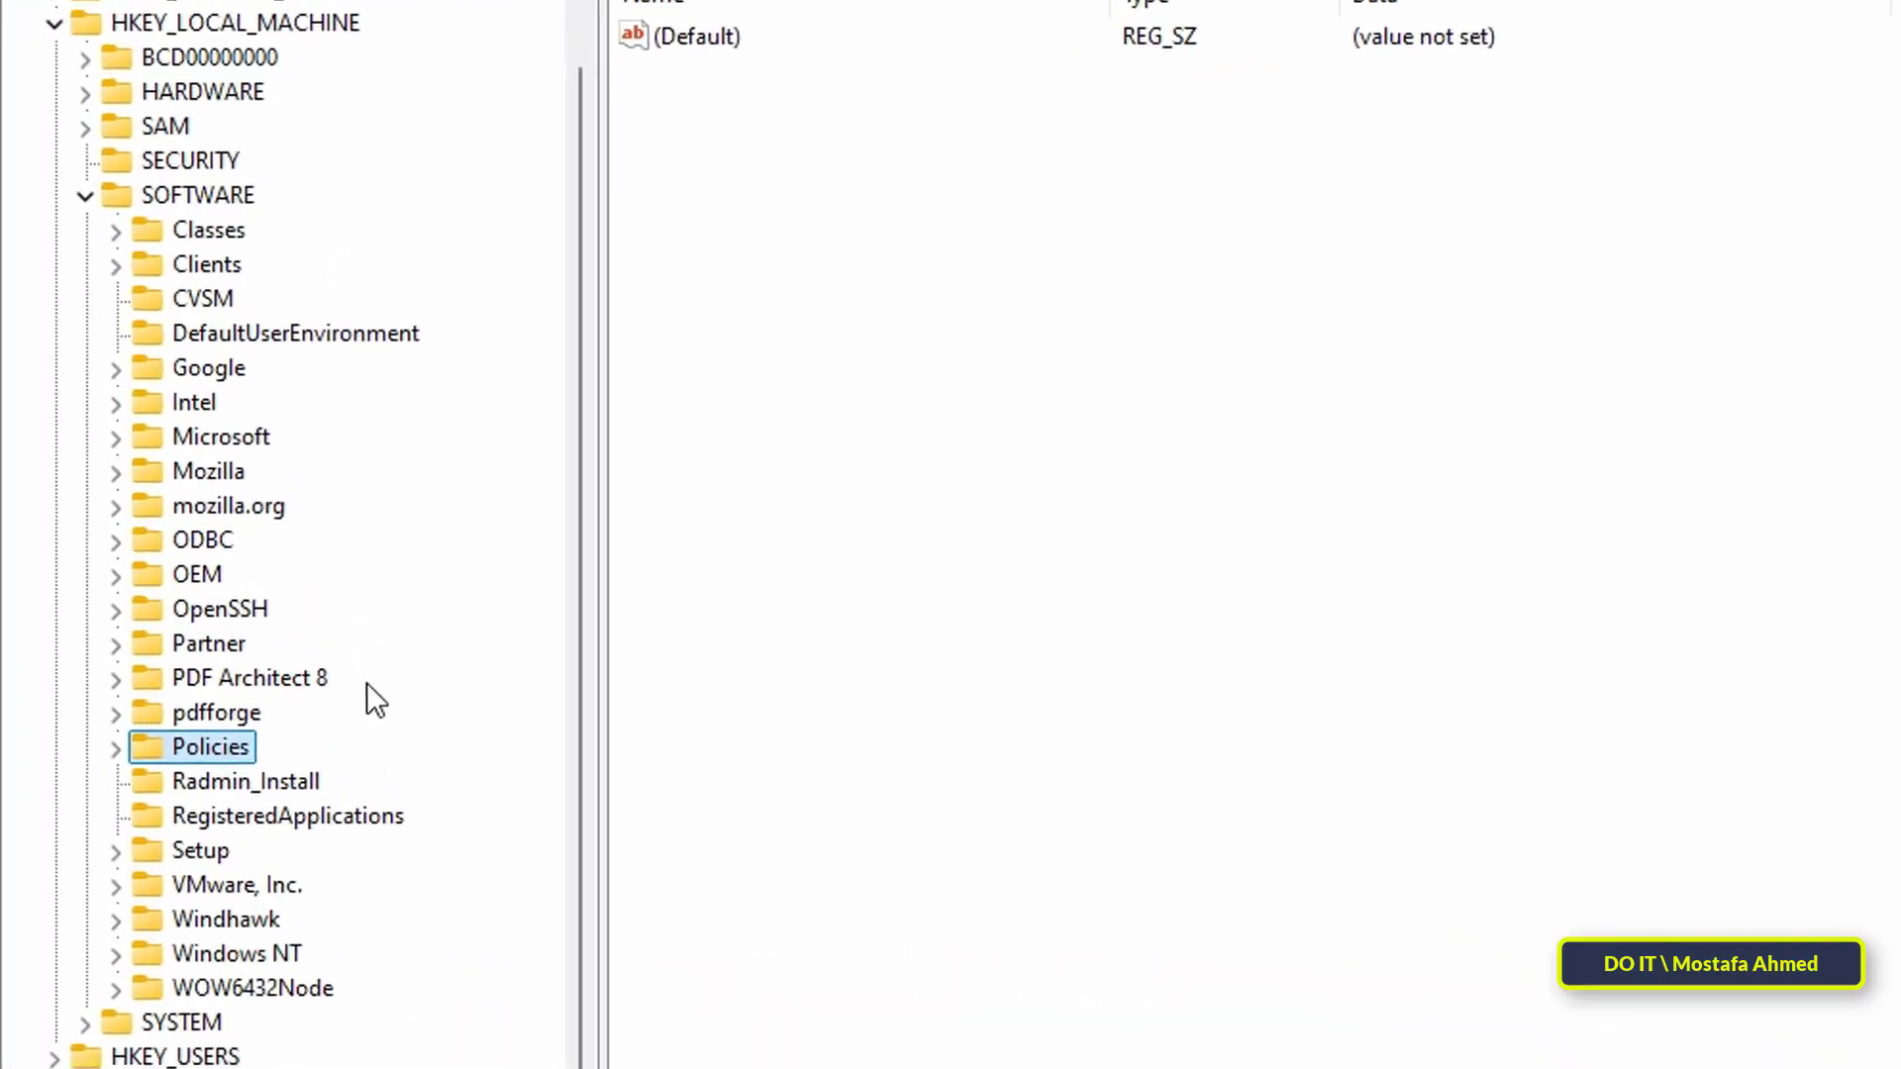
Add a new key named Google under Policies
right_click(208, 747)
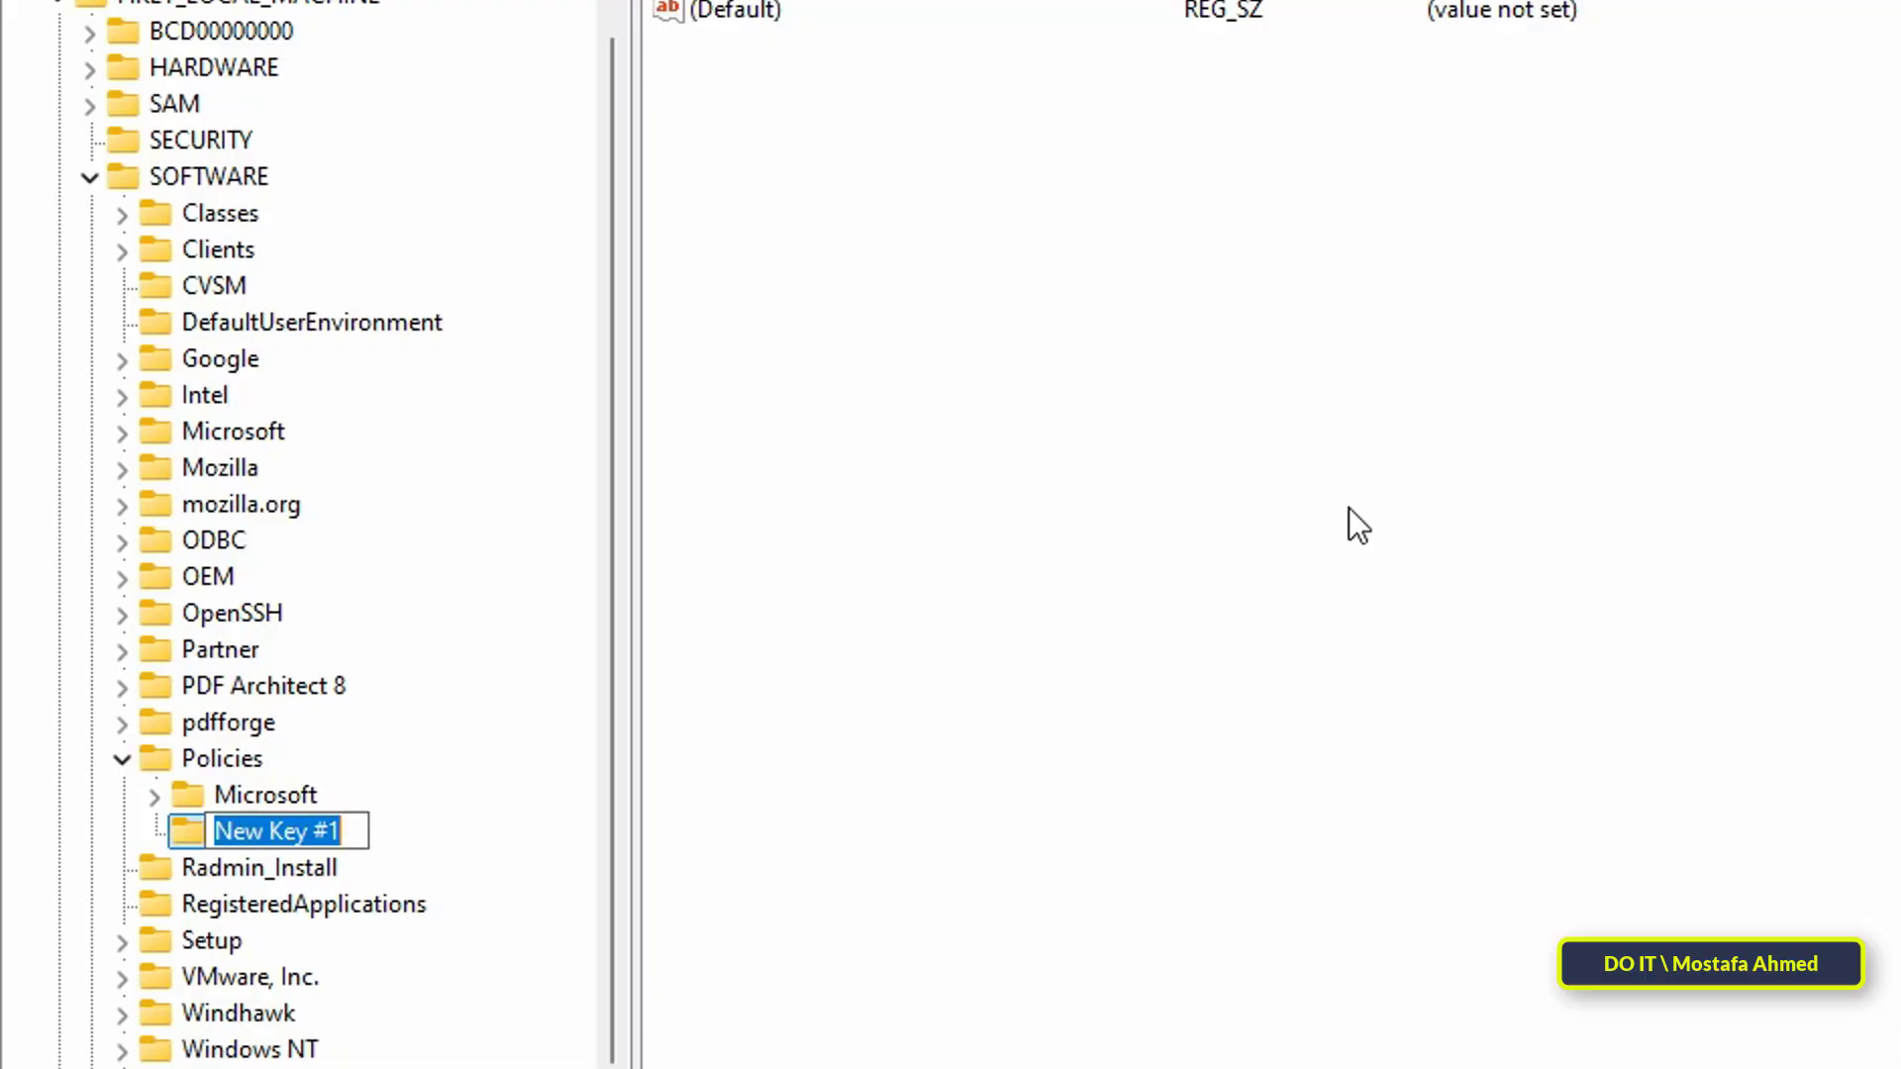
text(Google)
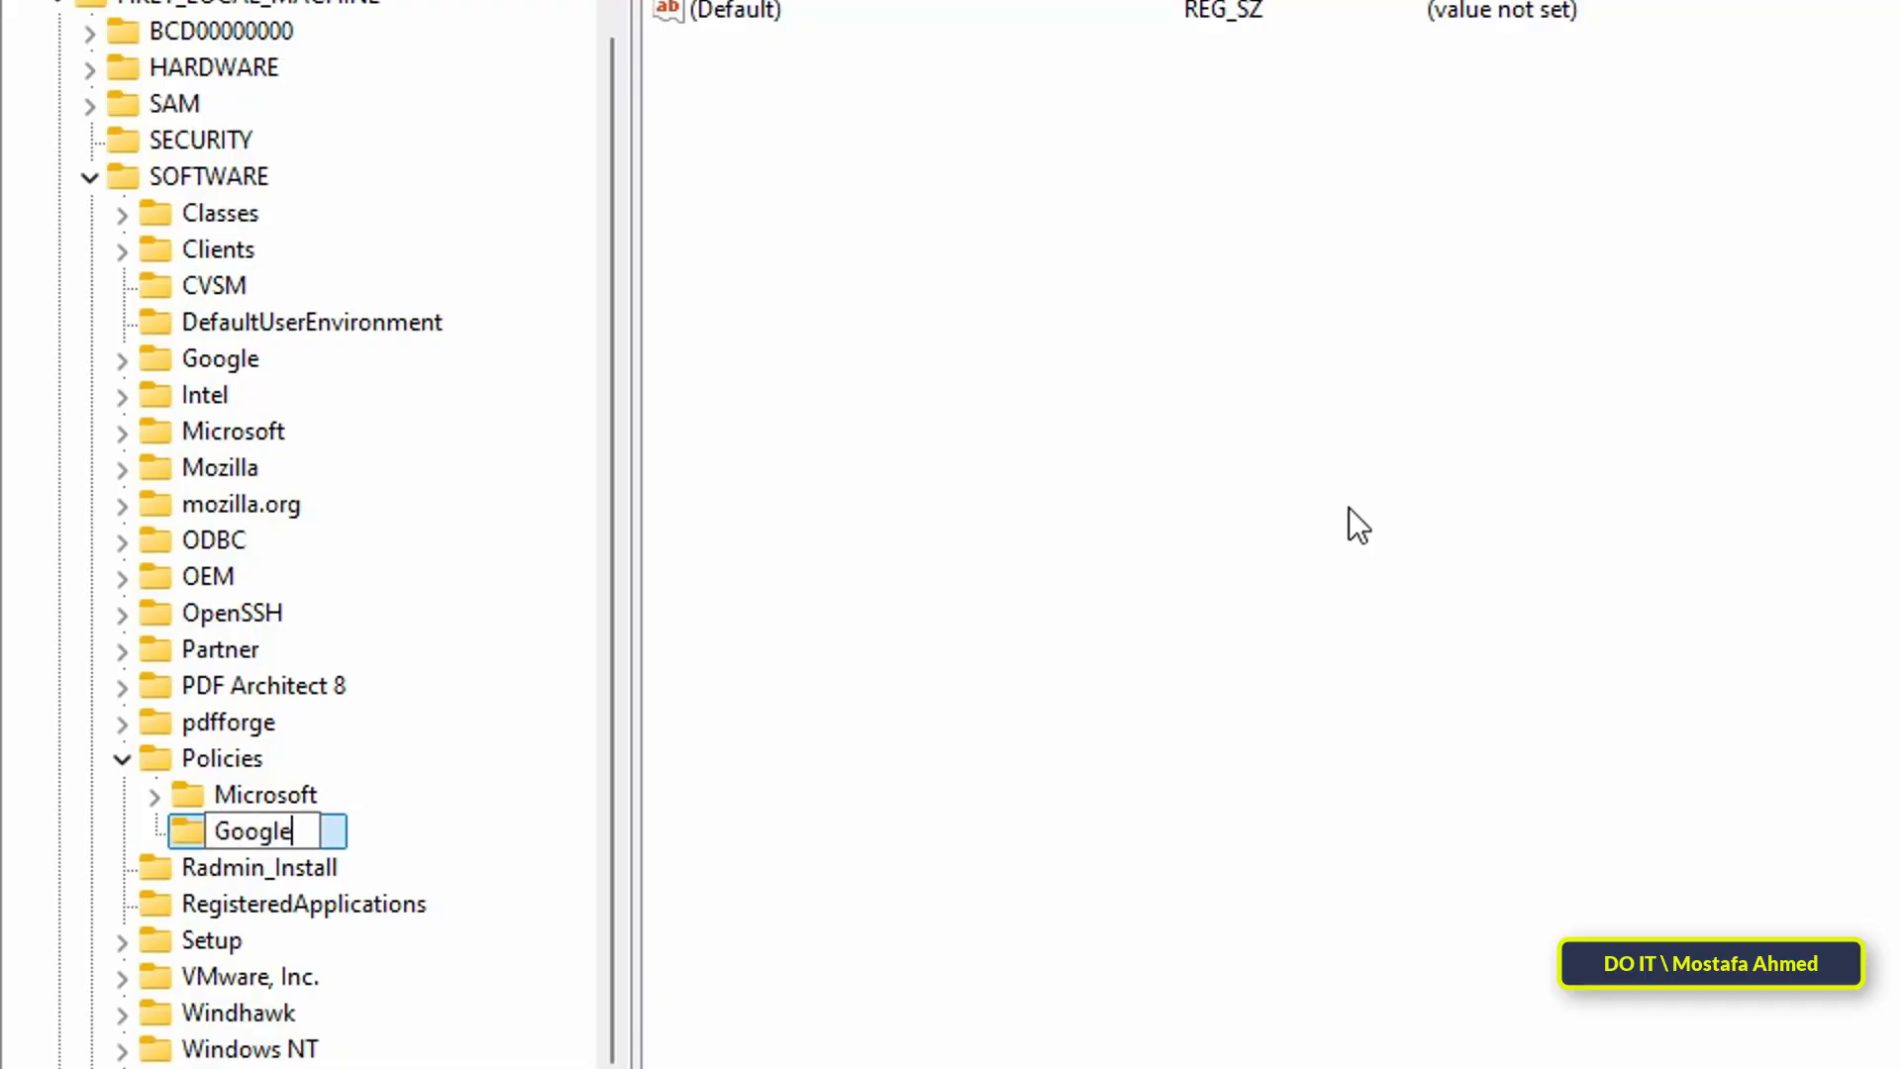
key(Return)
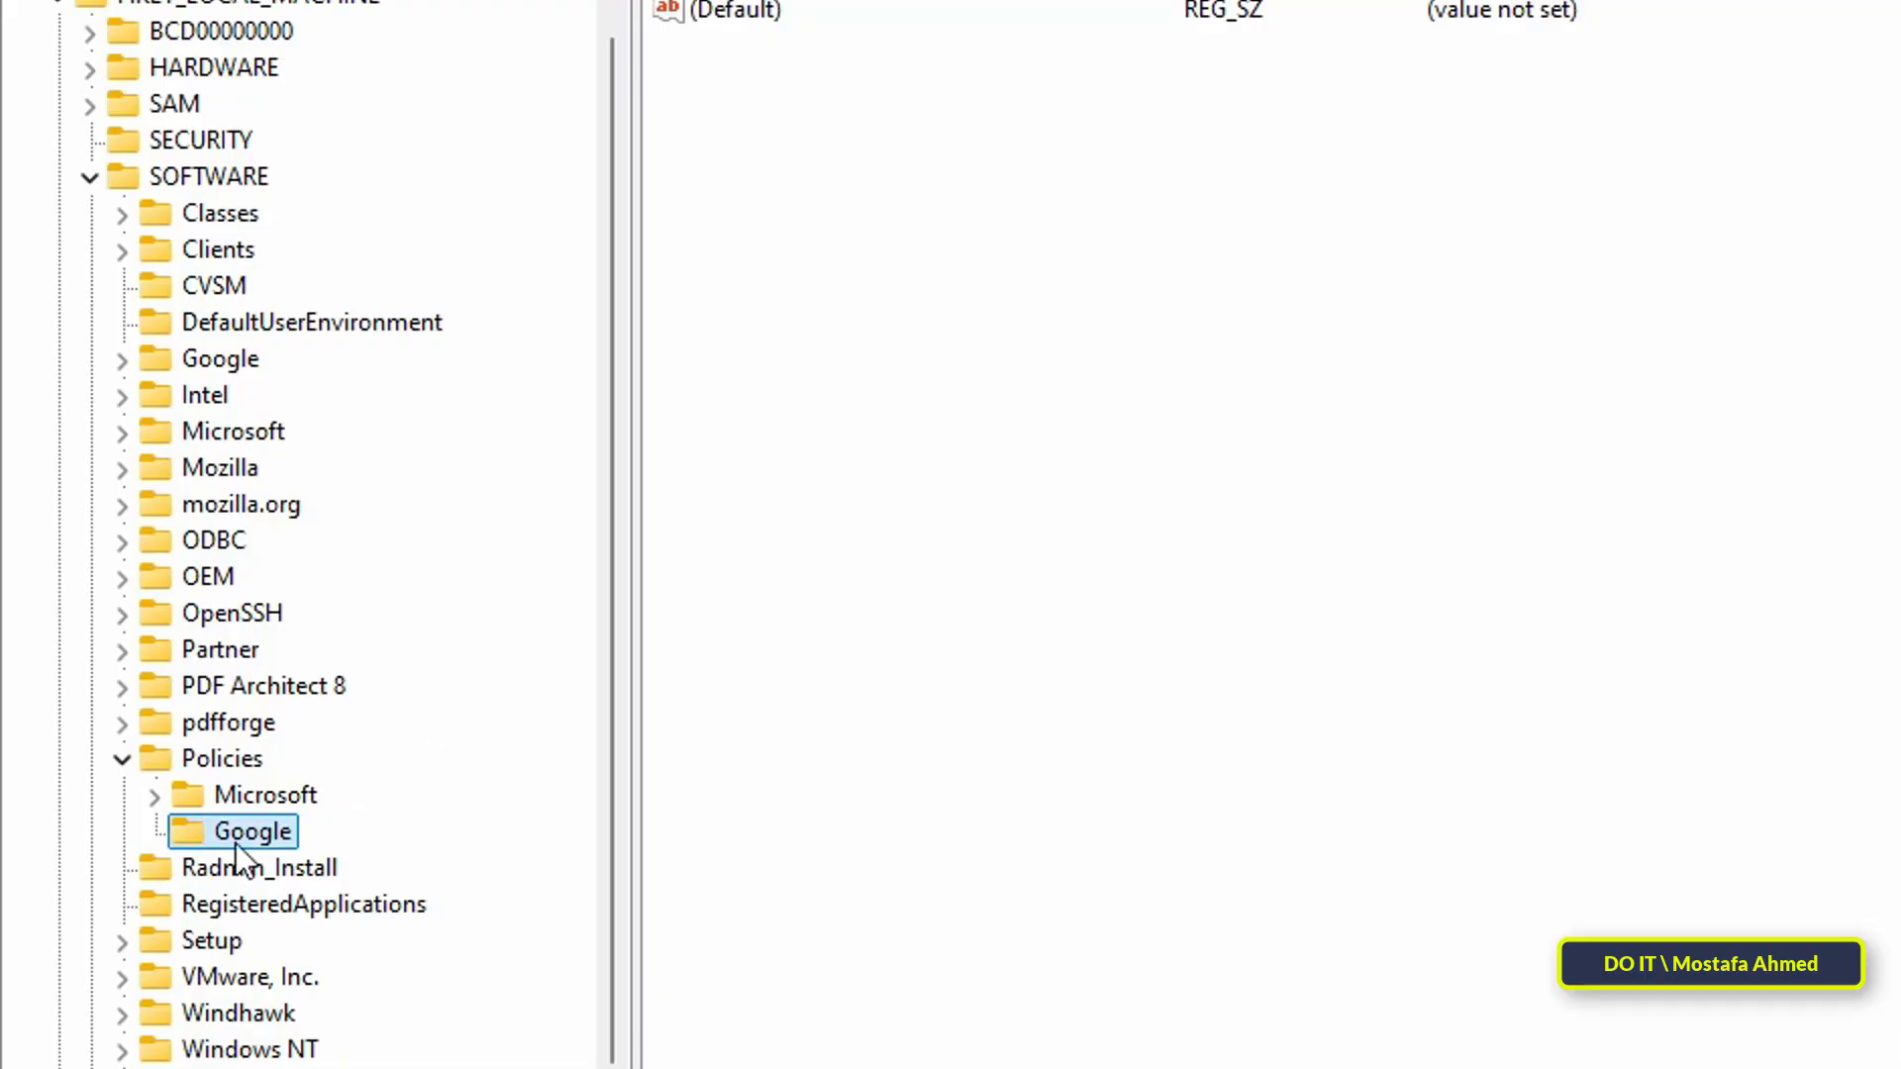
Add a new key named Chrome inside Google
right_click(252, 830)
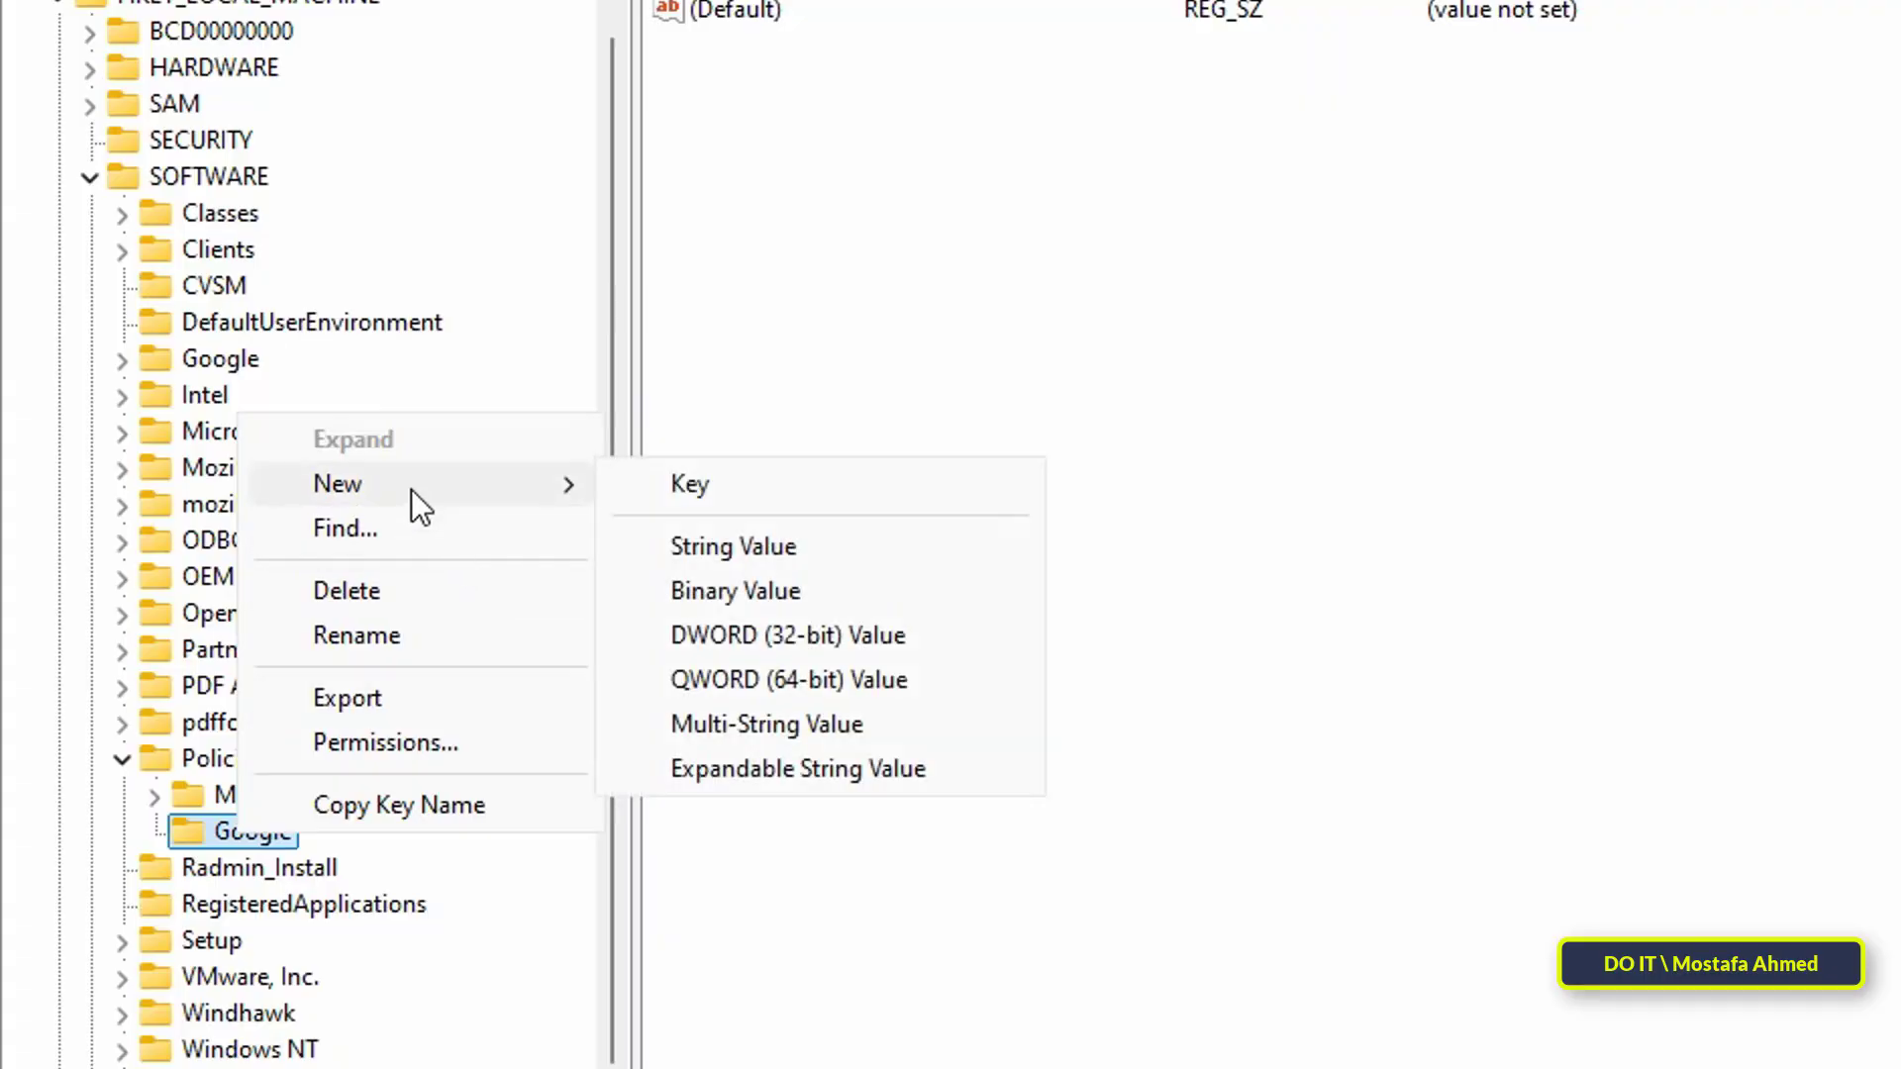
click(687, 483)
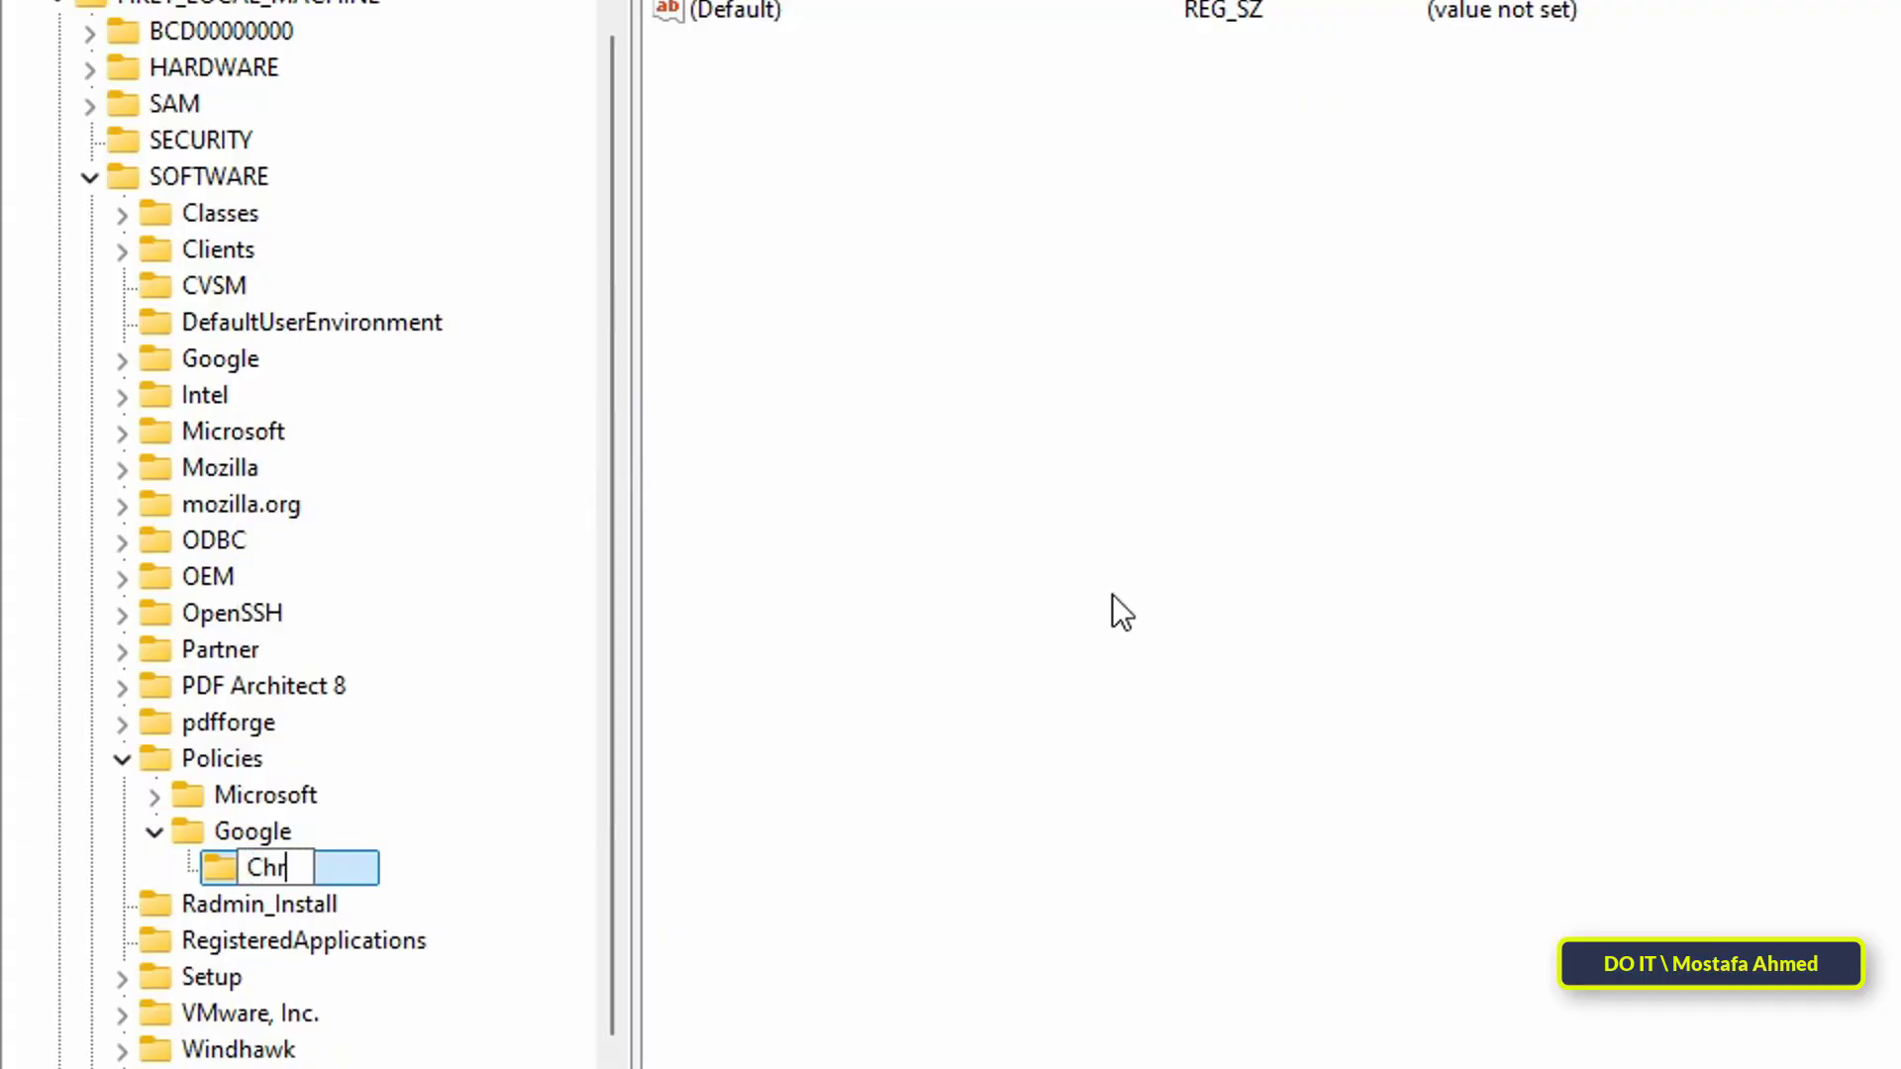
key(Return)
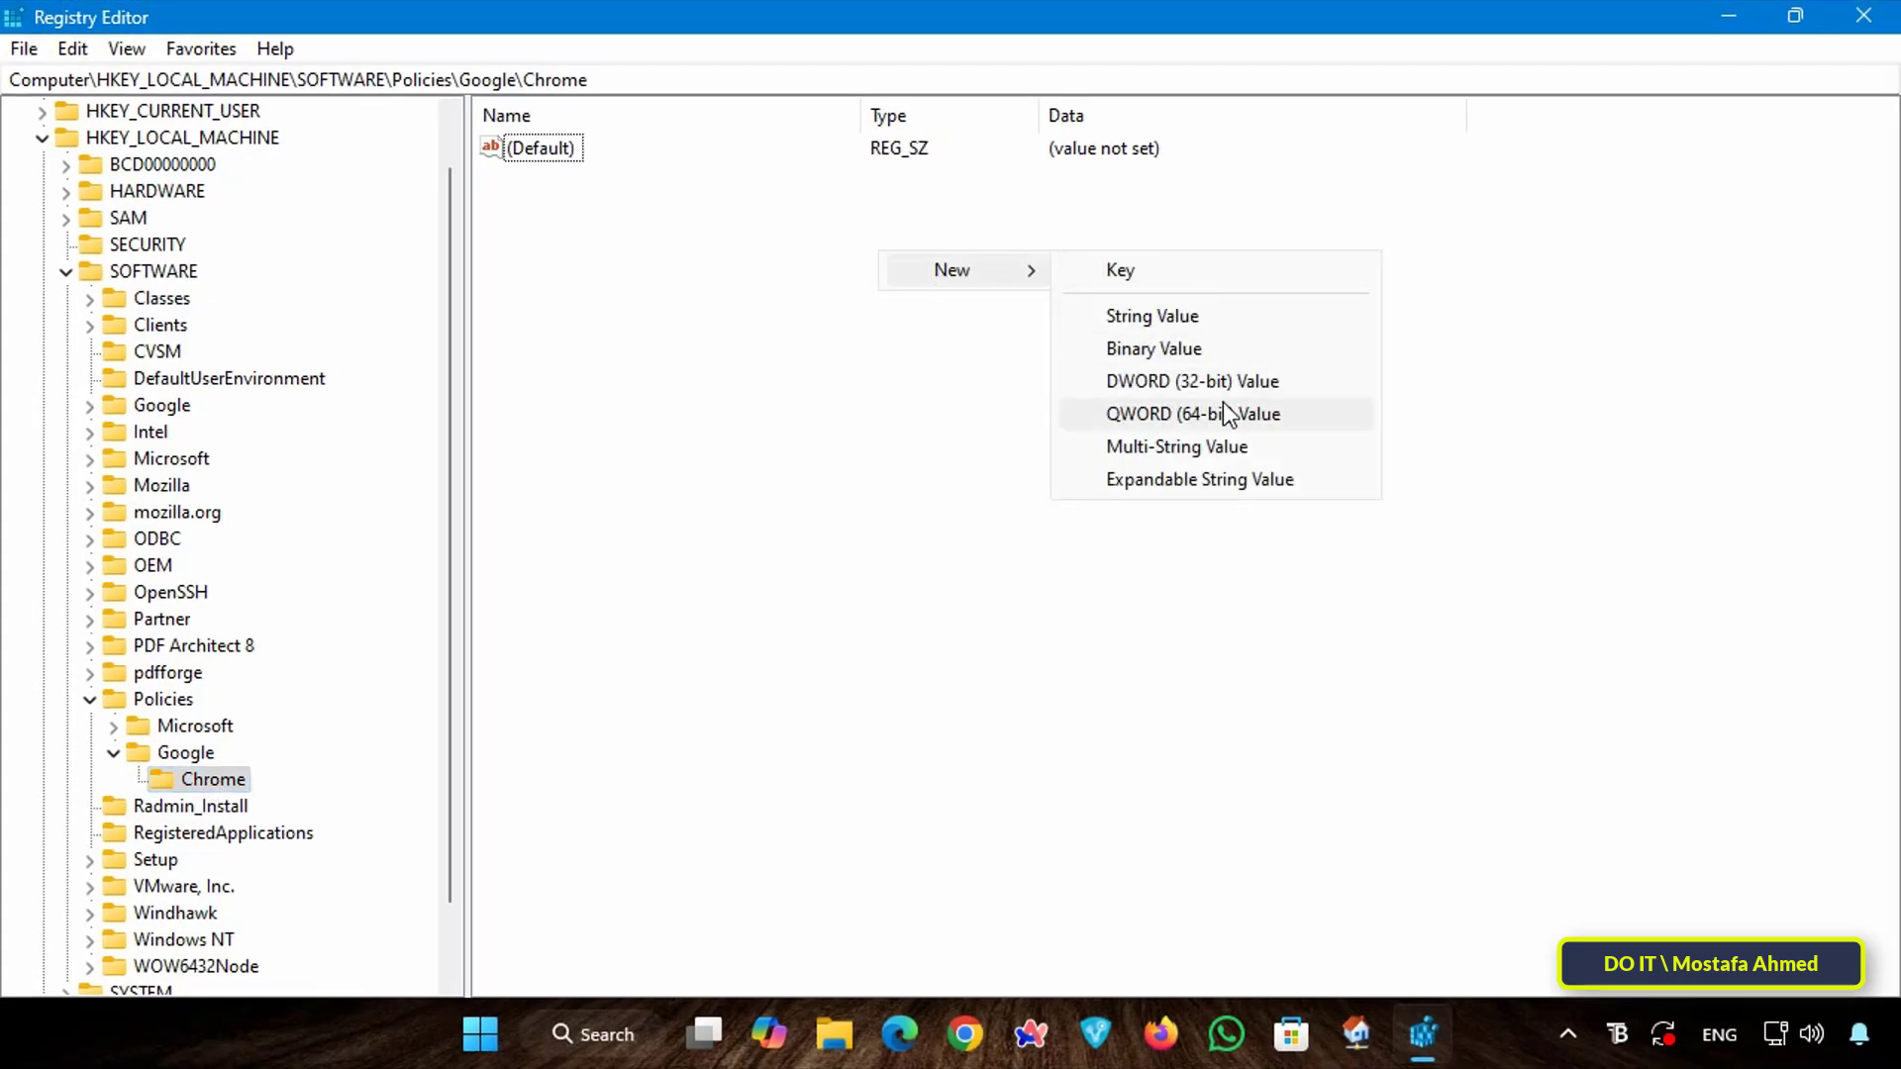
mouse_move(1228, 380)
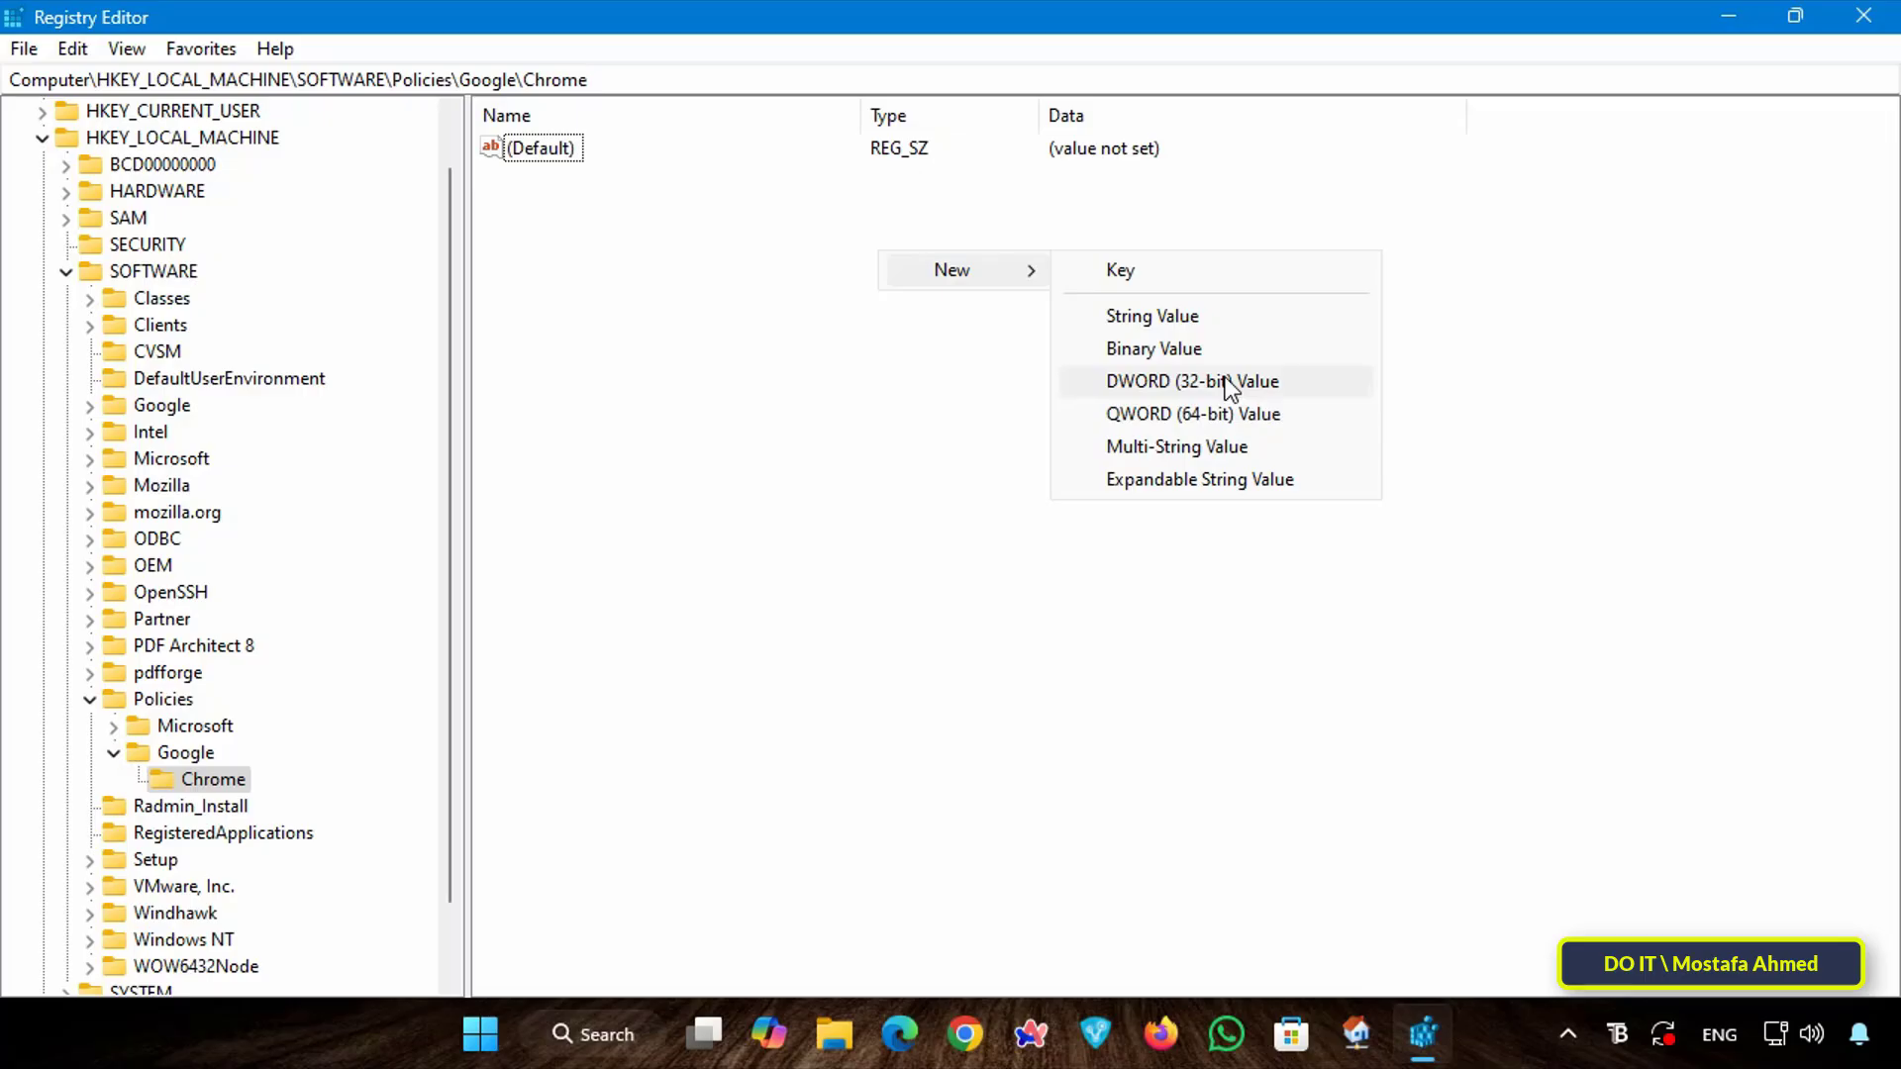
Create a DWORD (32-bit) value named IncognitoModeAvailability in the Chrome key
click(1190, 380)
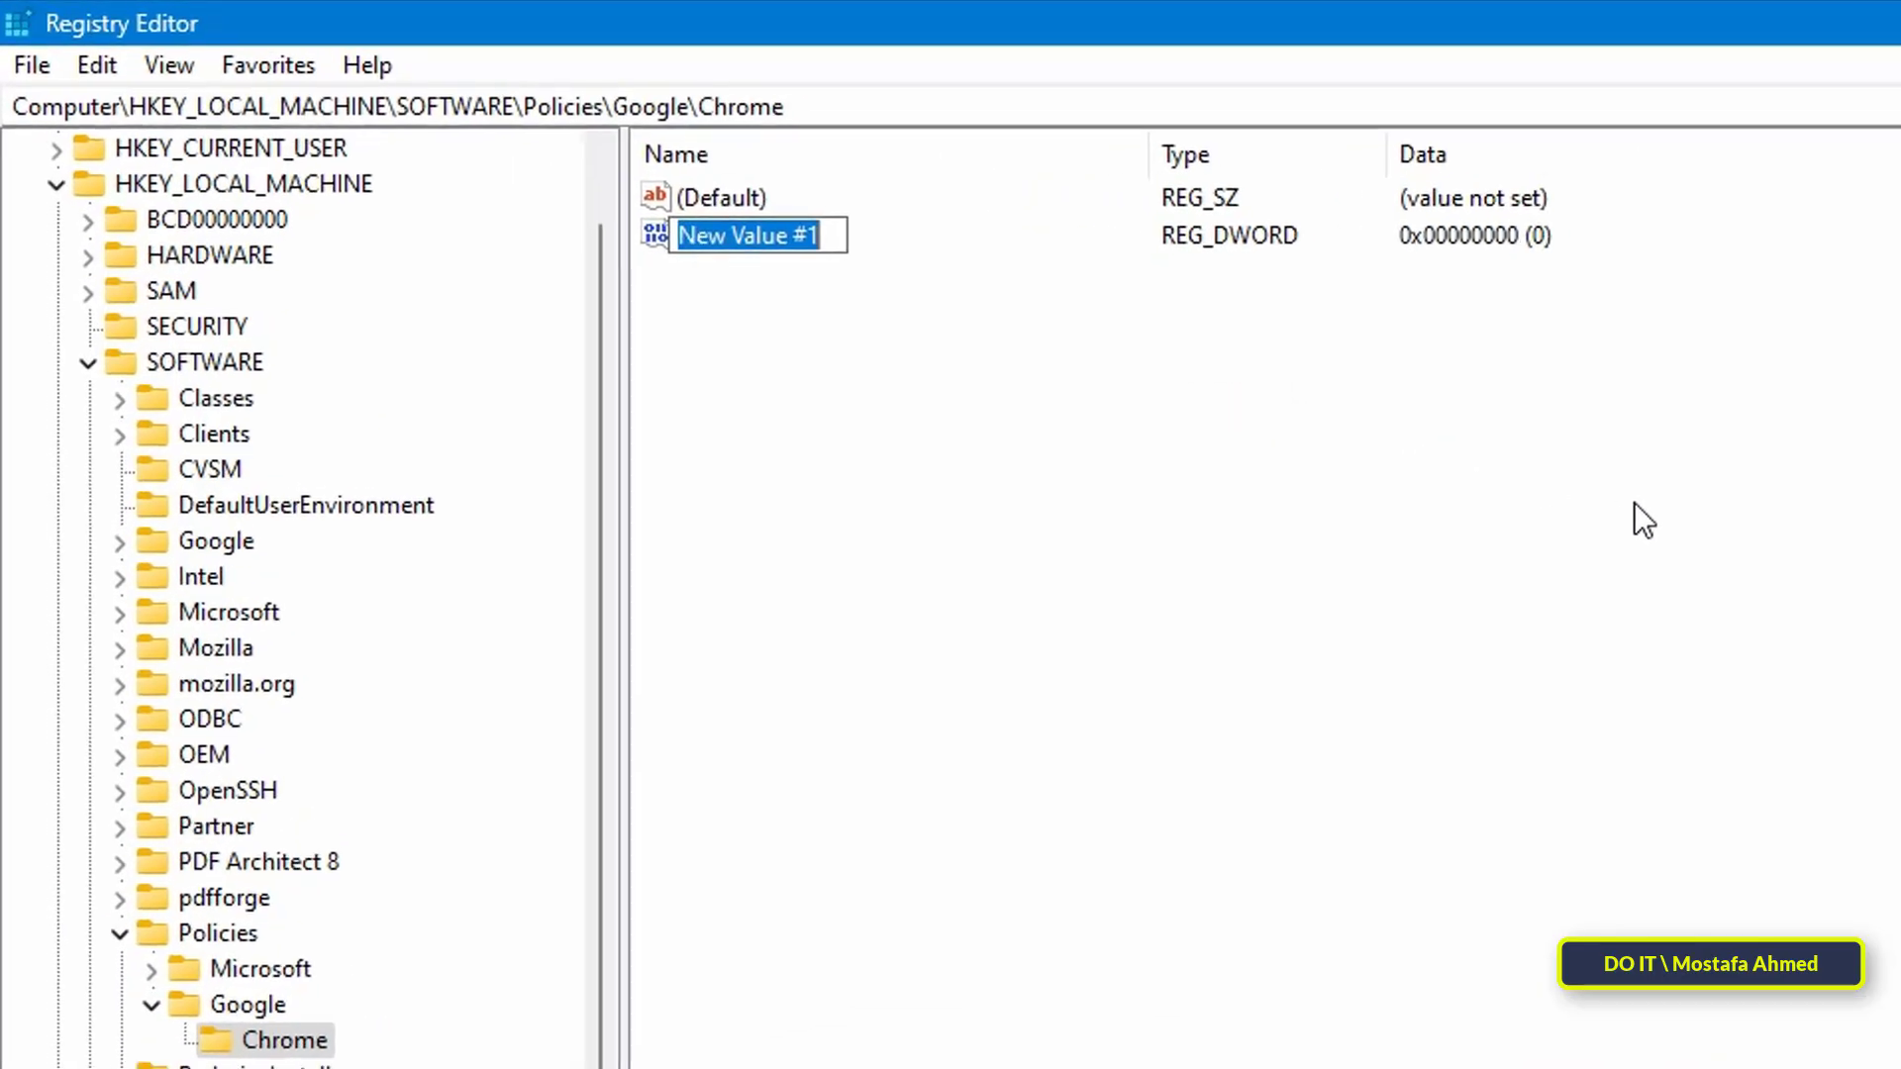
text(Incog)
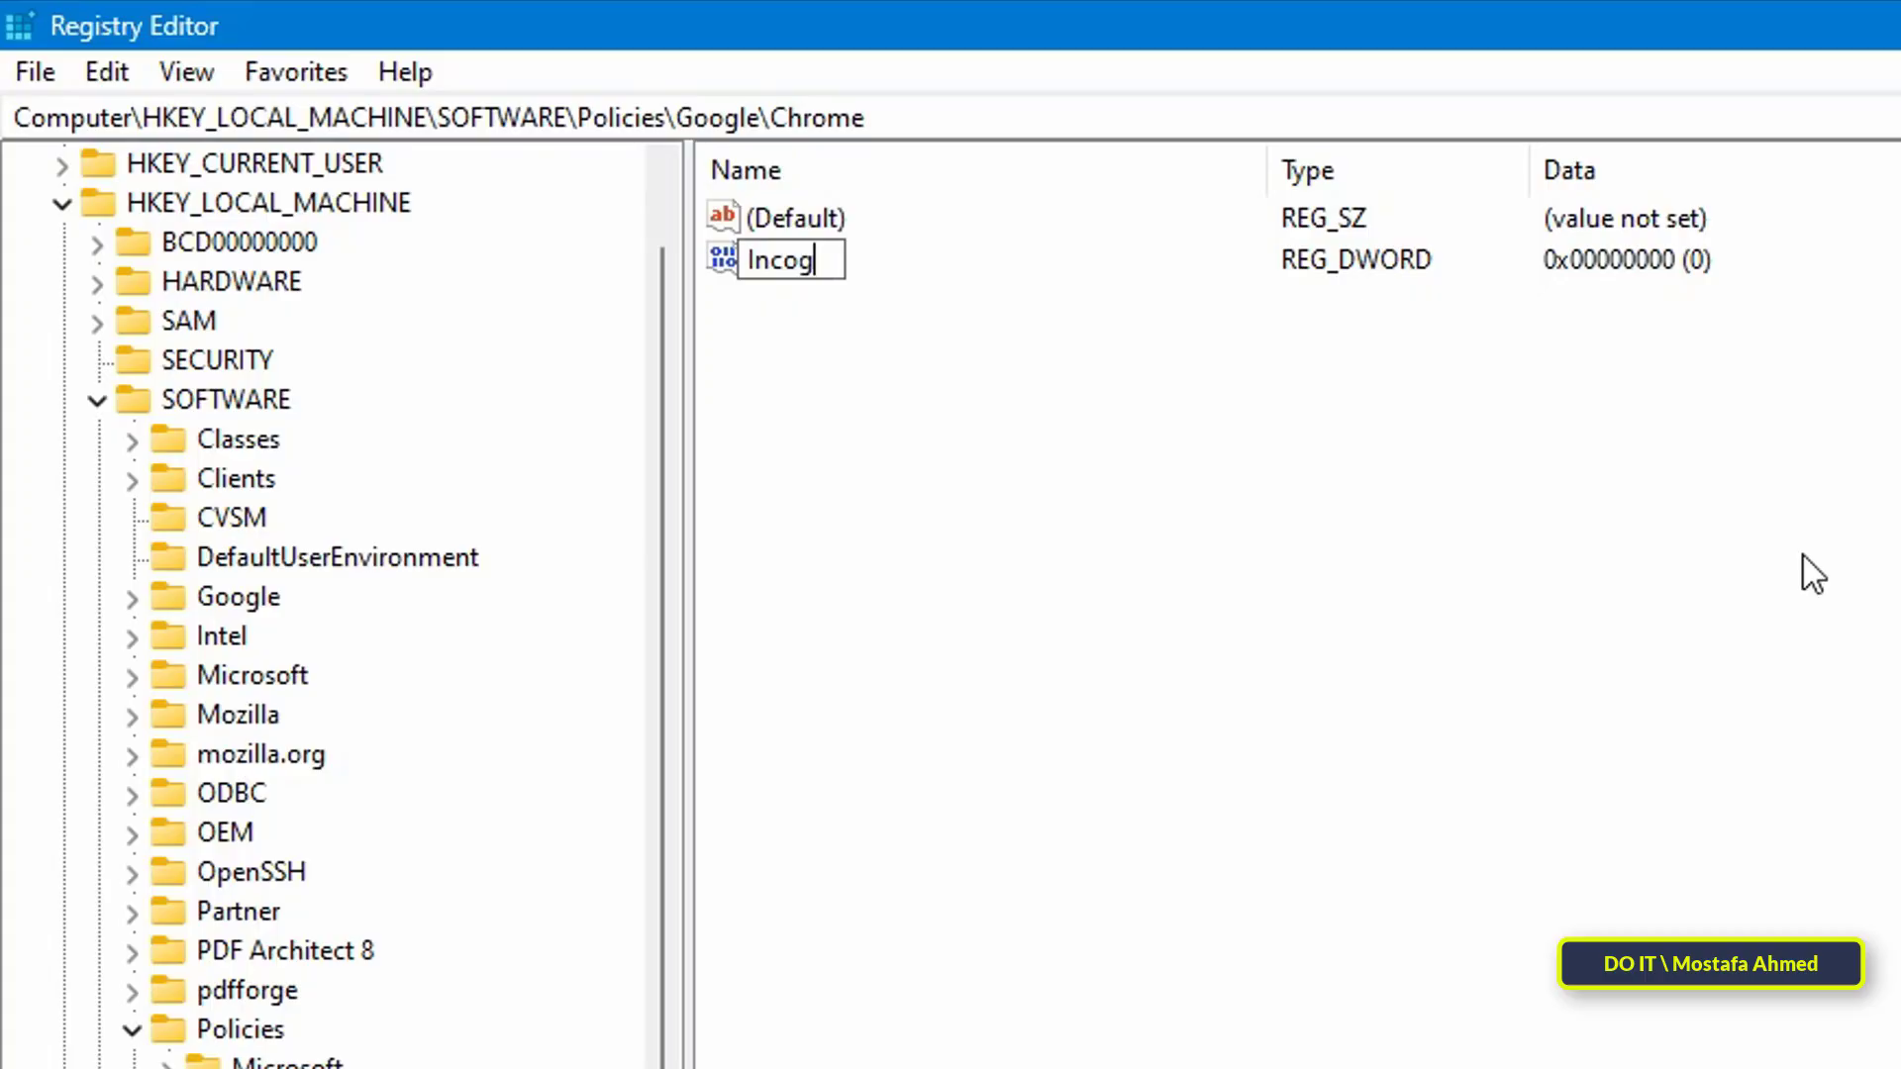
text(nitoModeAvailability)
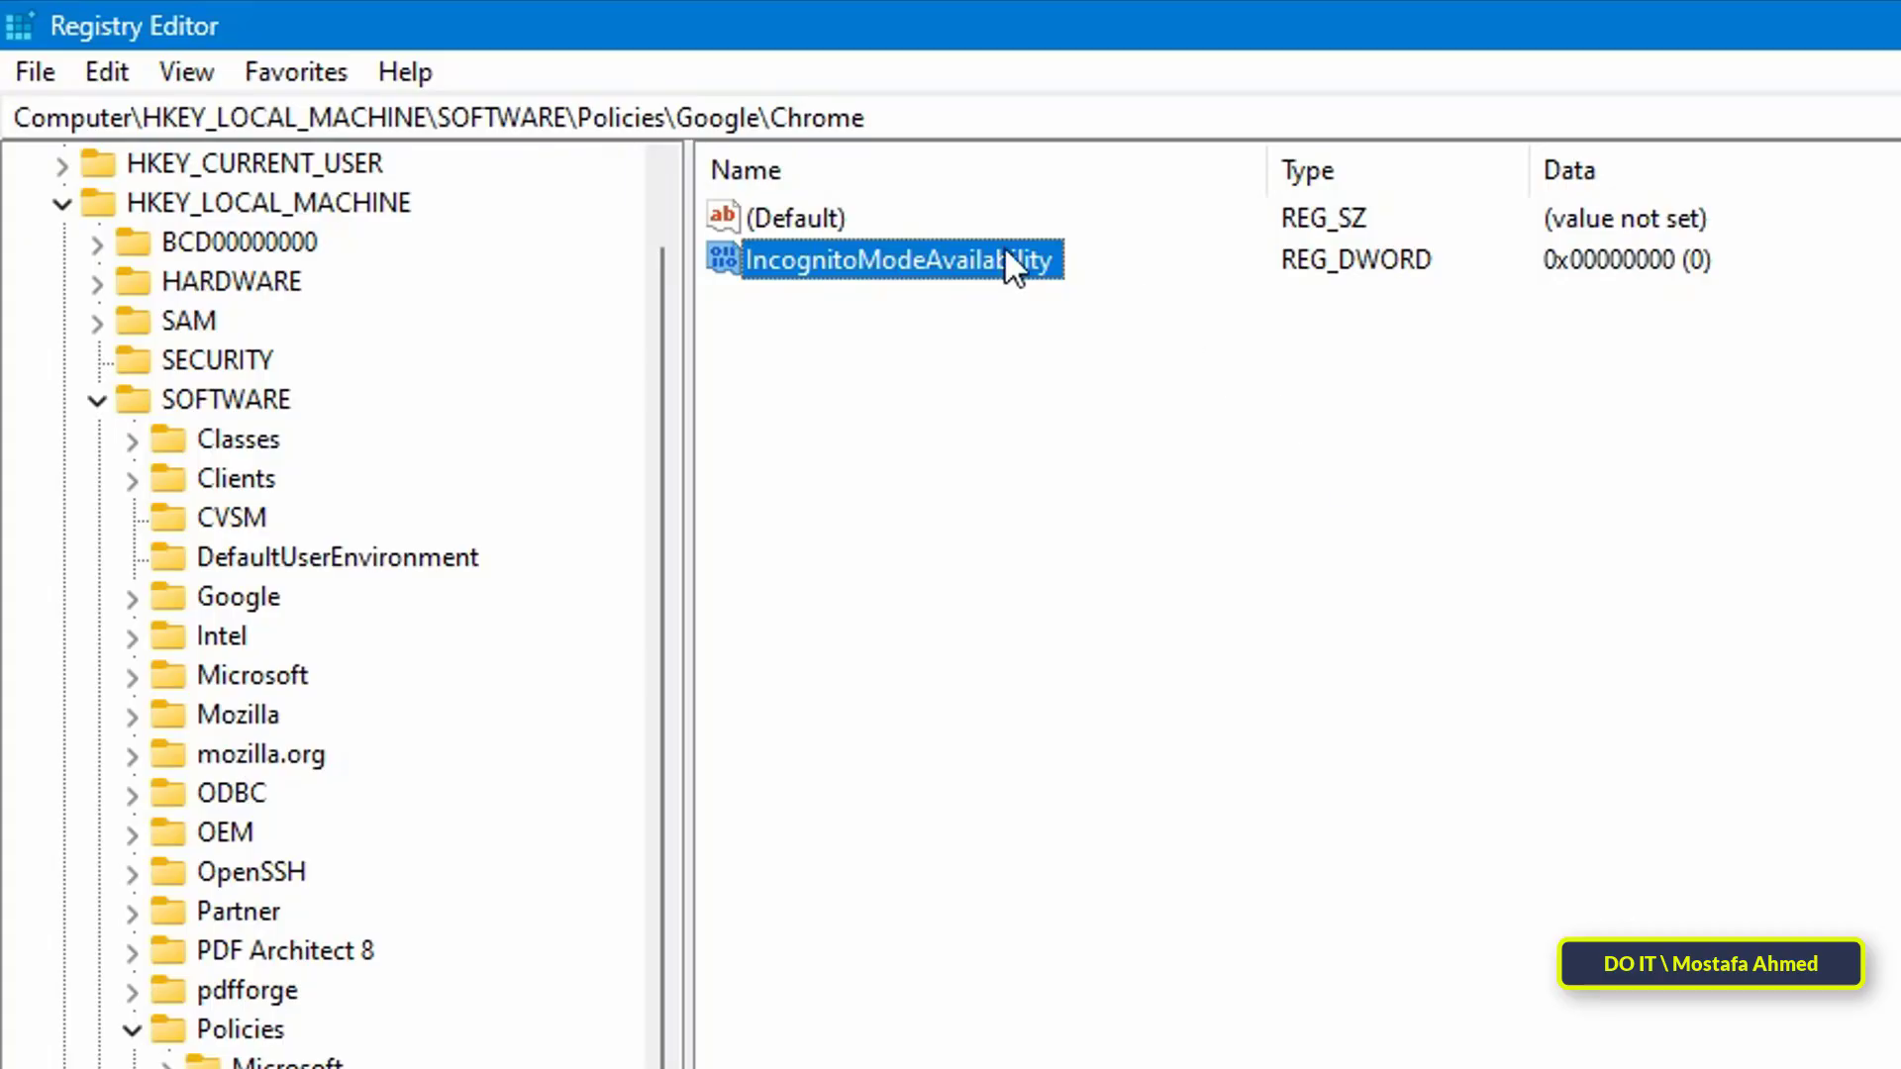
Set IncognitoModeAvailability's value data to 1
double_click(885, 258)
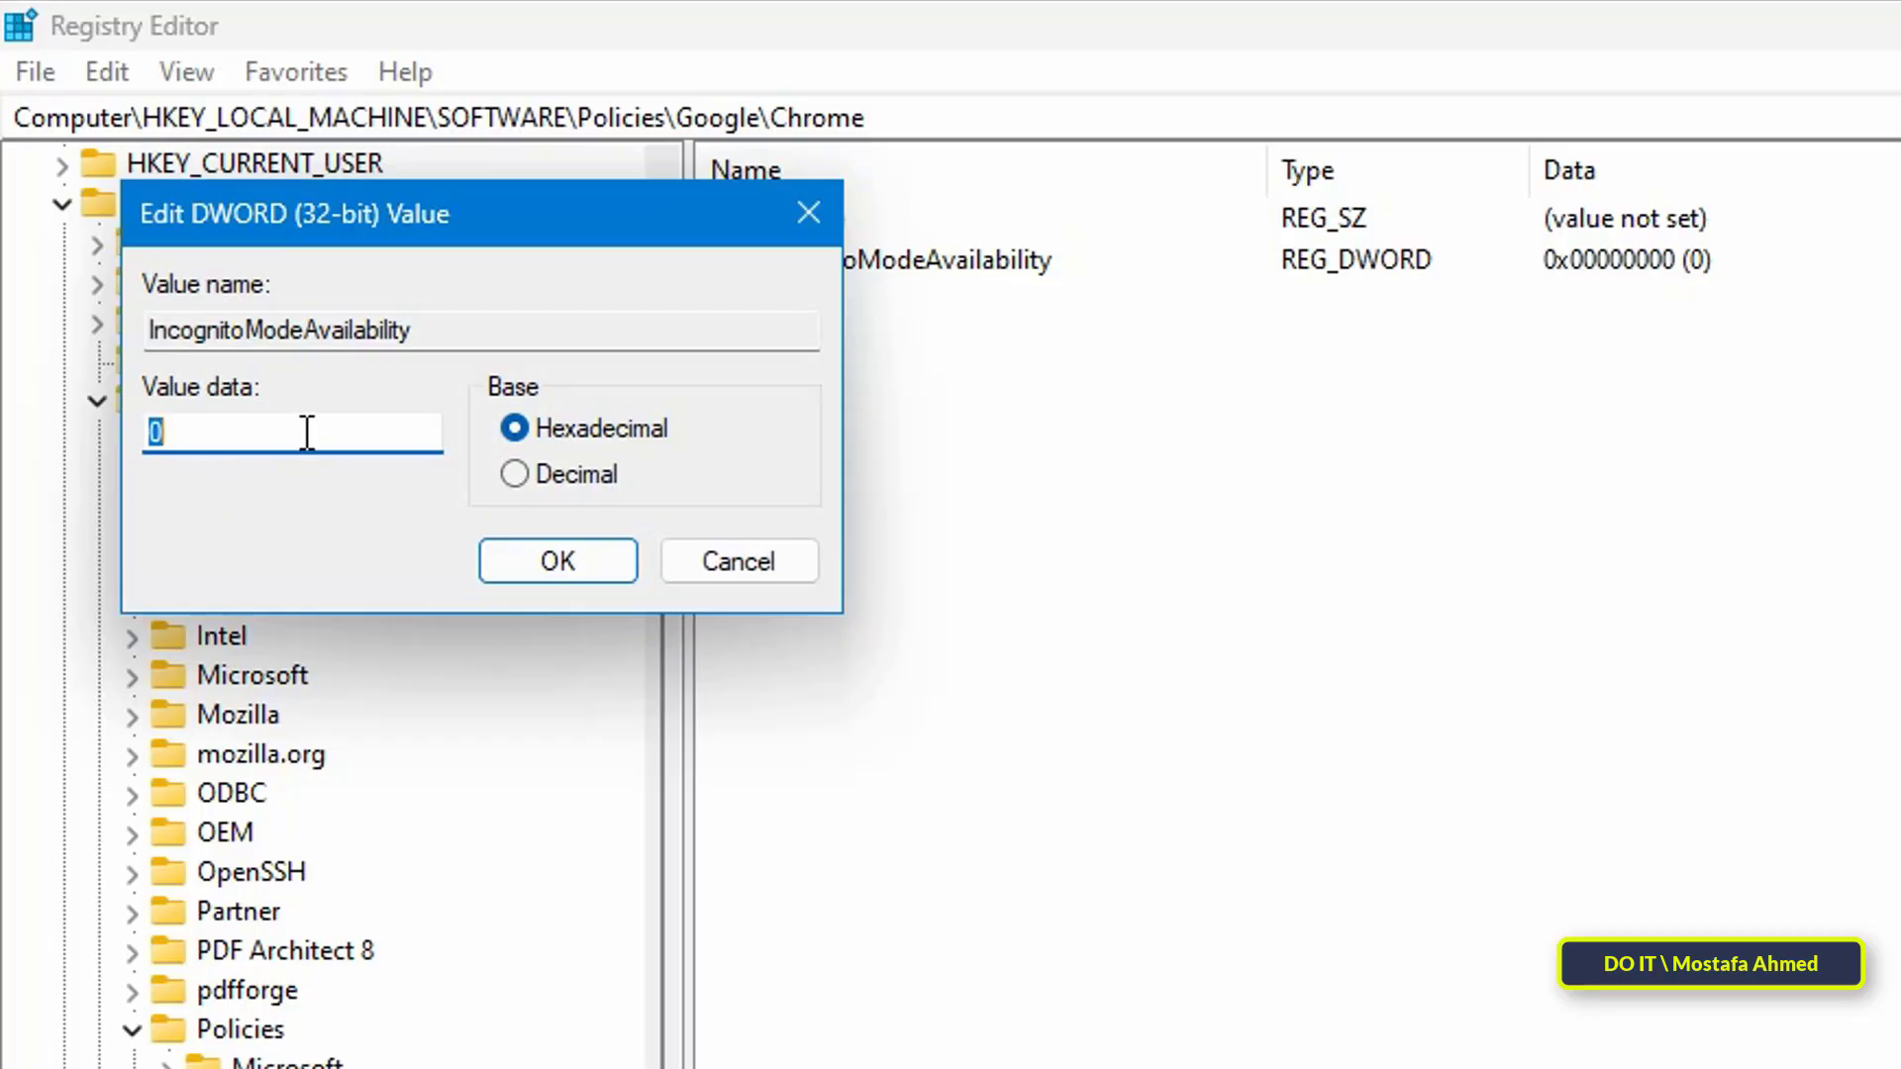
text(1)
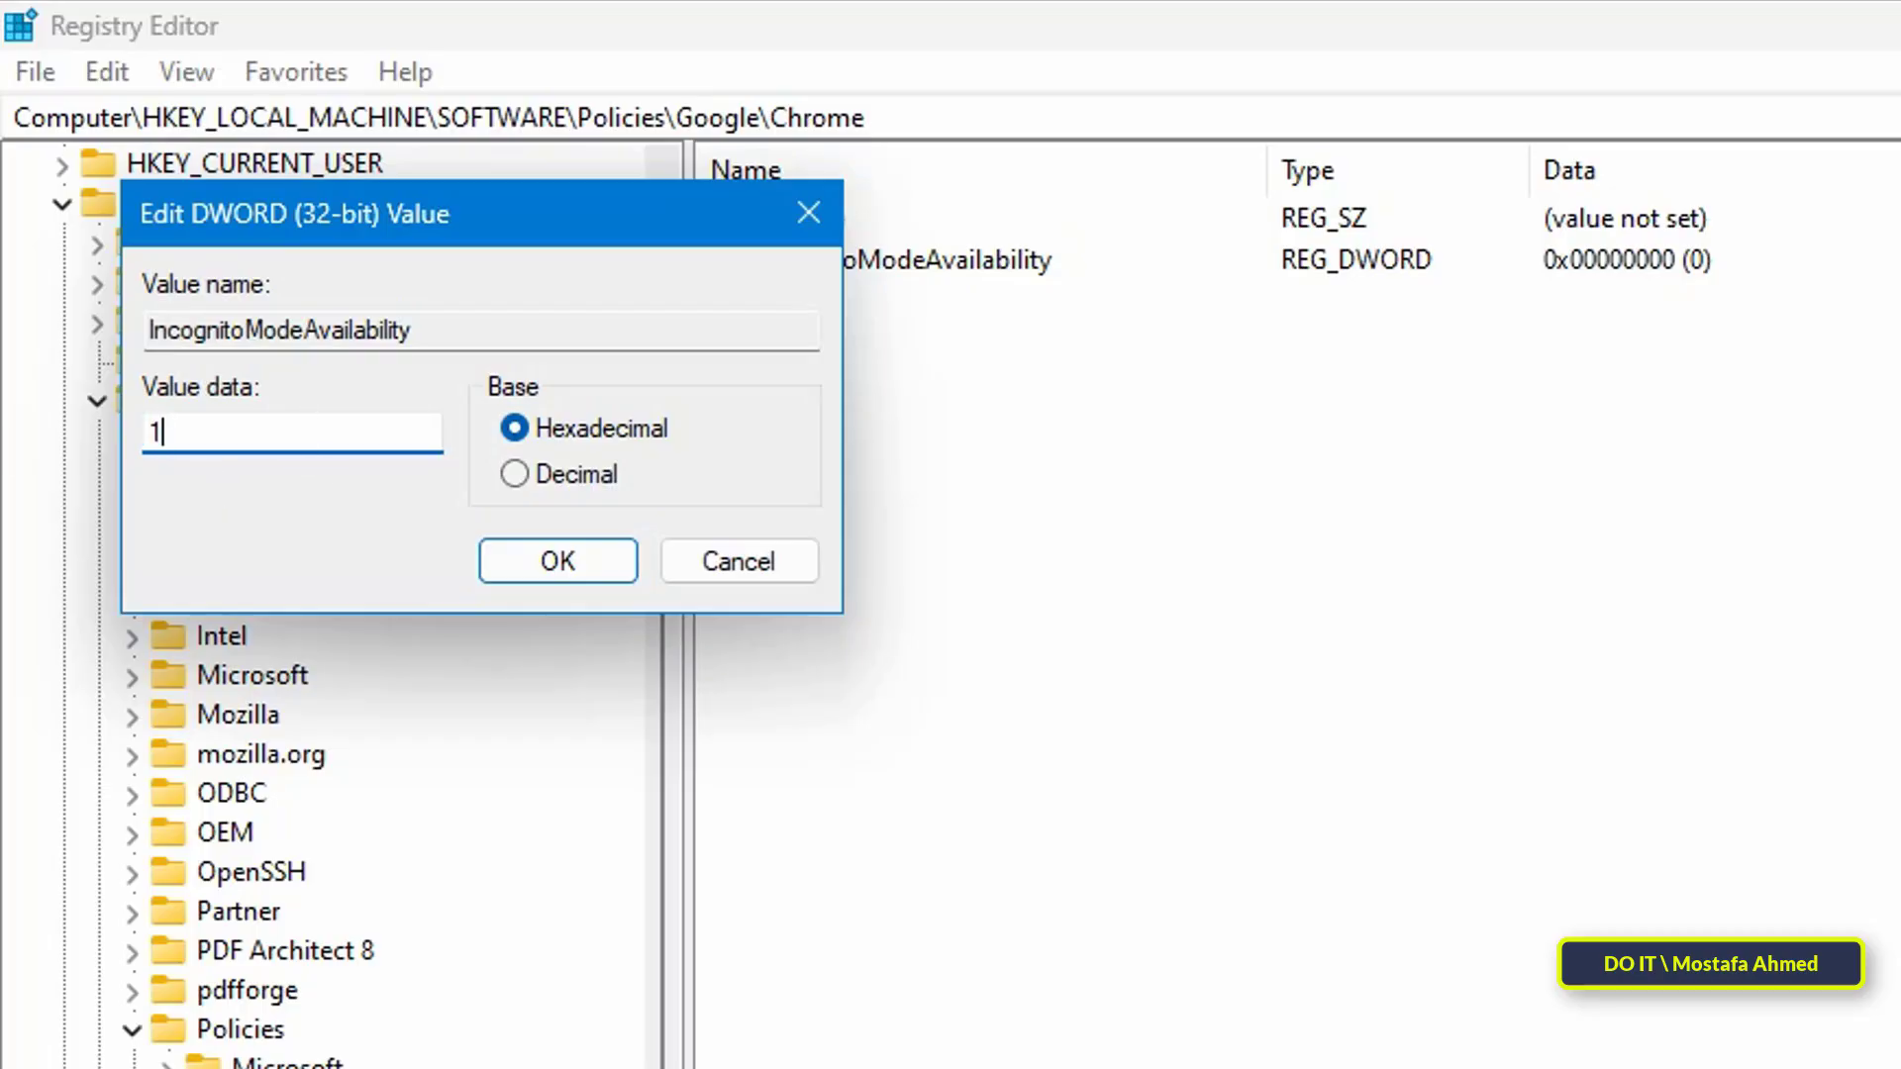
mouse_move(36, 451)
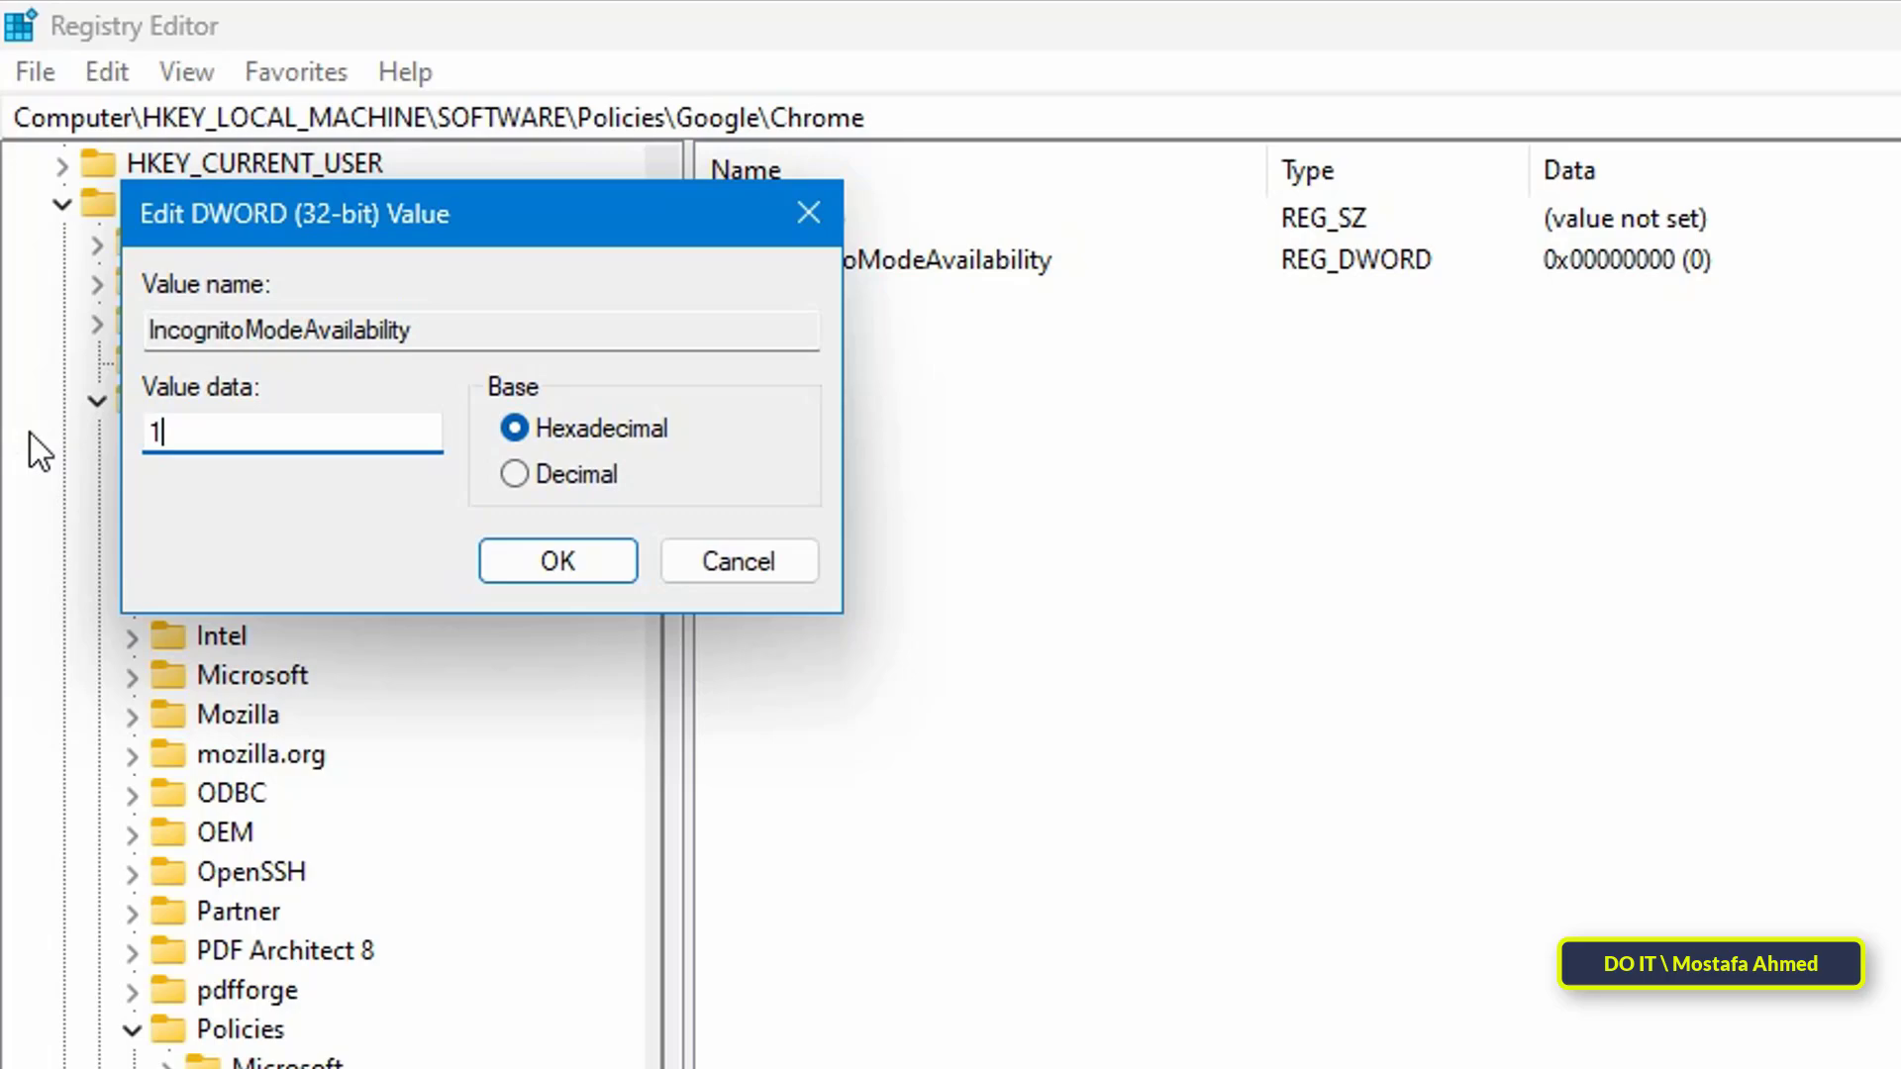
mouse_move(656, 532)
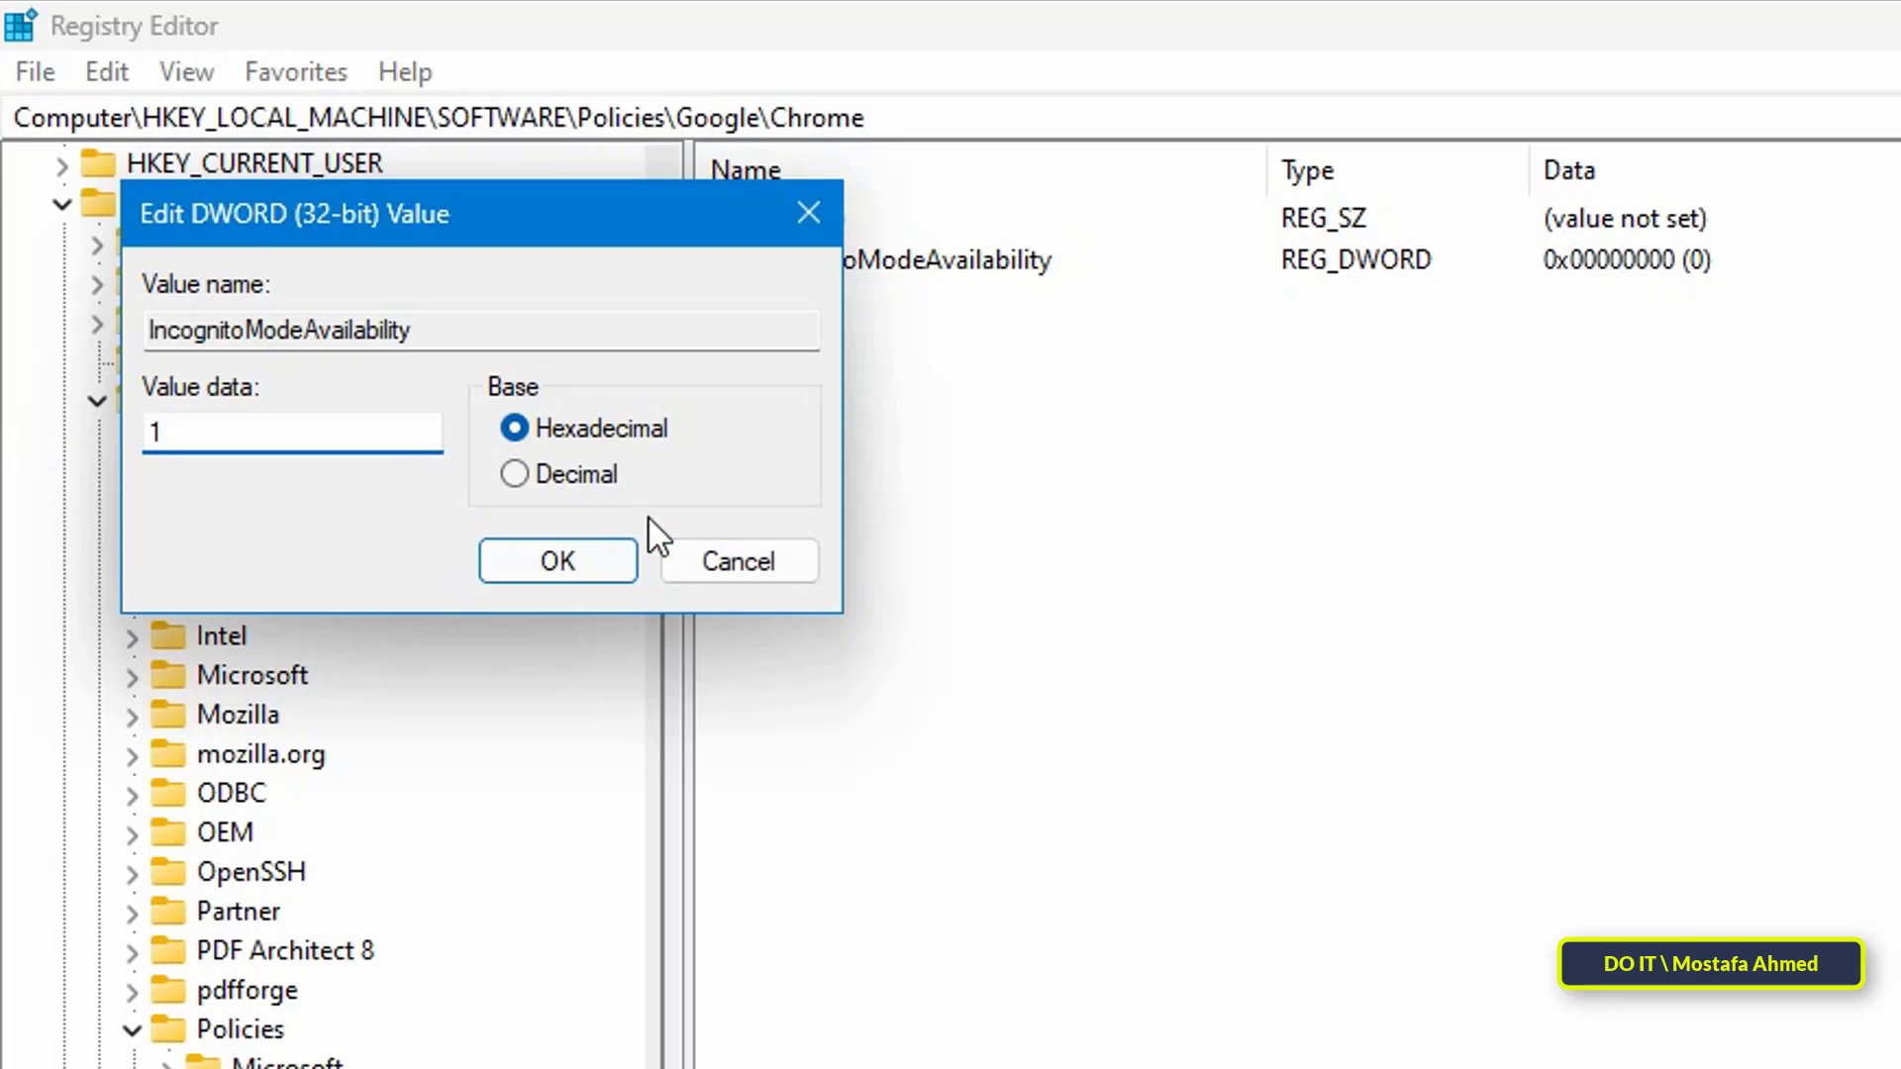
mouse_move(594, 503)
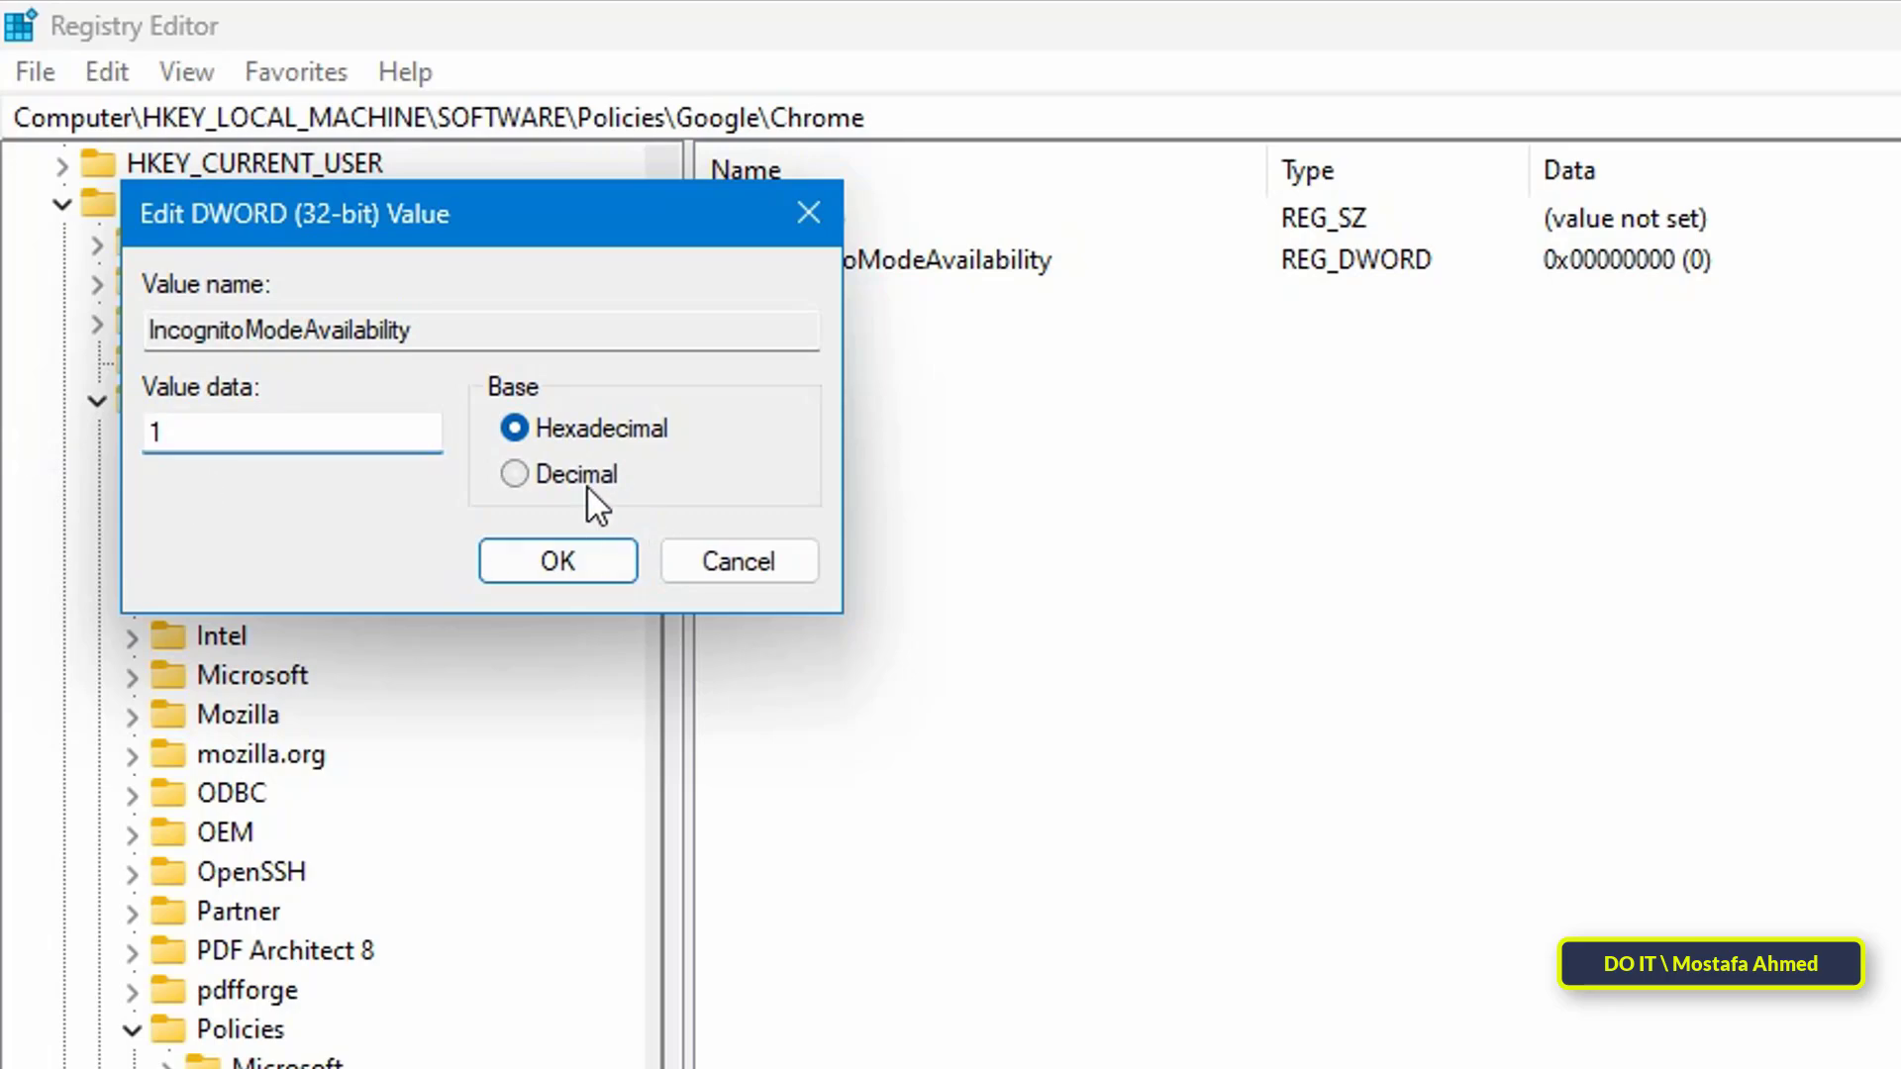
click(556, 560)
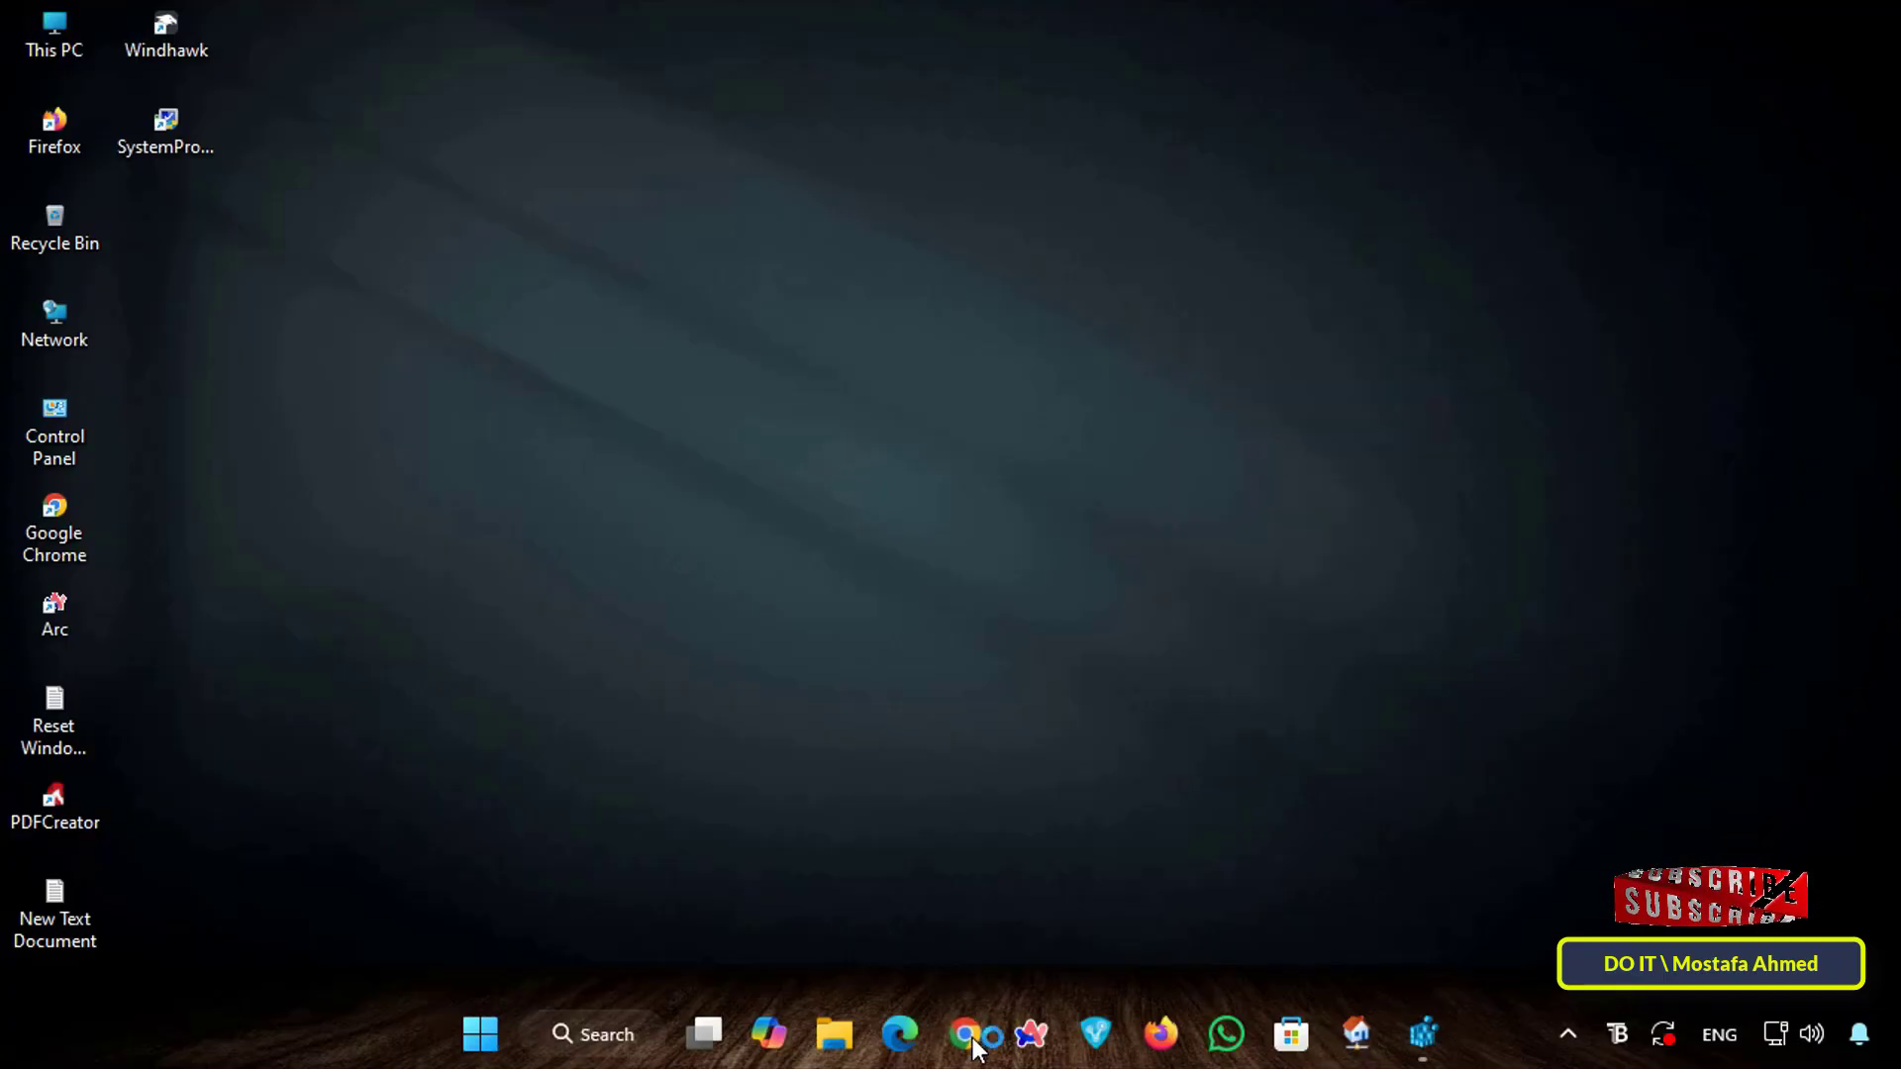
Reopen Chrome, confirm New Incognito window is greyed out in the menu, then minimize it
click(964, 1033)
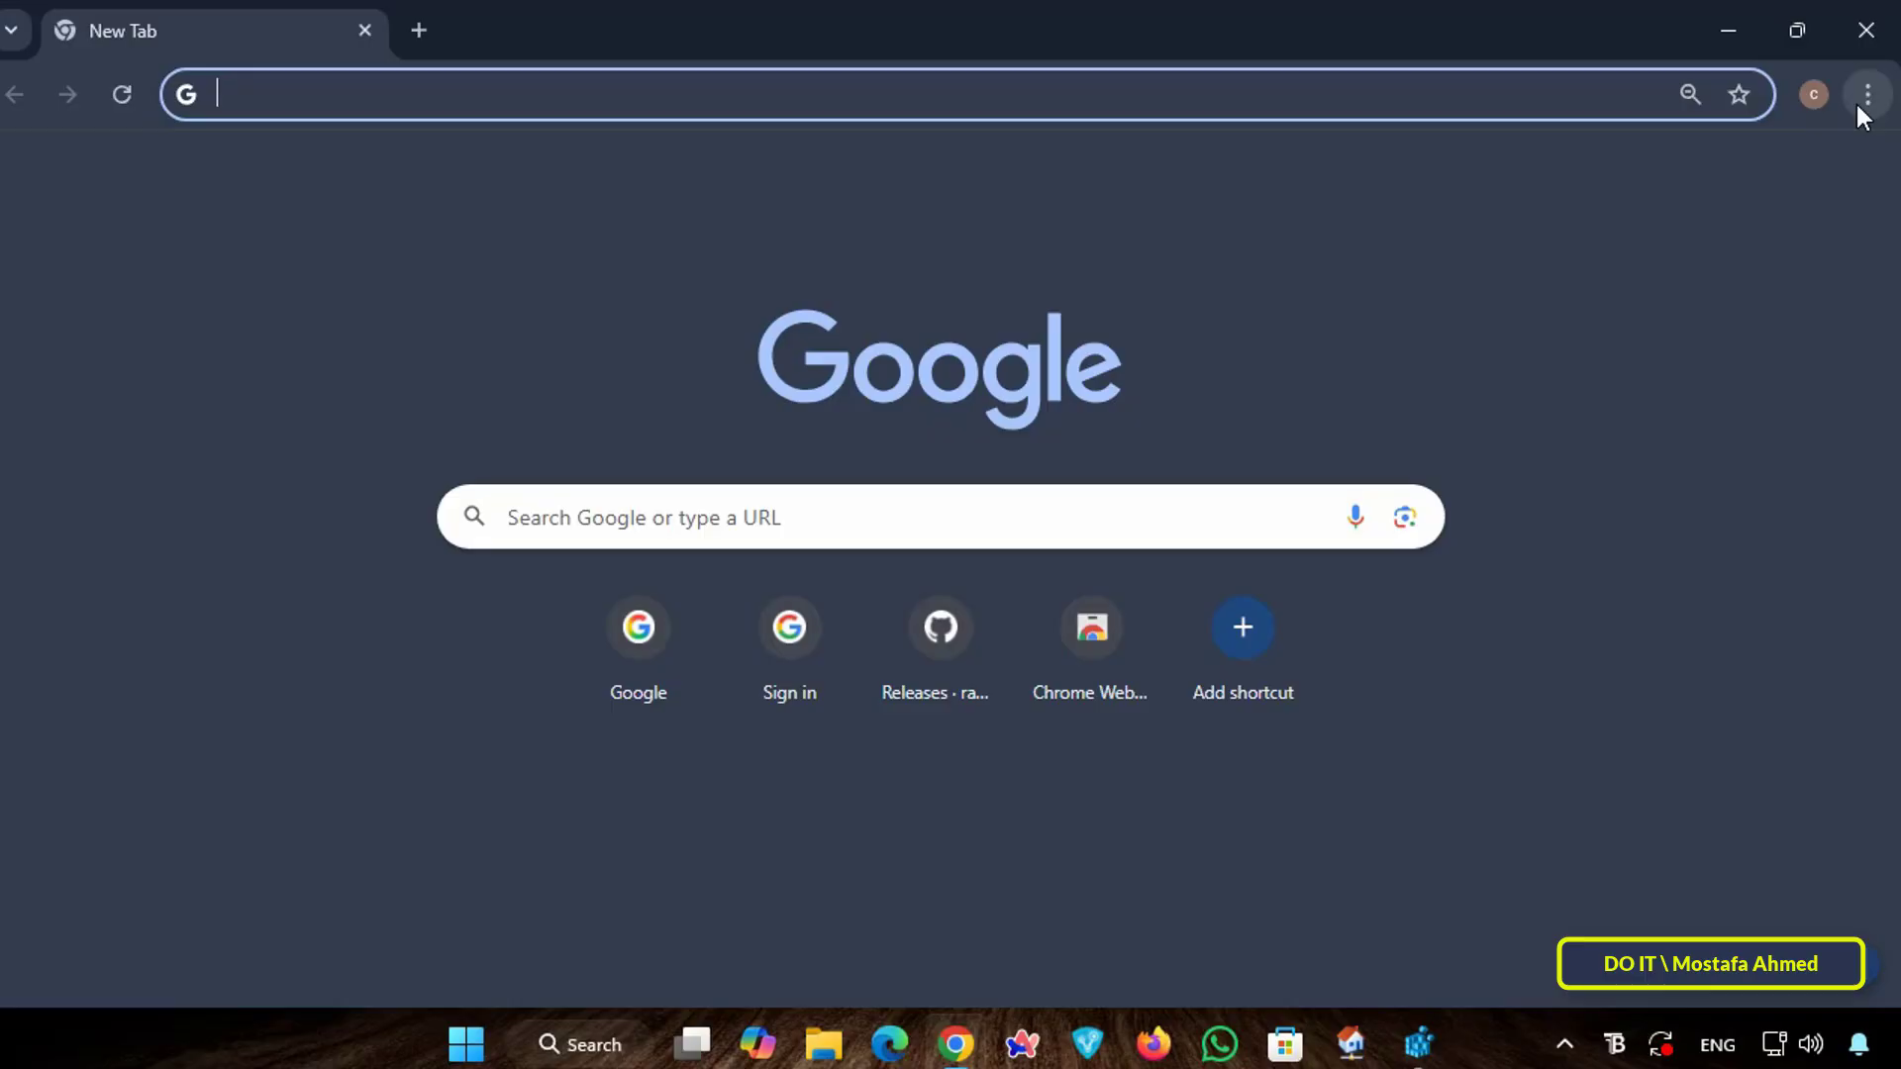
click(1865, 93)
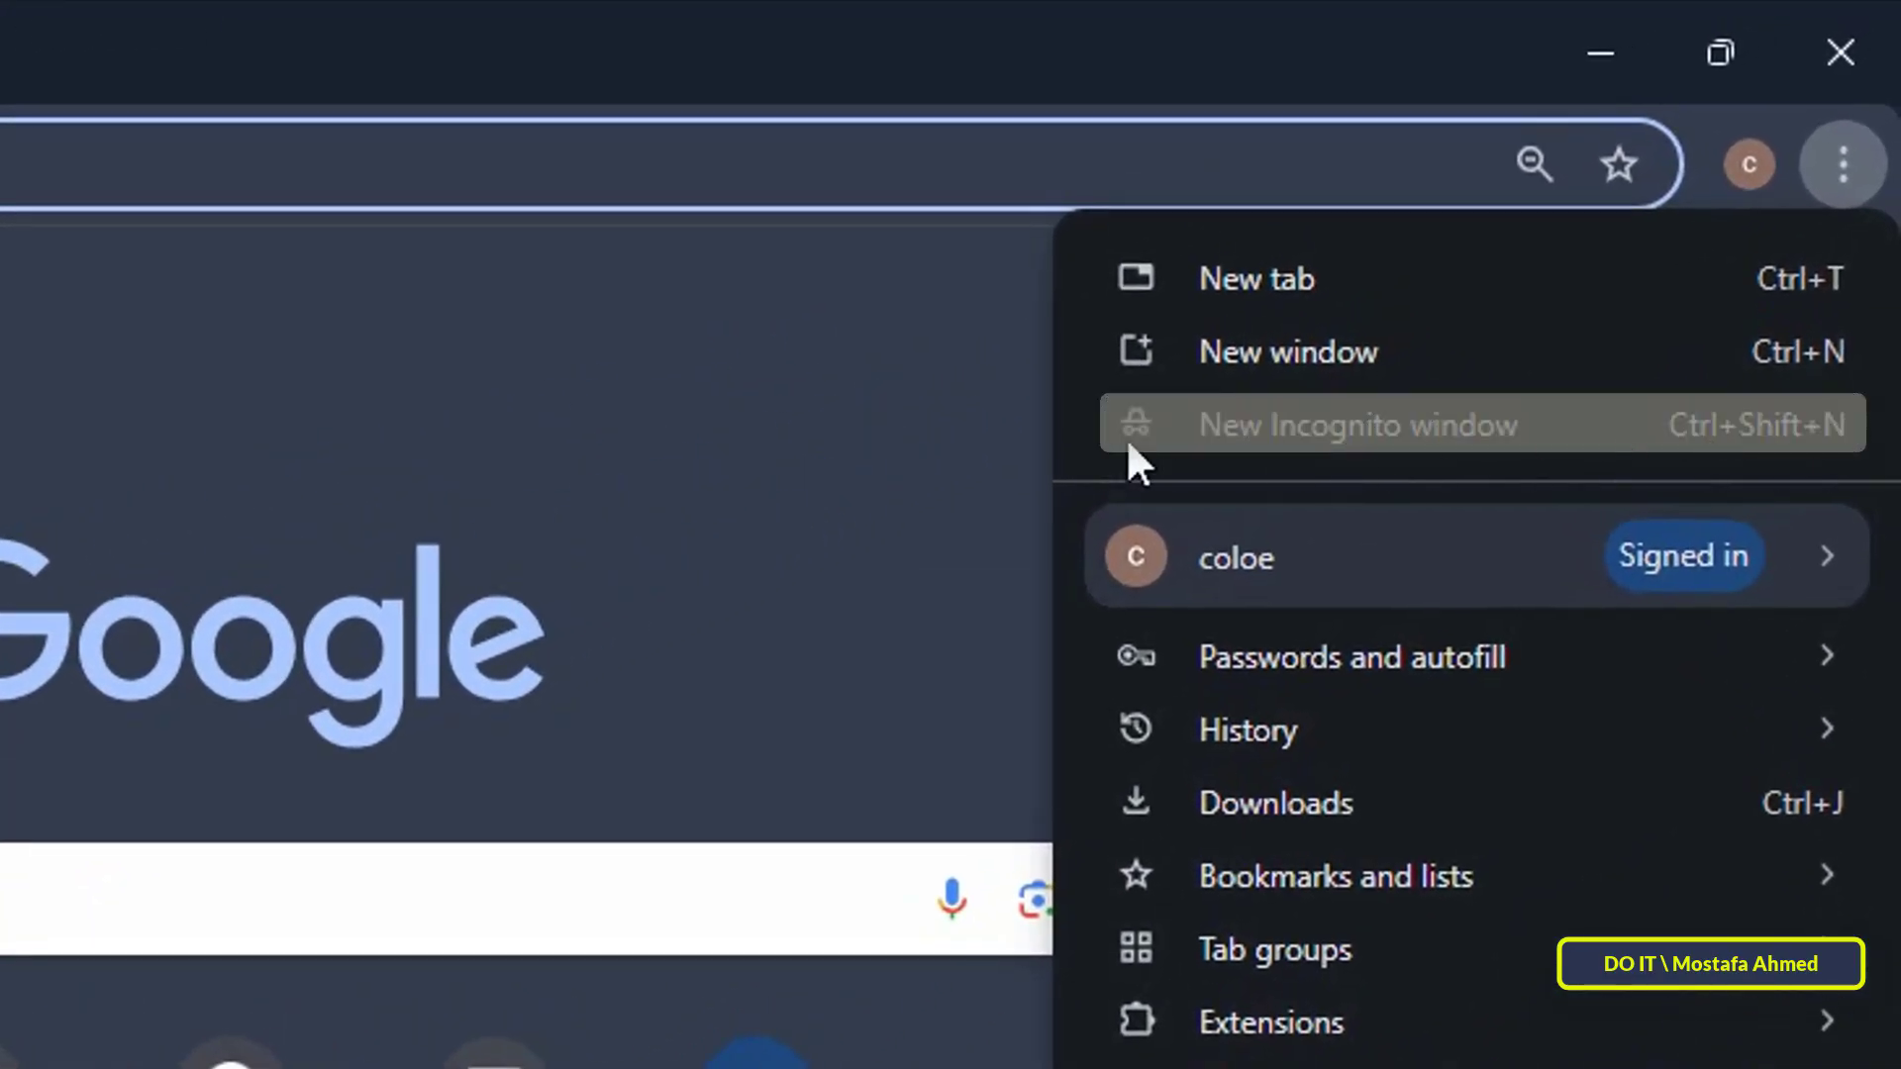
mouse_move(1624, 468)
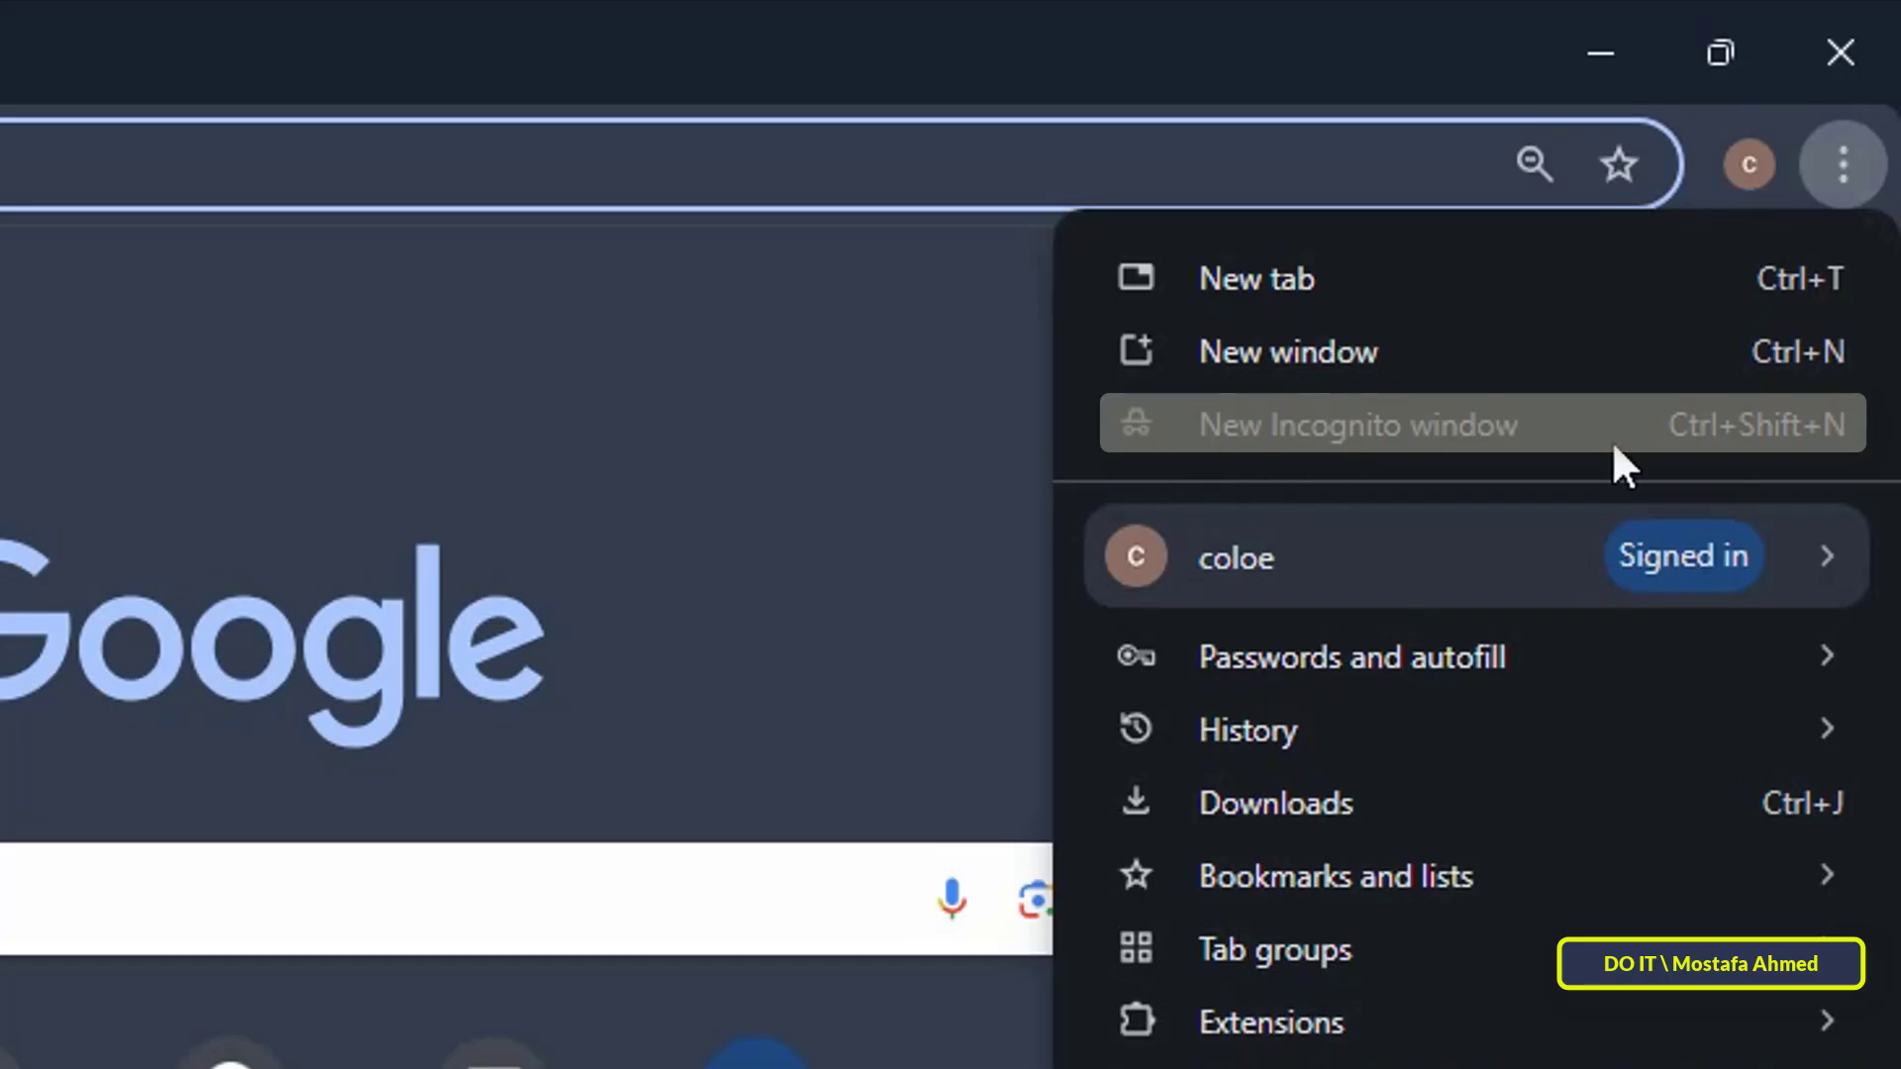
mouse_move(727, 649)
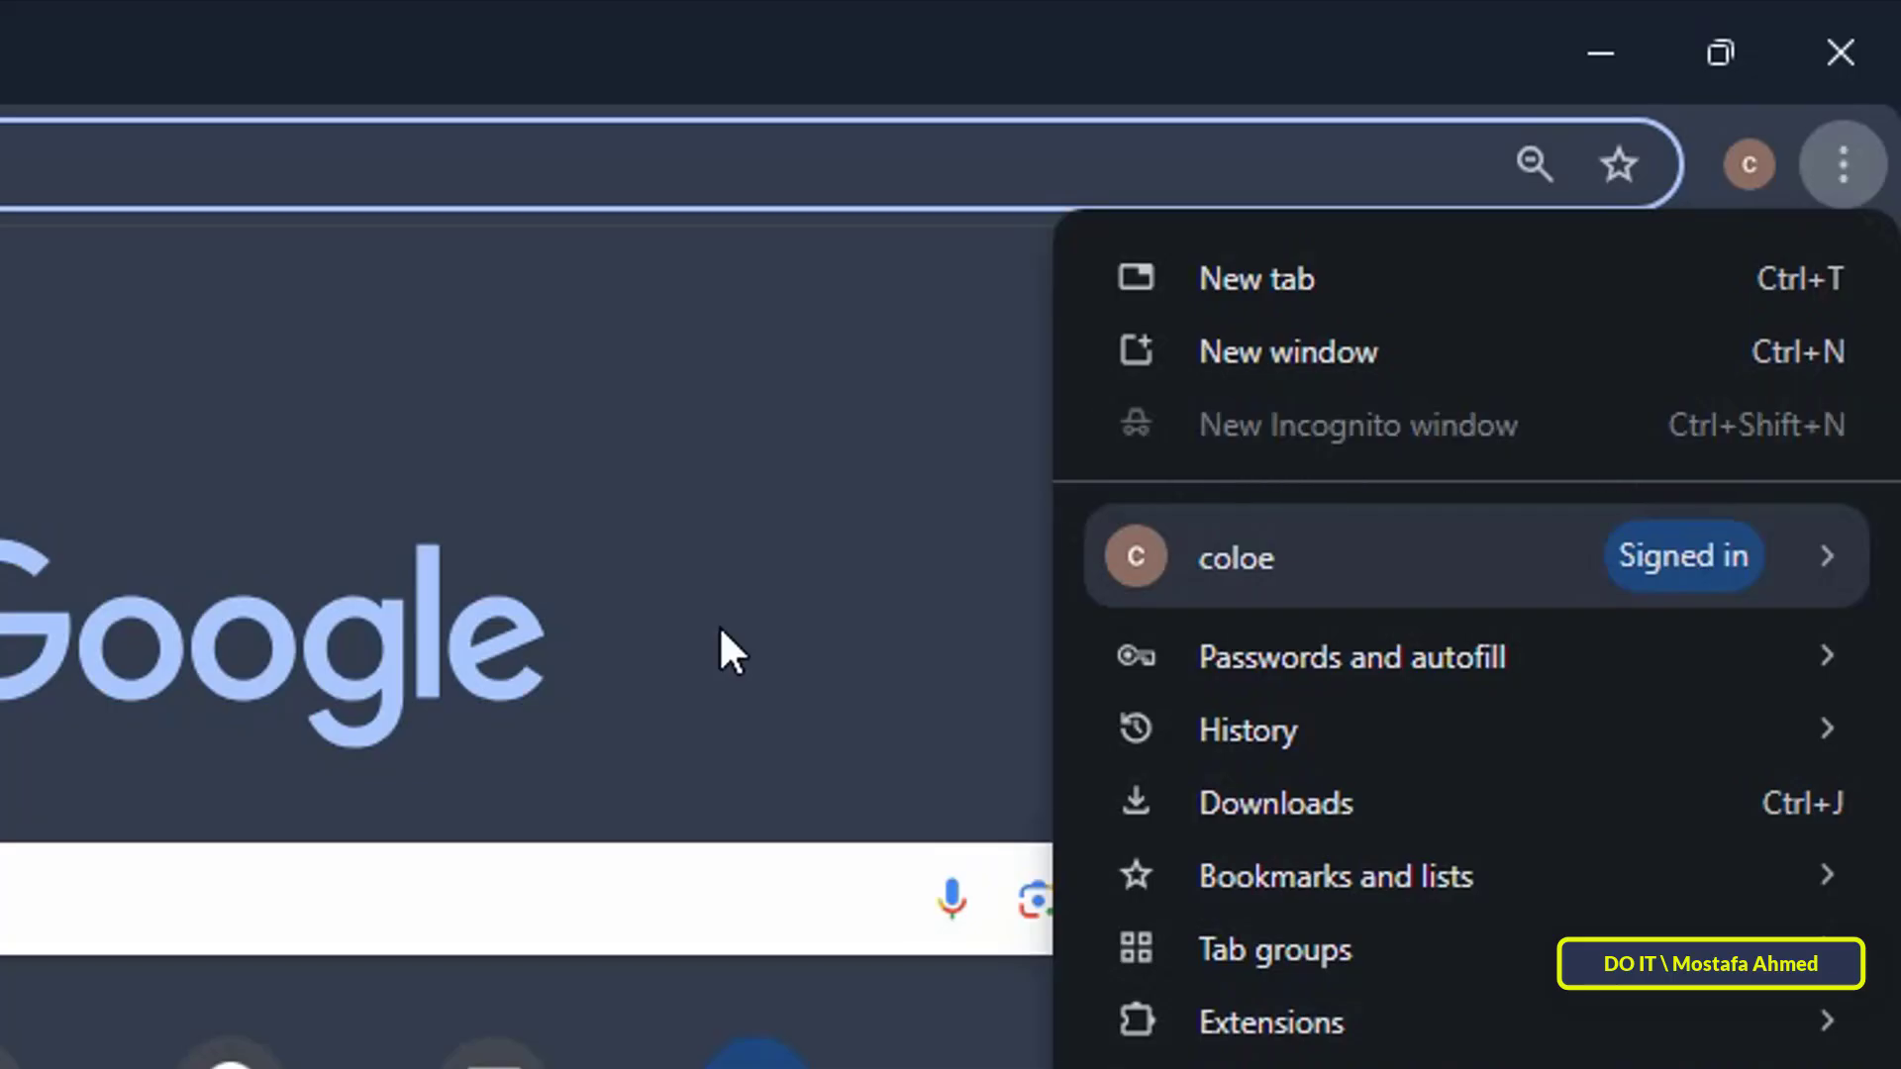
mouse_move(764, 612)
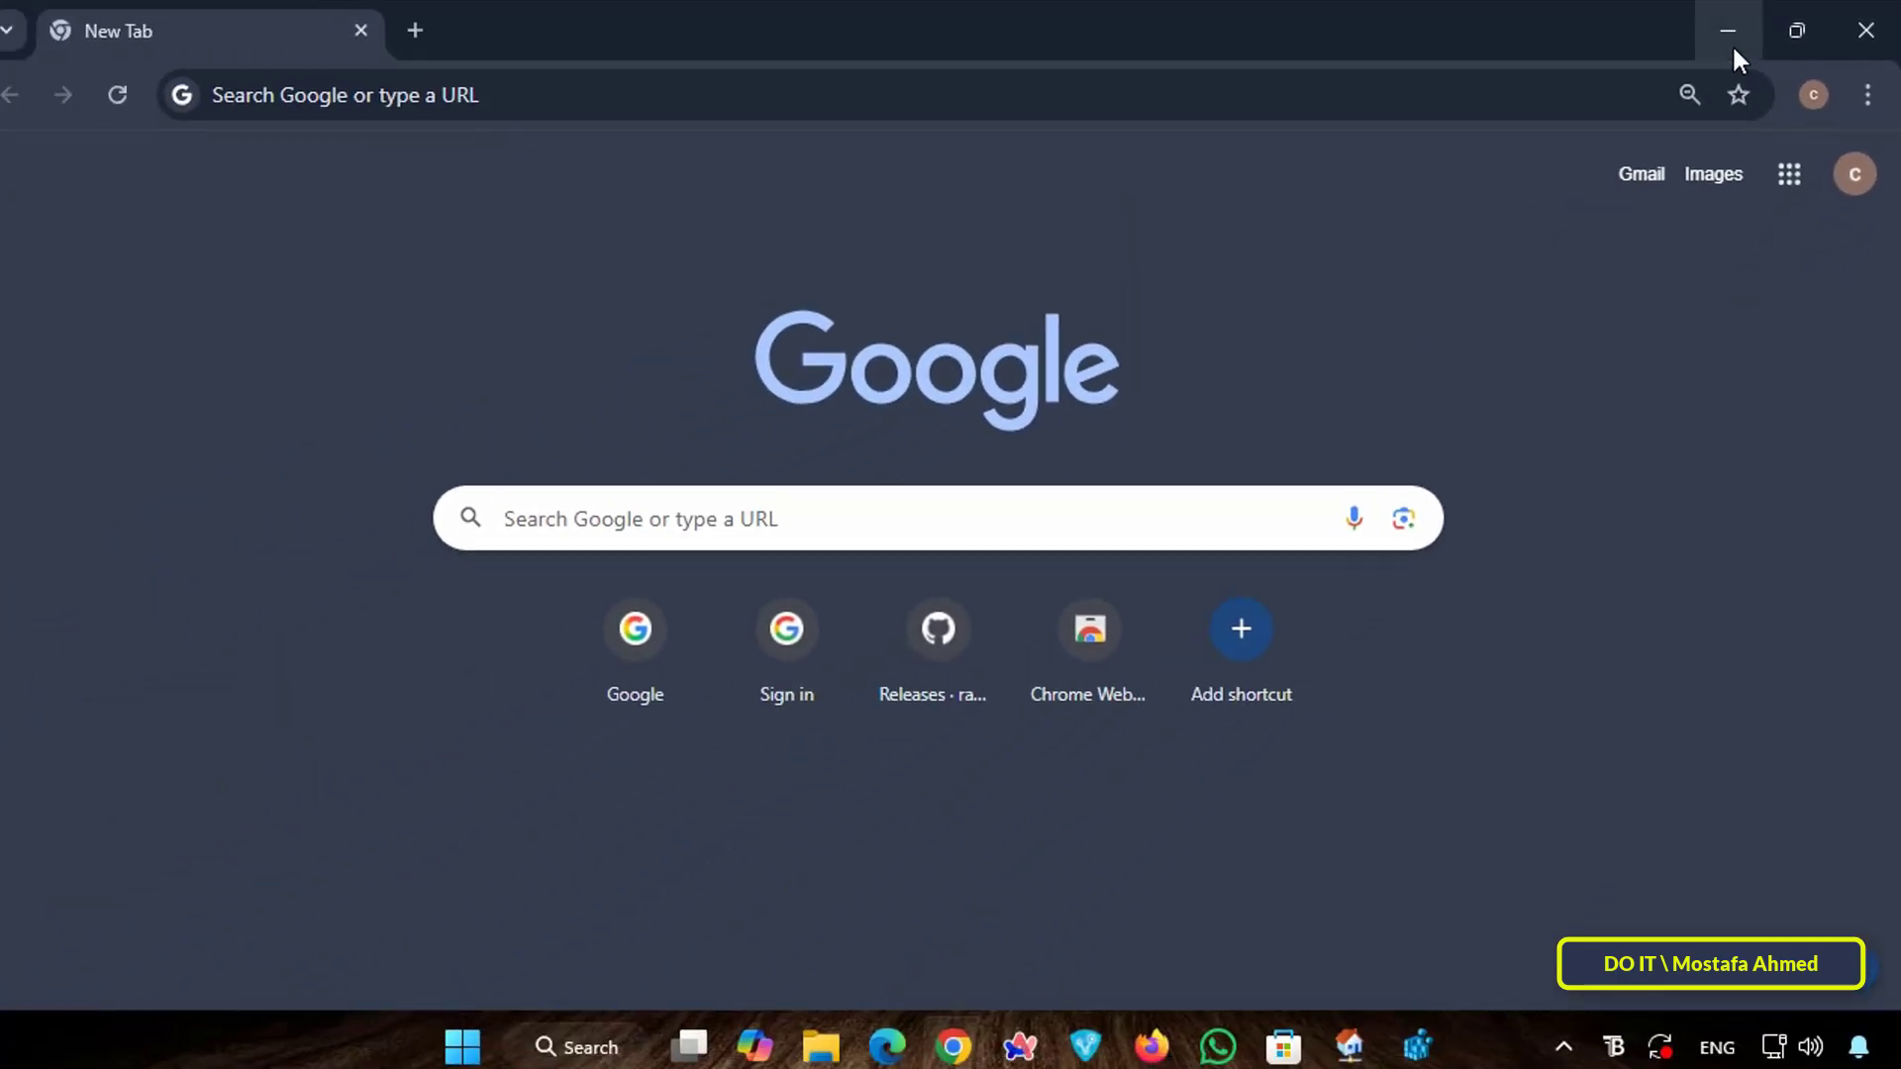
click(1727, 30)
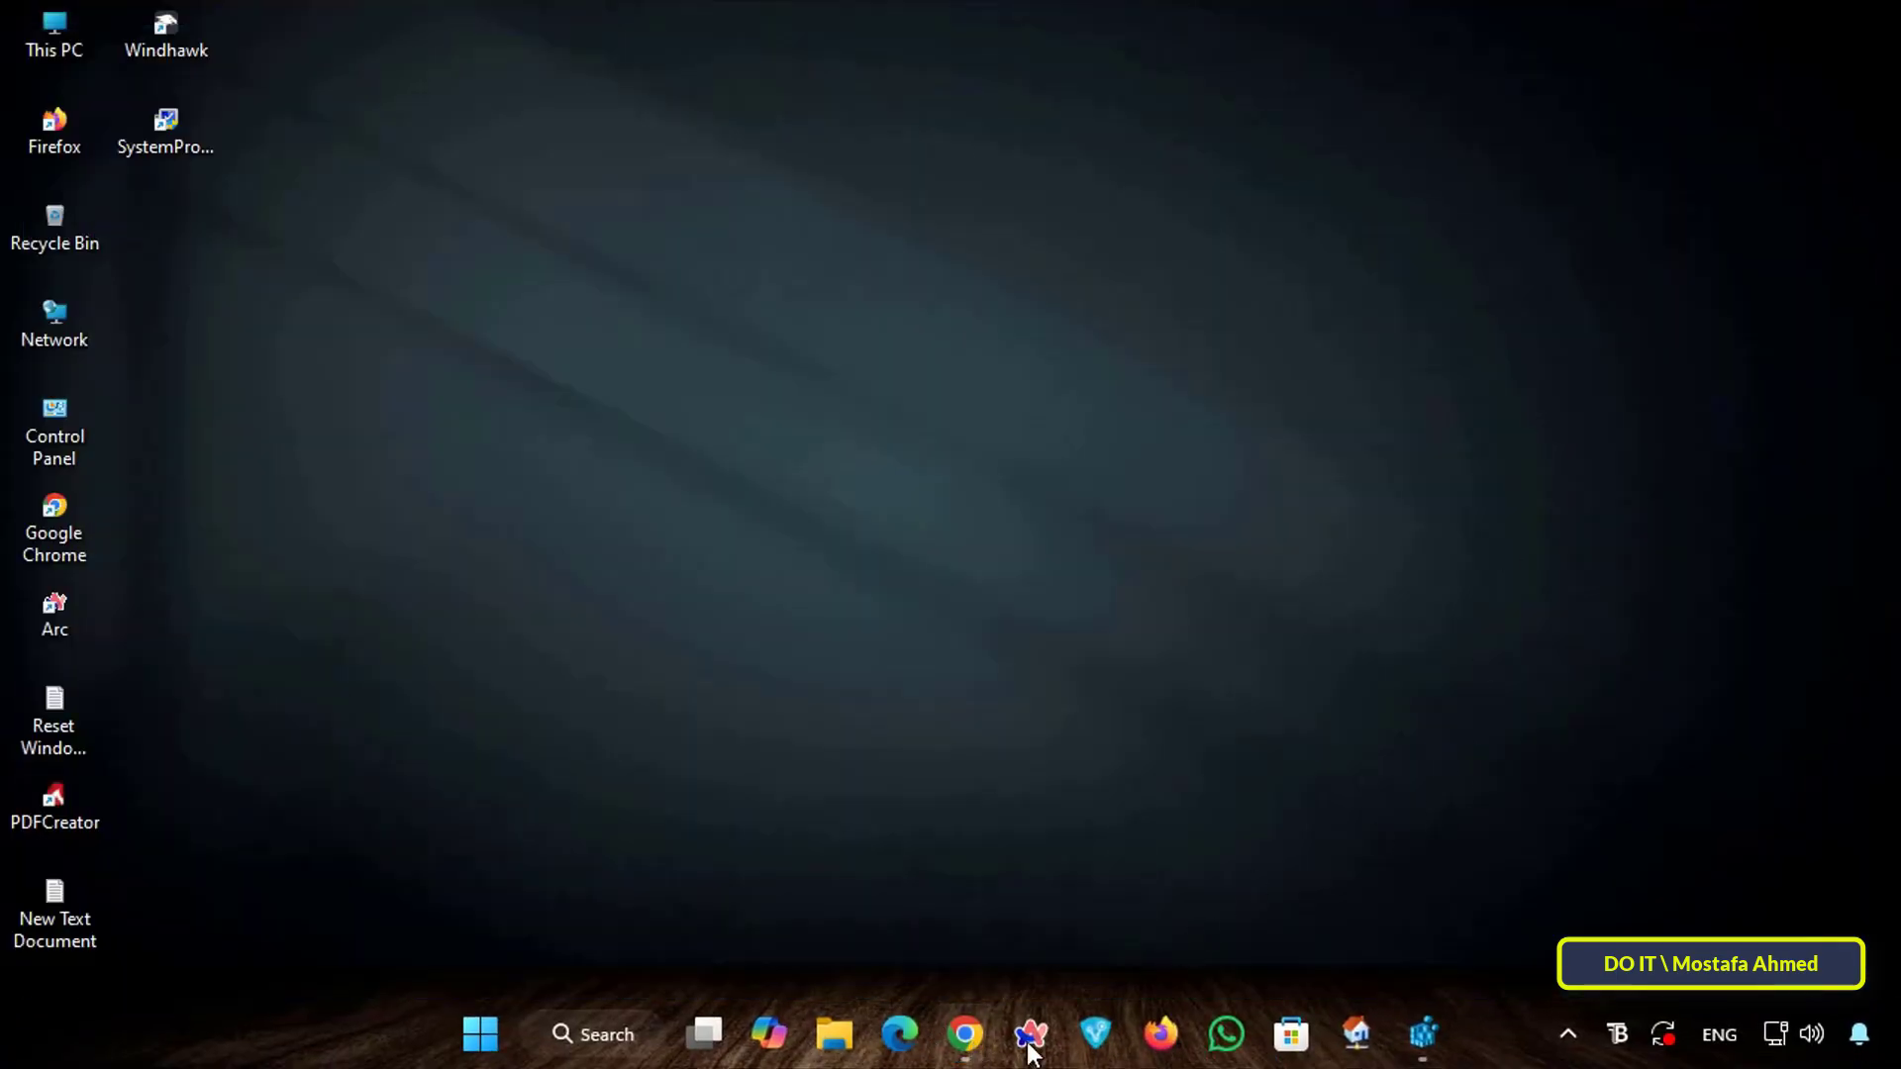
Restore Registry Editor and set IncognitoModeAvailability's value data back to 0
click(1422, 1034)
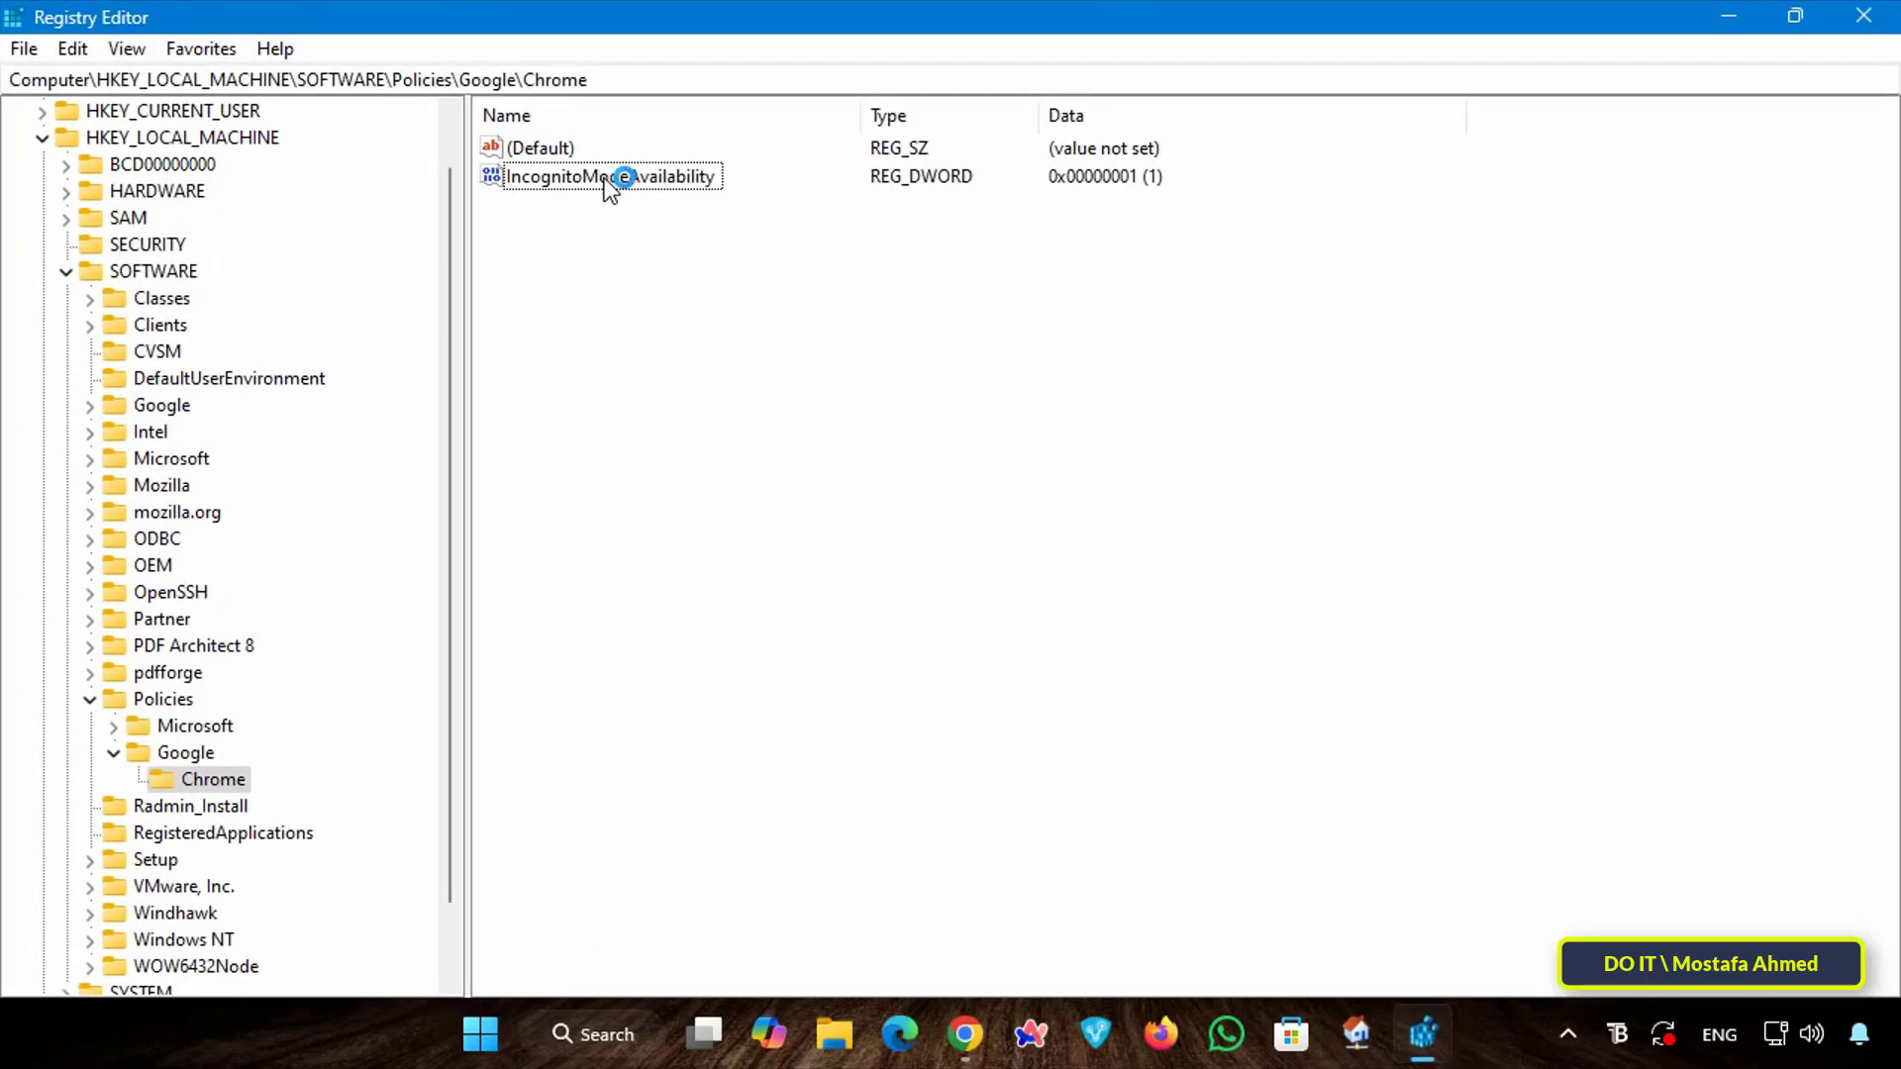
double_click(610, 176)
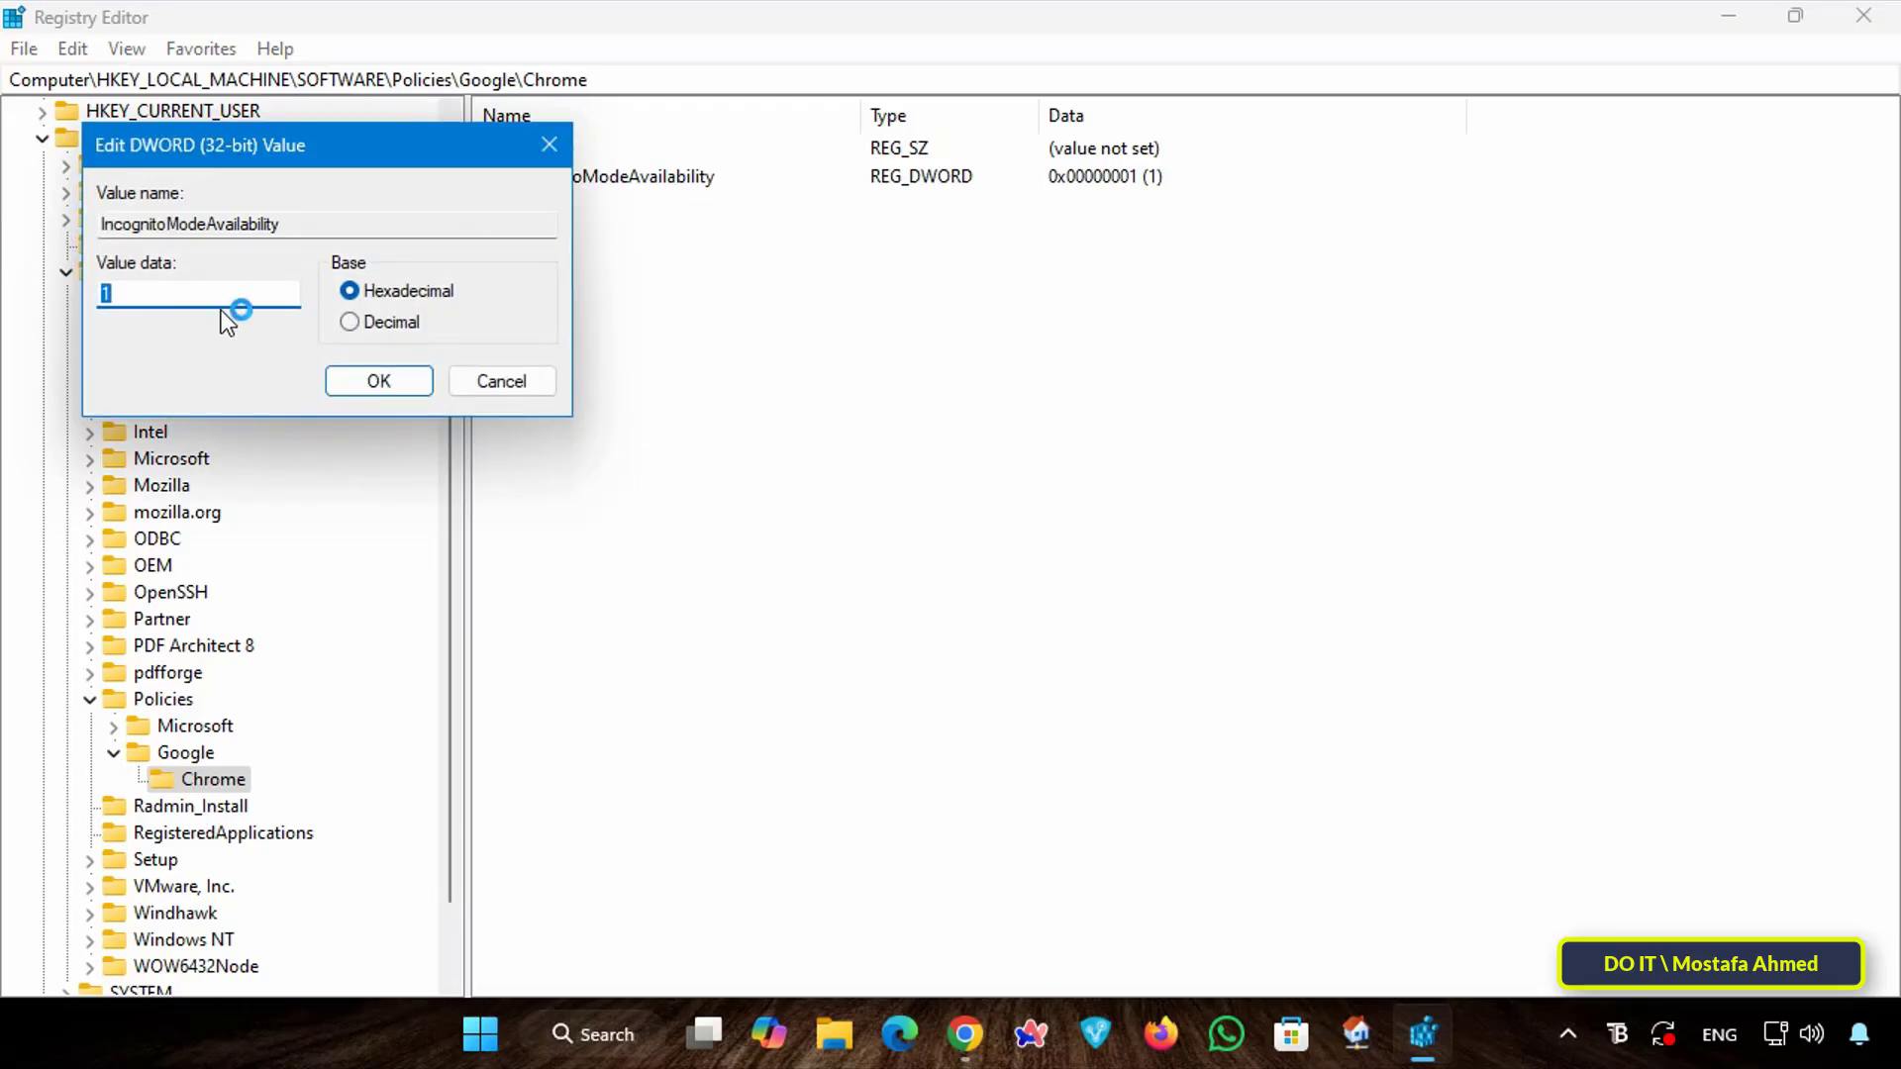
text(0)
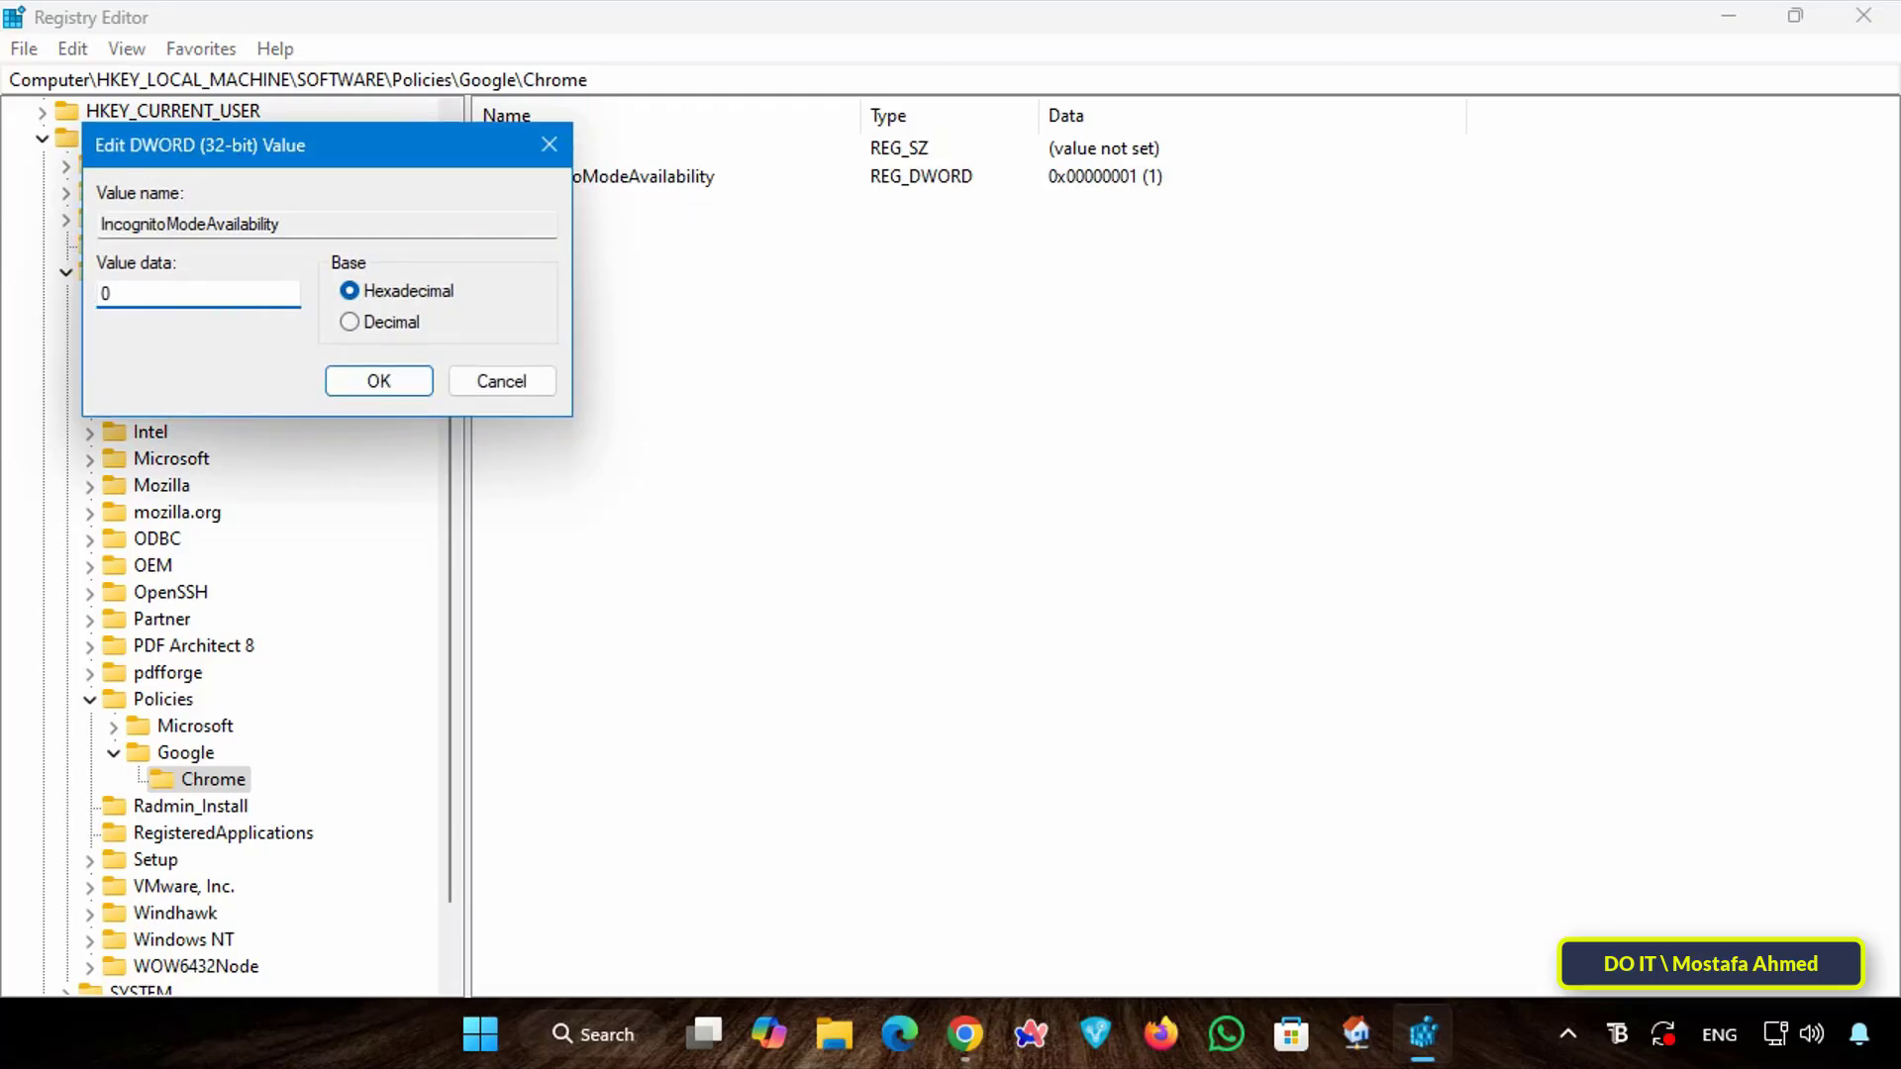
click(377, 380)
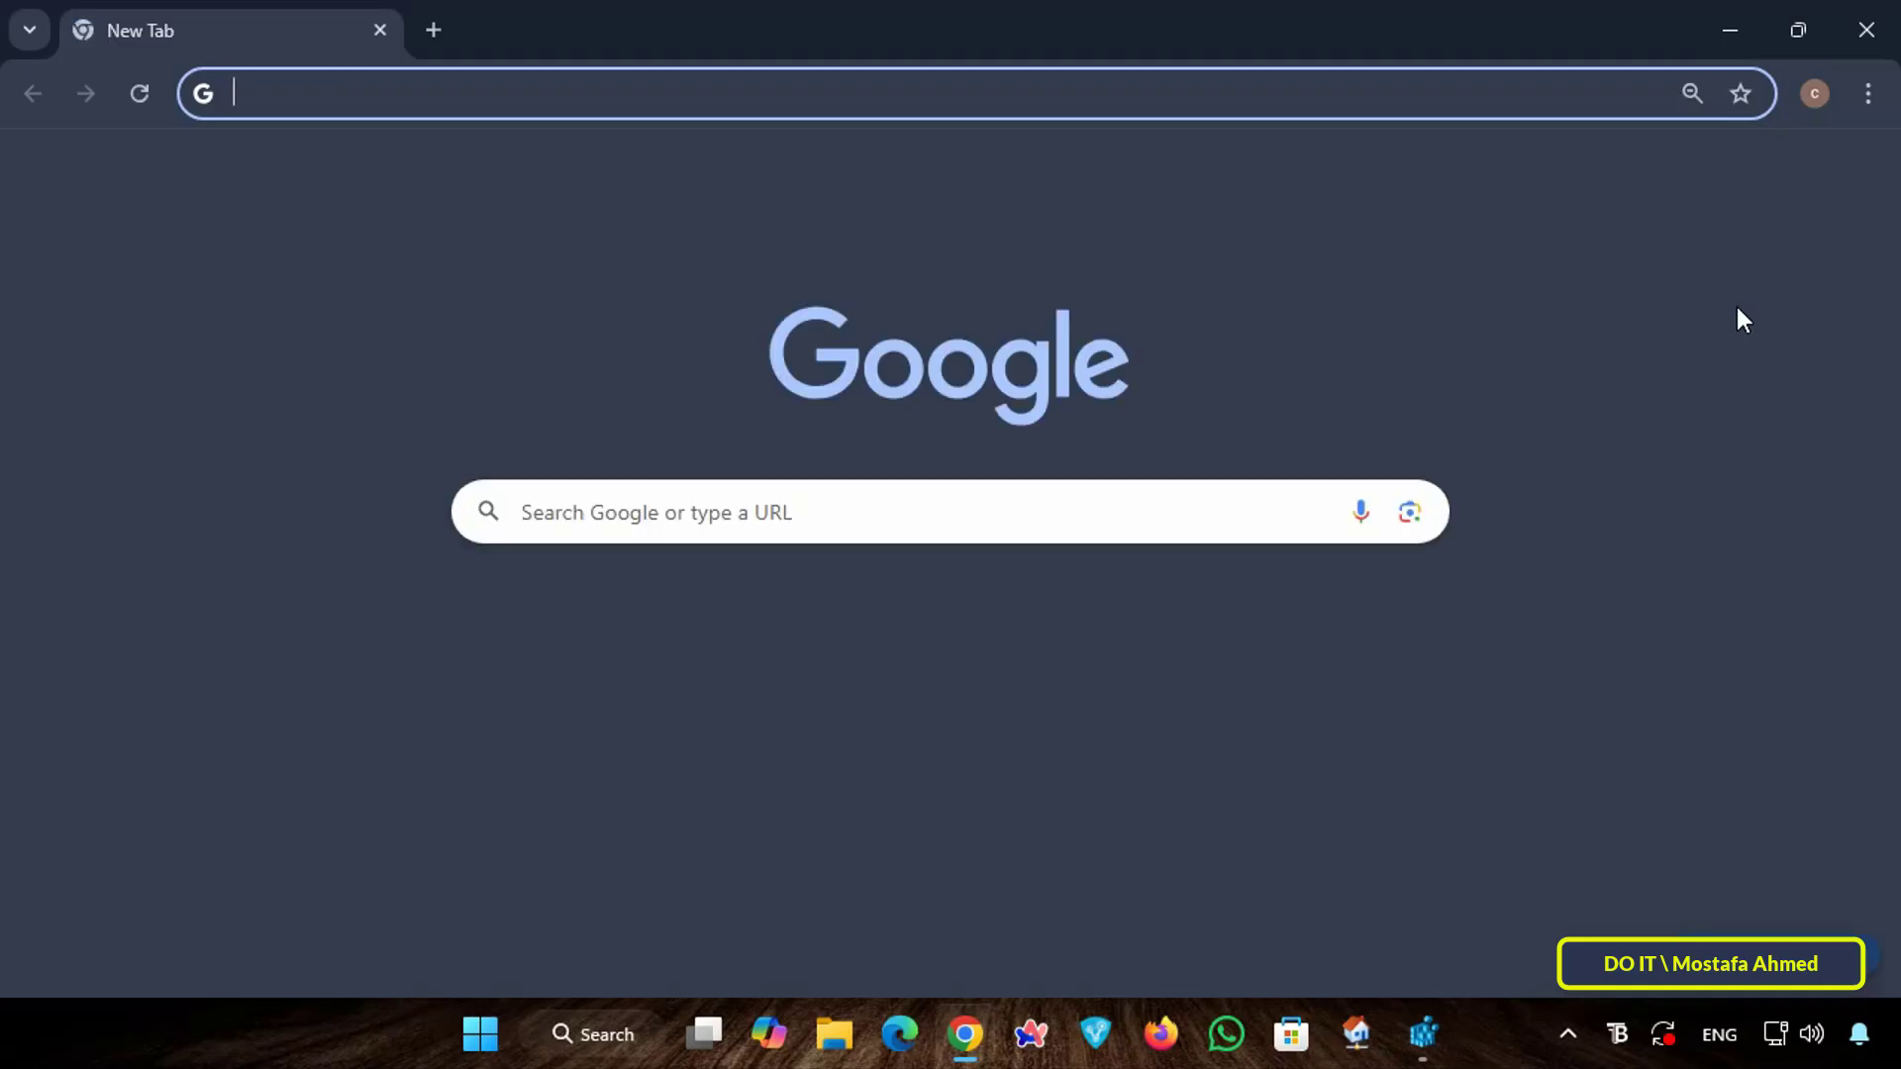
Check Chrome's menu once more, then close the browser to the desktop
click(1868, 93)
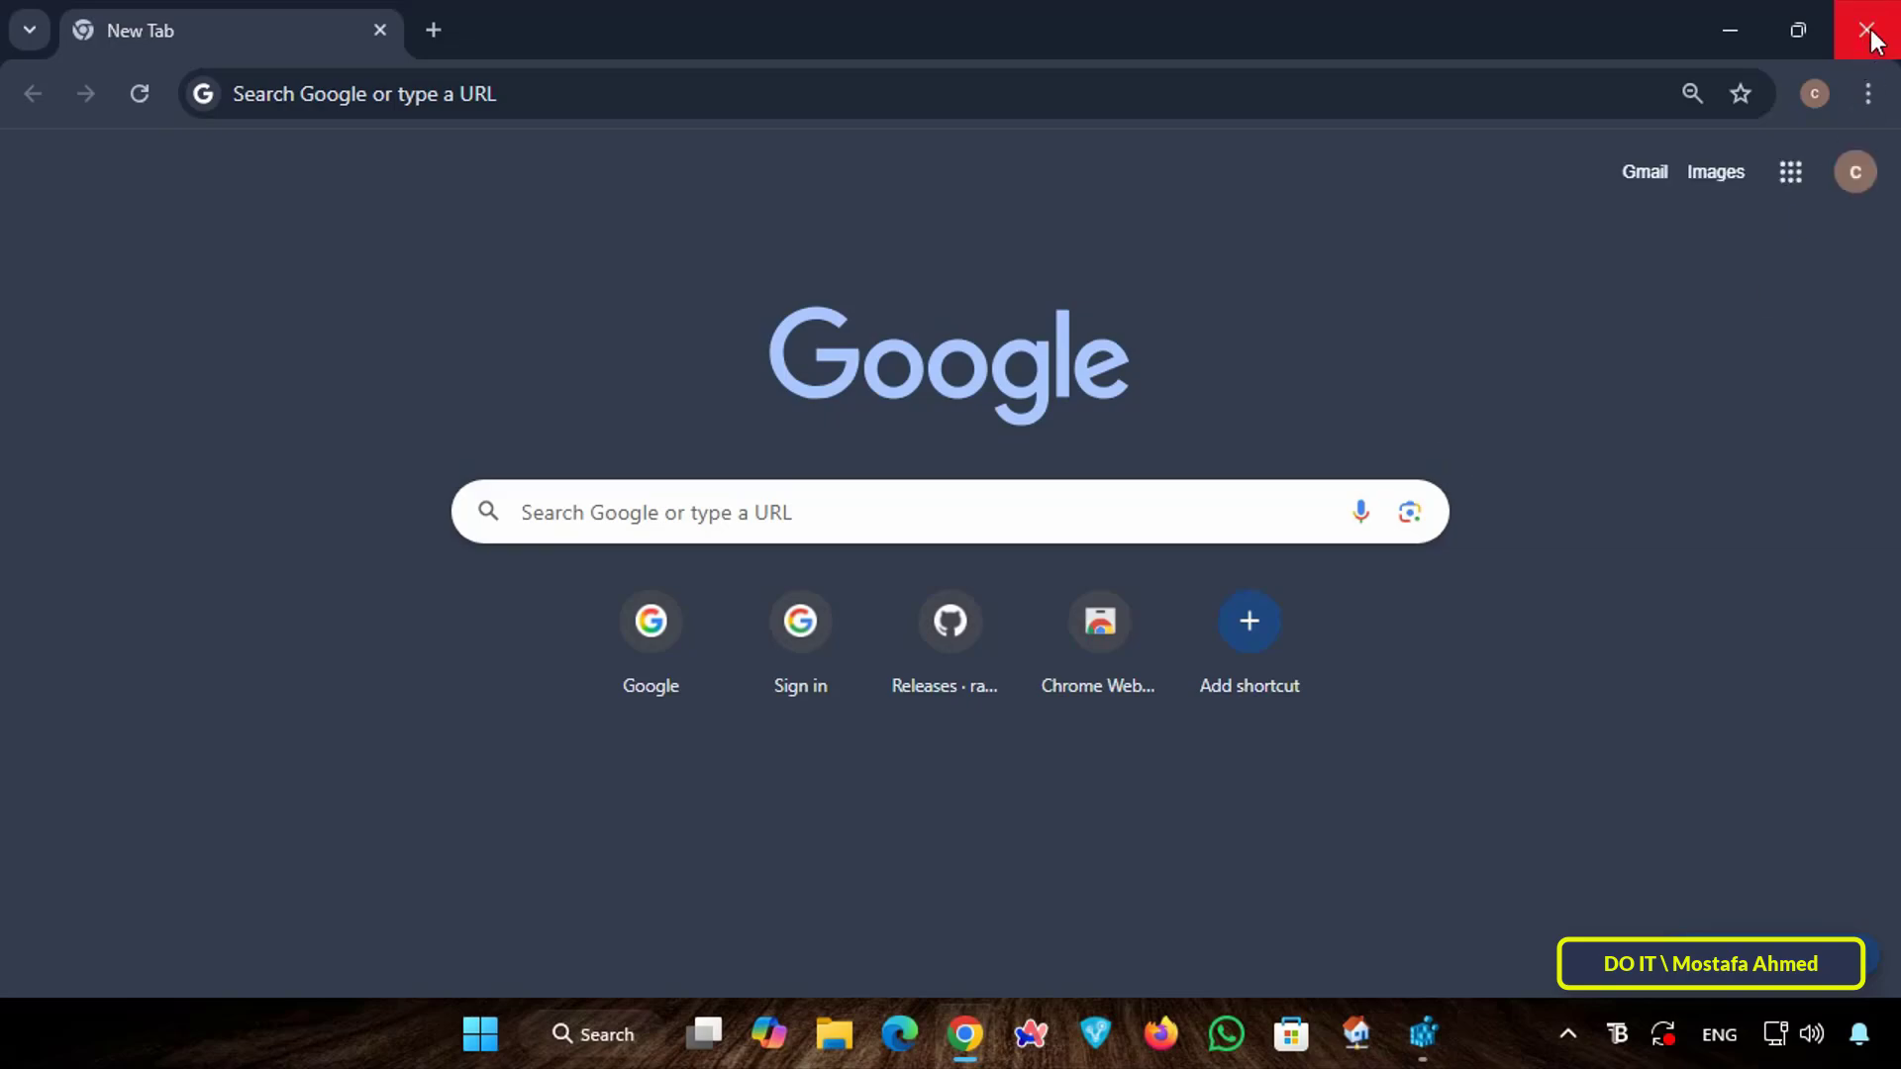
click(1871, 27)
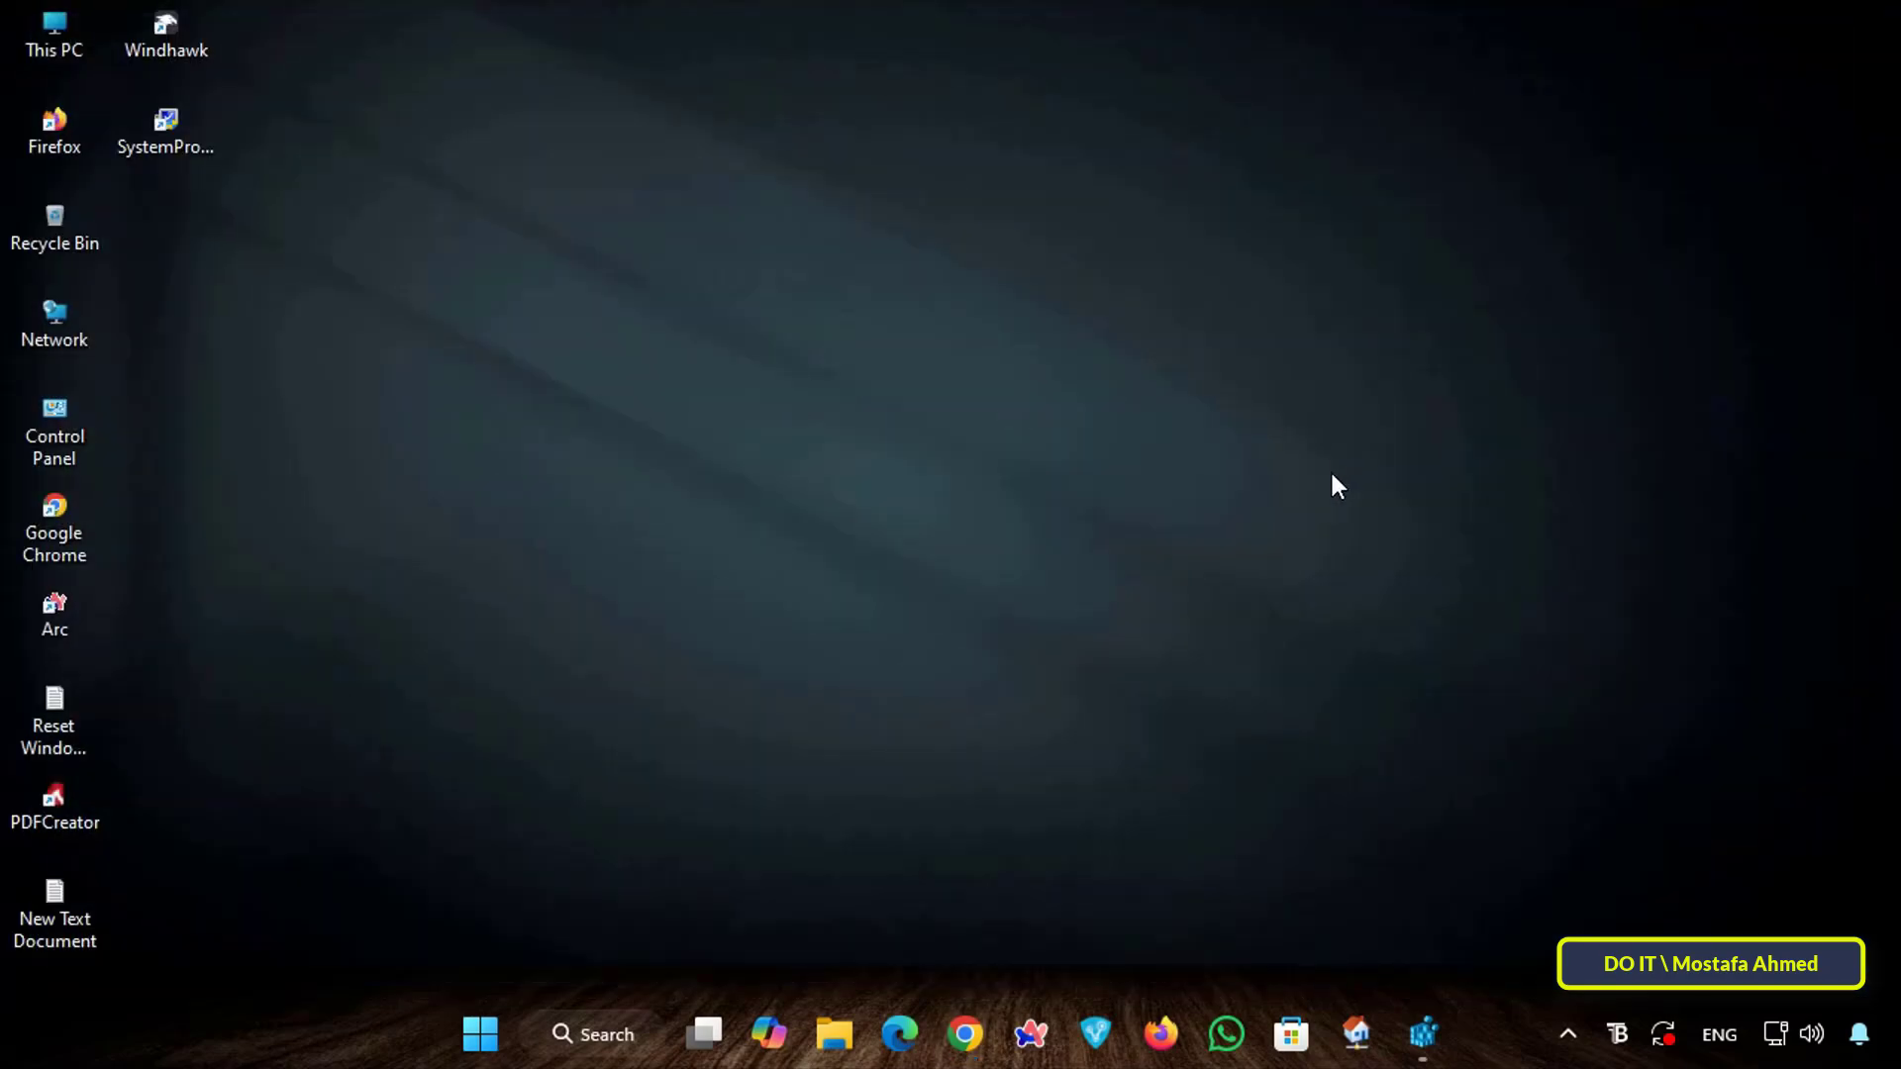